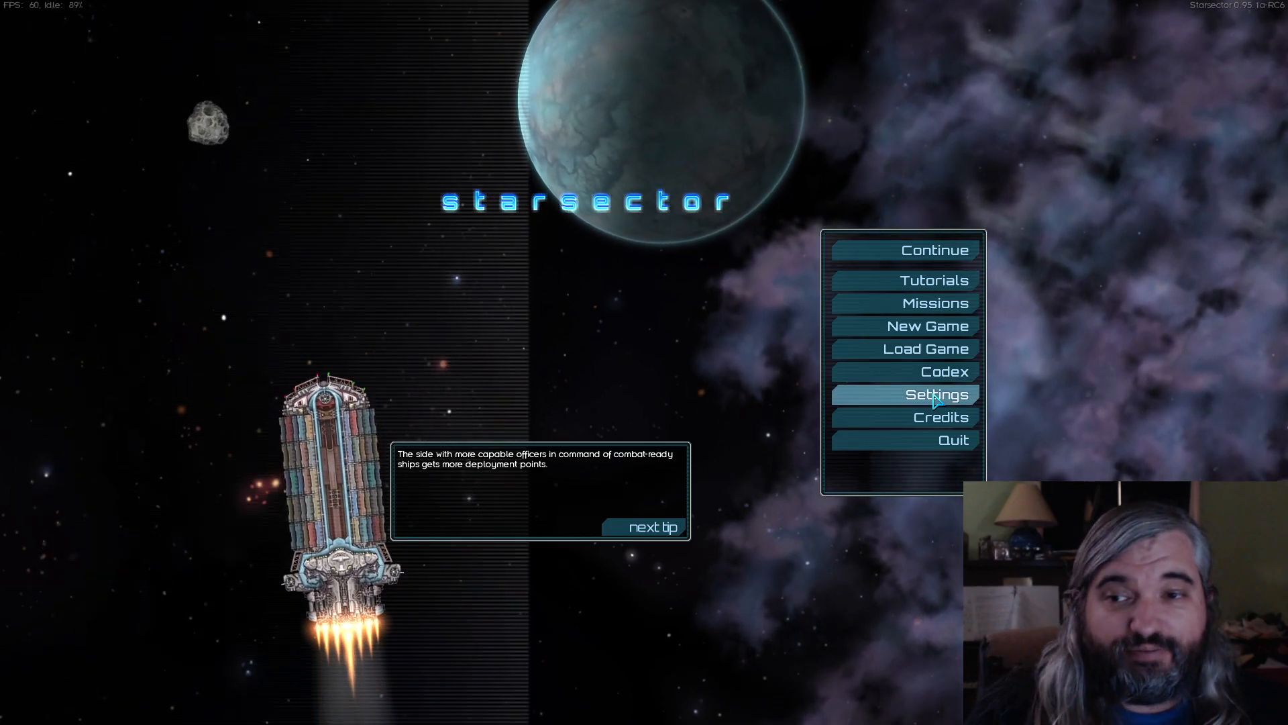
In the game's settings, drag Battle size down to 200 and back up to the 500 maximum
click(935, 394)
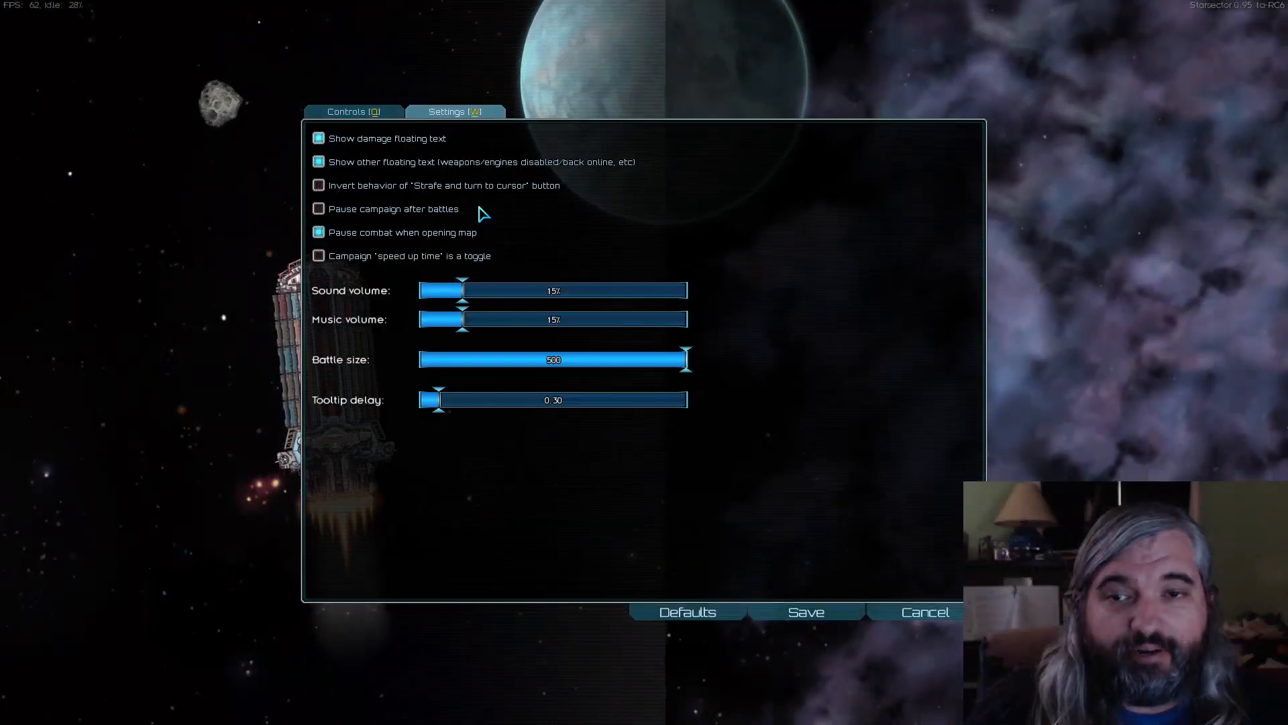
drag(688, 359, 435, 359)
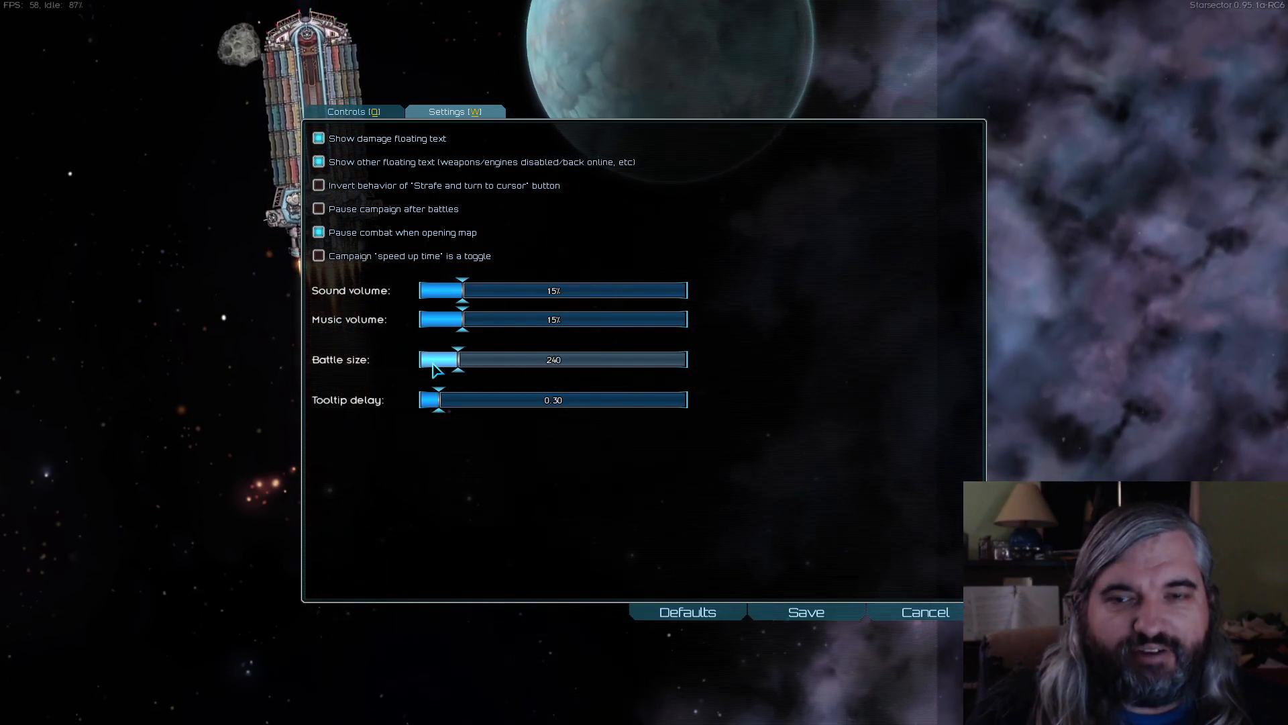
drag(445, 360, 423, 359)
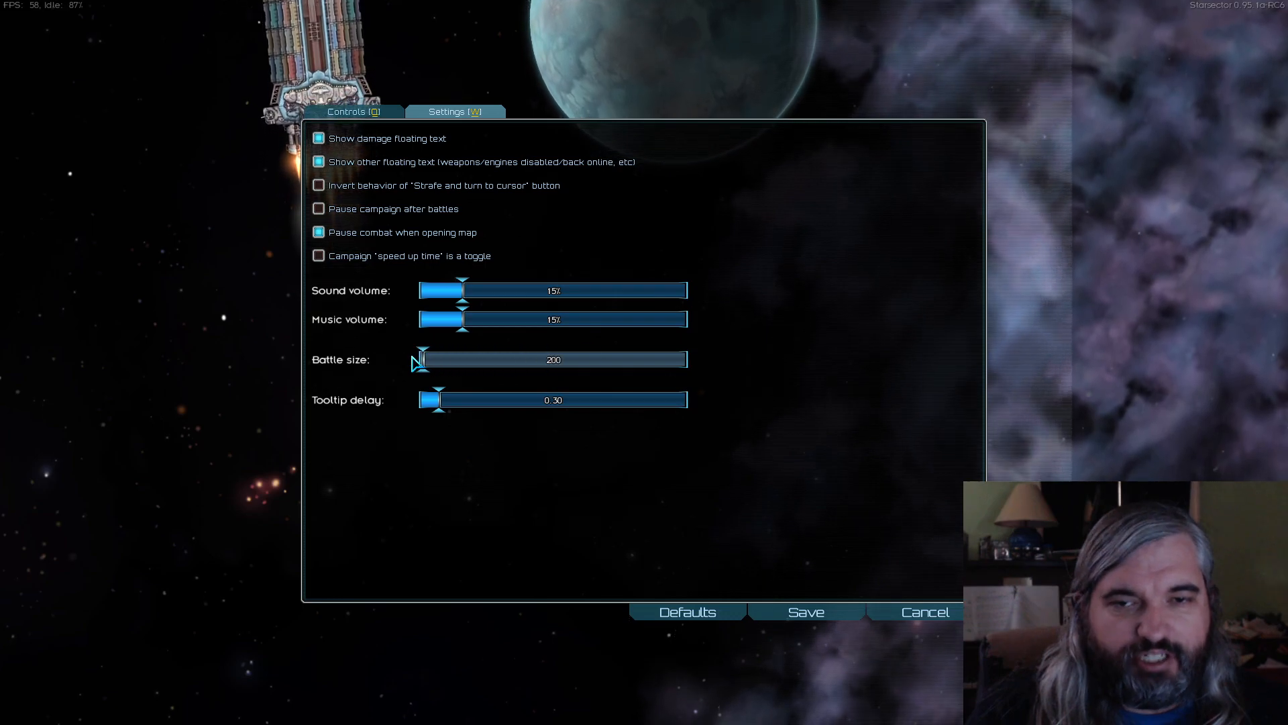
drag(420, 360, 686, 360)
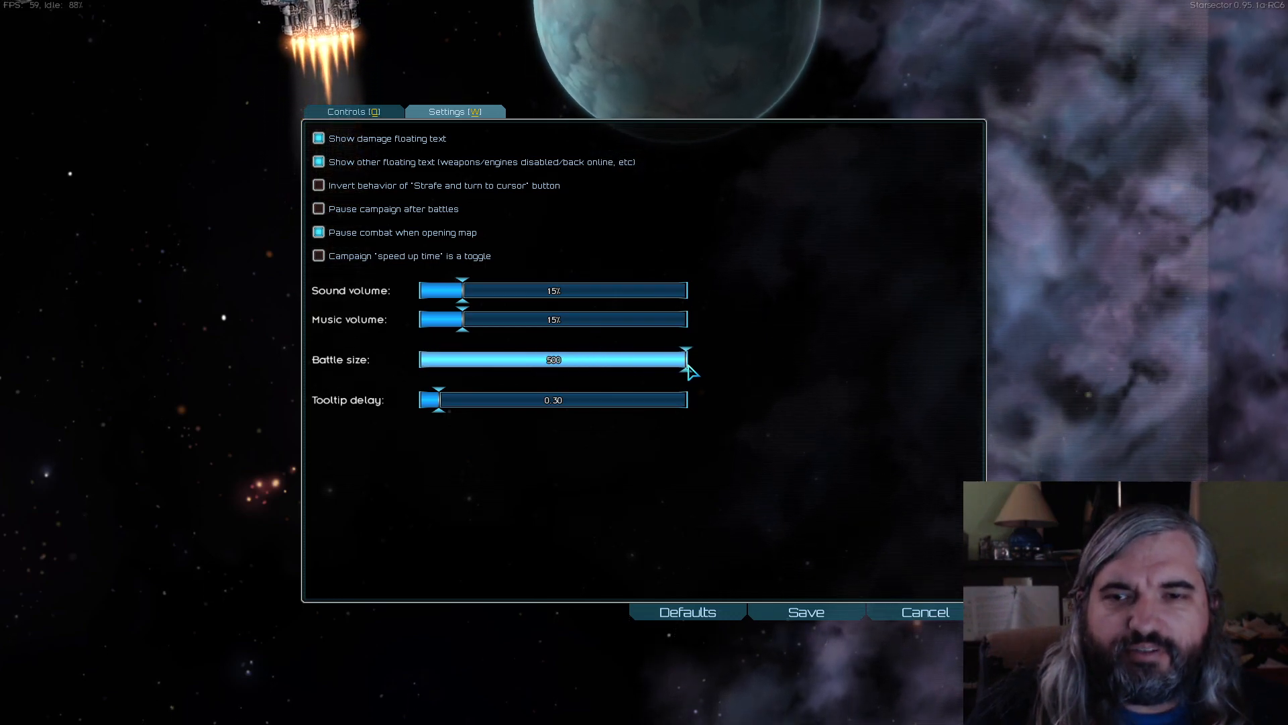
drag(685, 359, 481, 360)
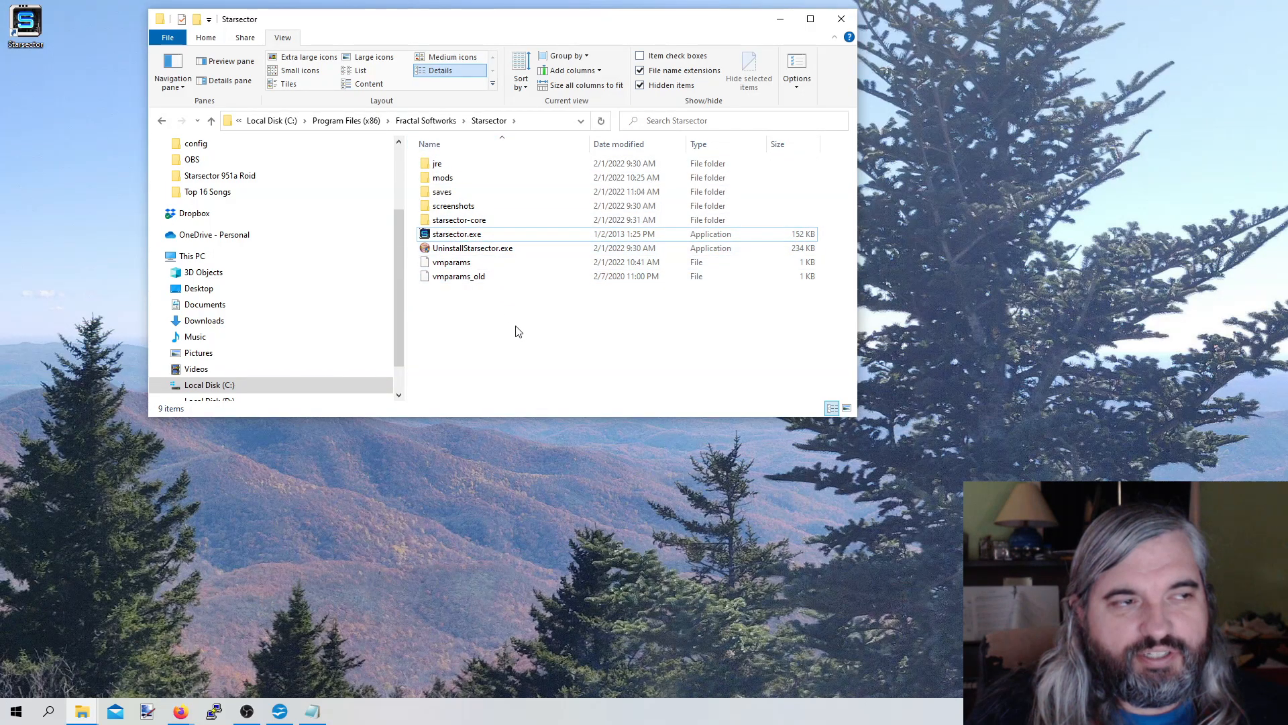
mouse_move(493, 310)
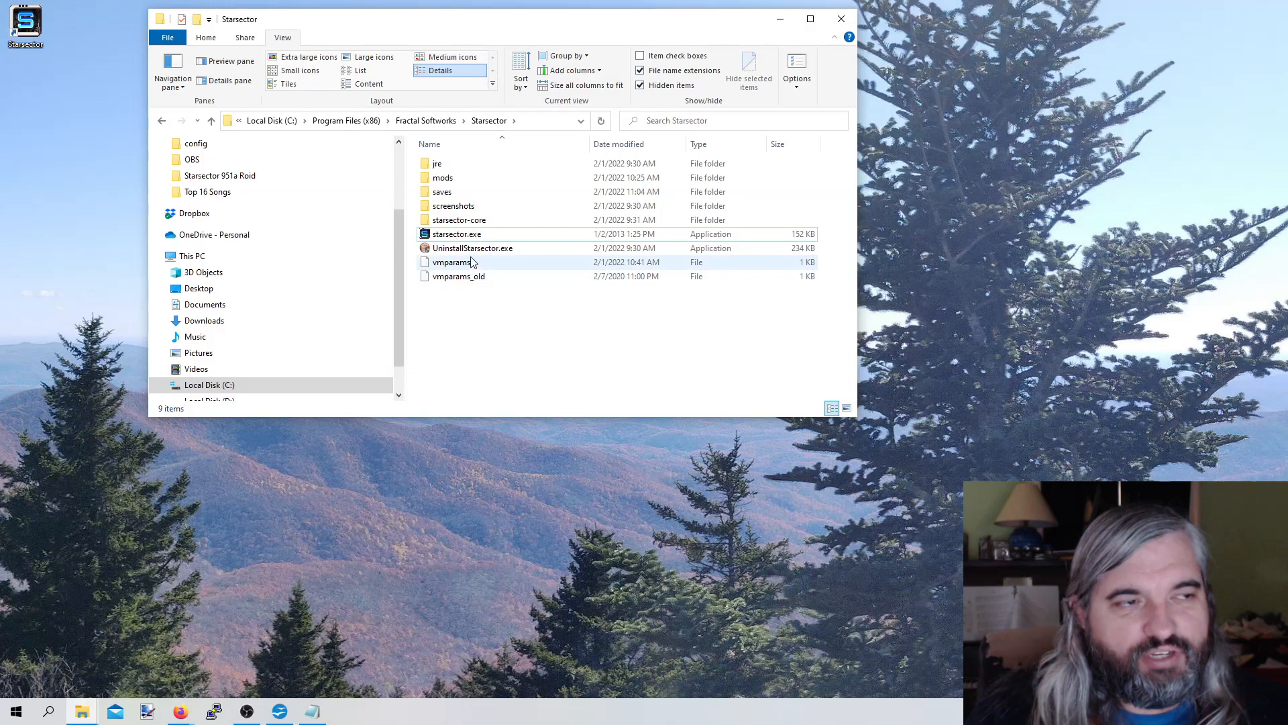
mouse_move(488, 248)
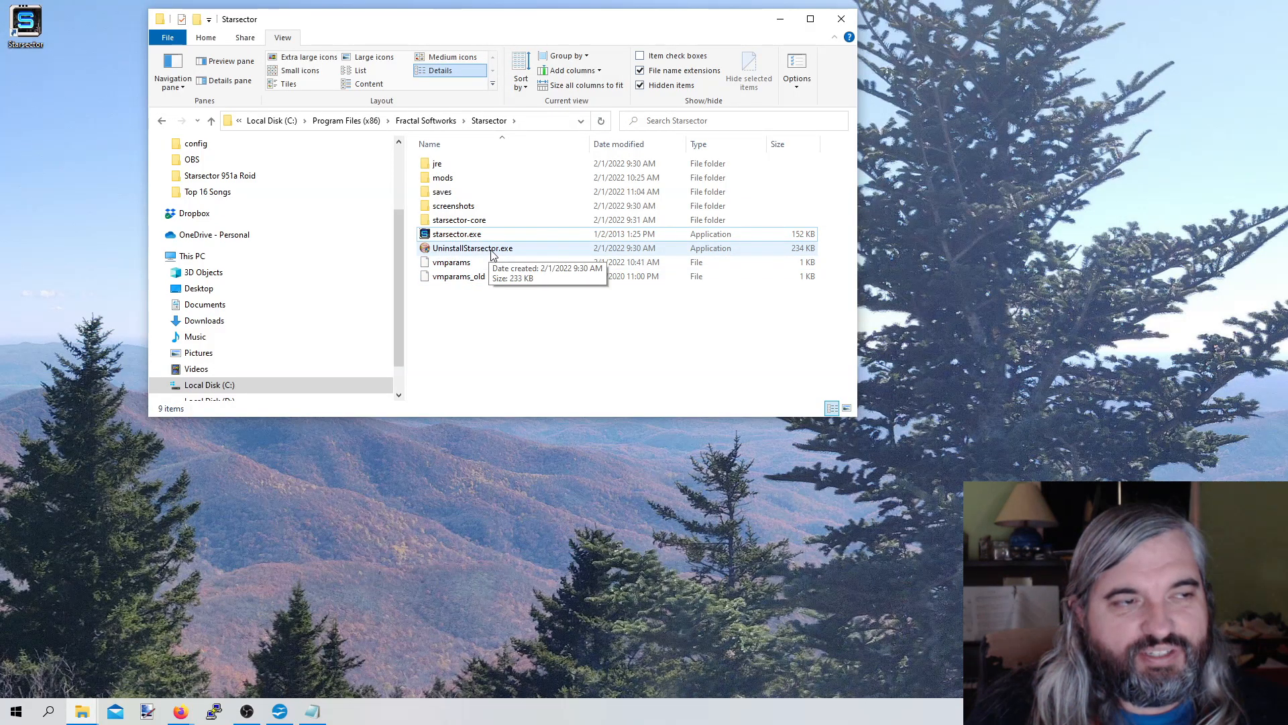
mouse_move(457, 277)
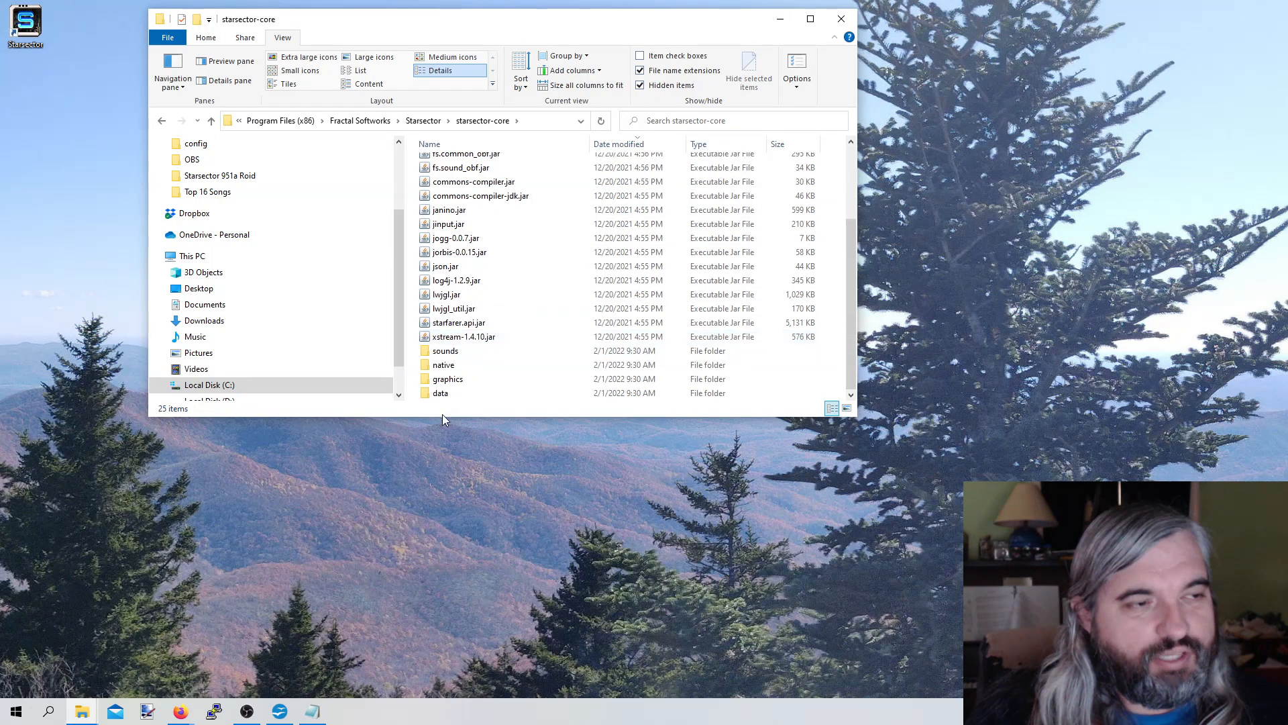
Browse into starsector-core > data > config and open settings.json as text
double_click(440, 394)
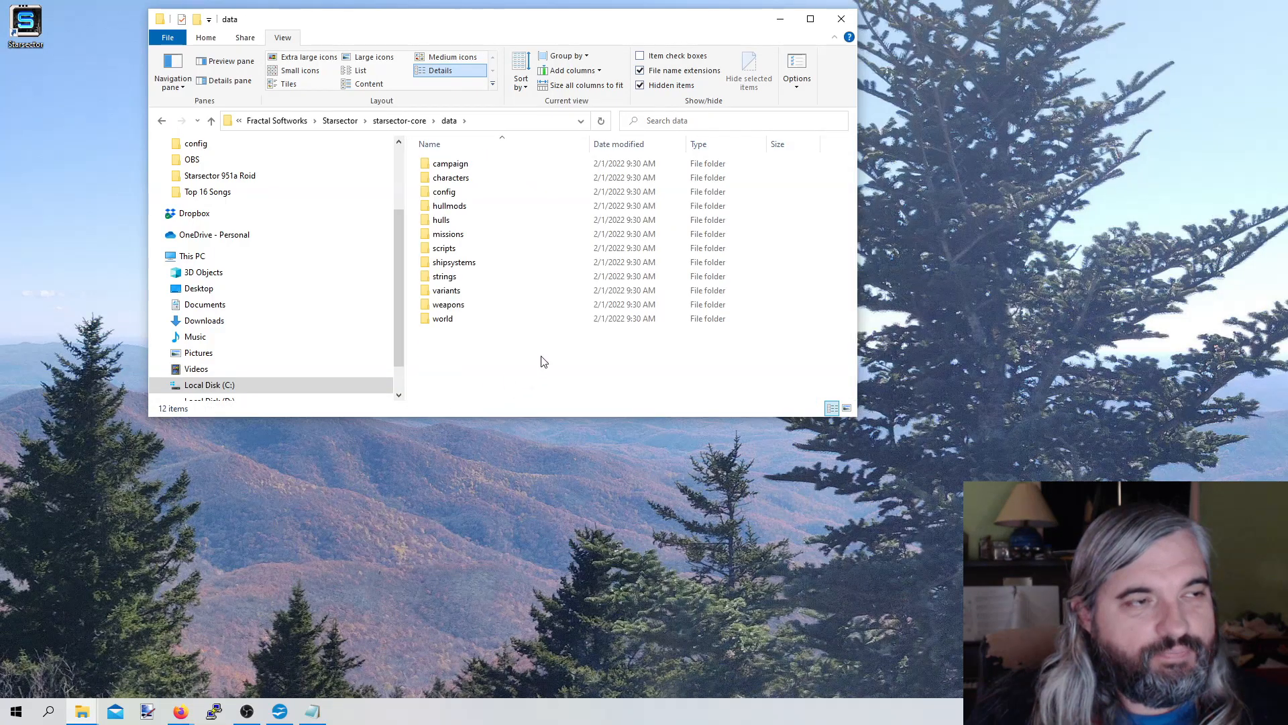
click(444, 192)
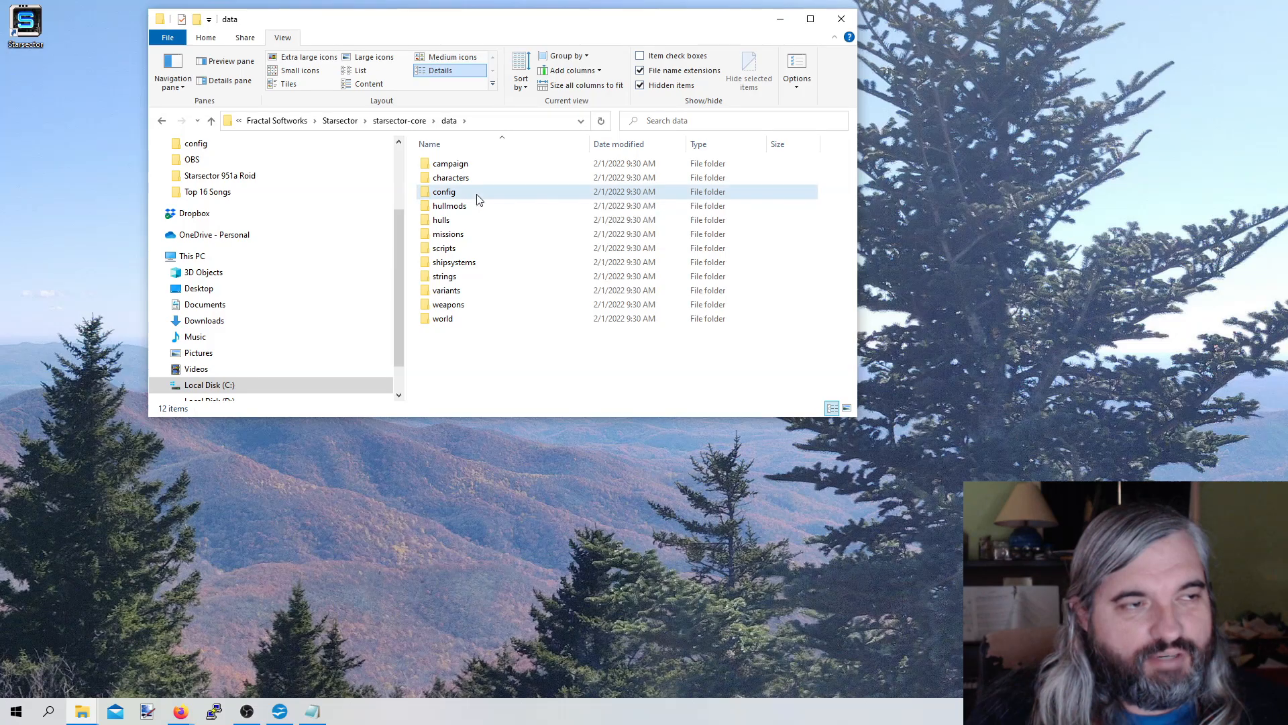
double_click(444, 192)
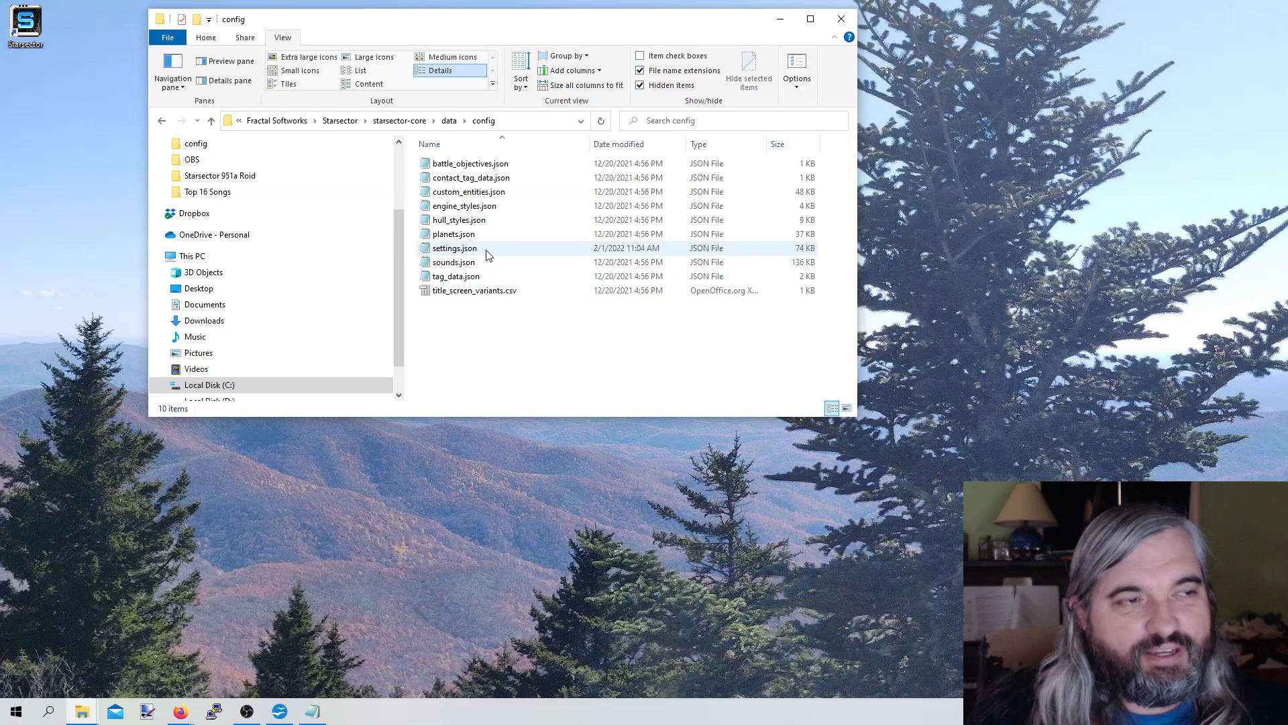
mouse_move(484, 251)
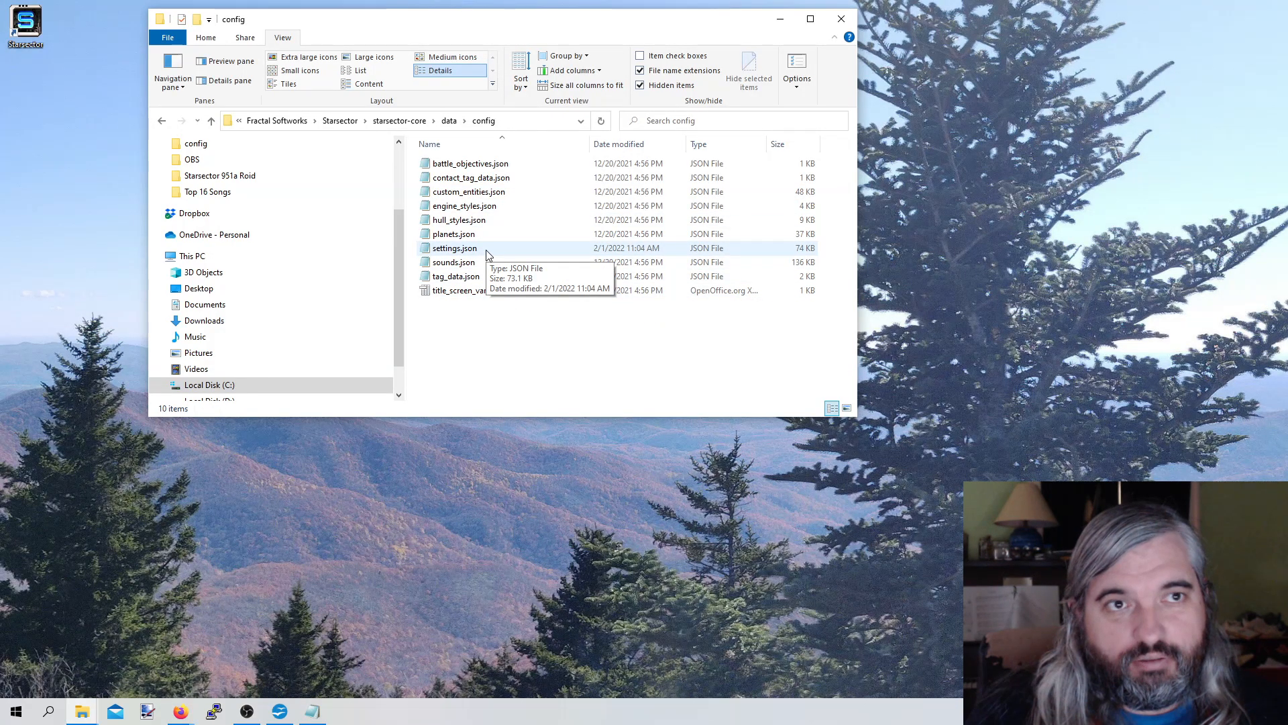
double_click(455, 247)
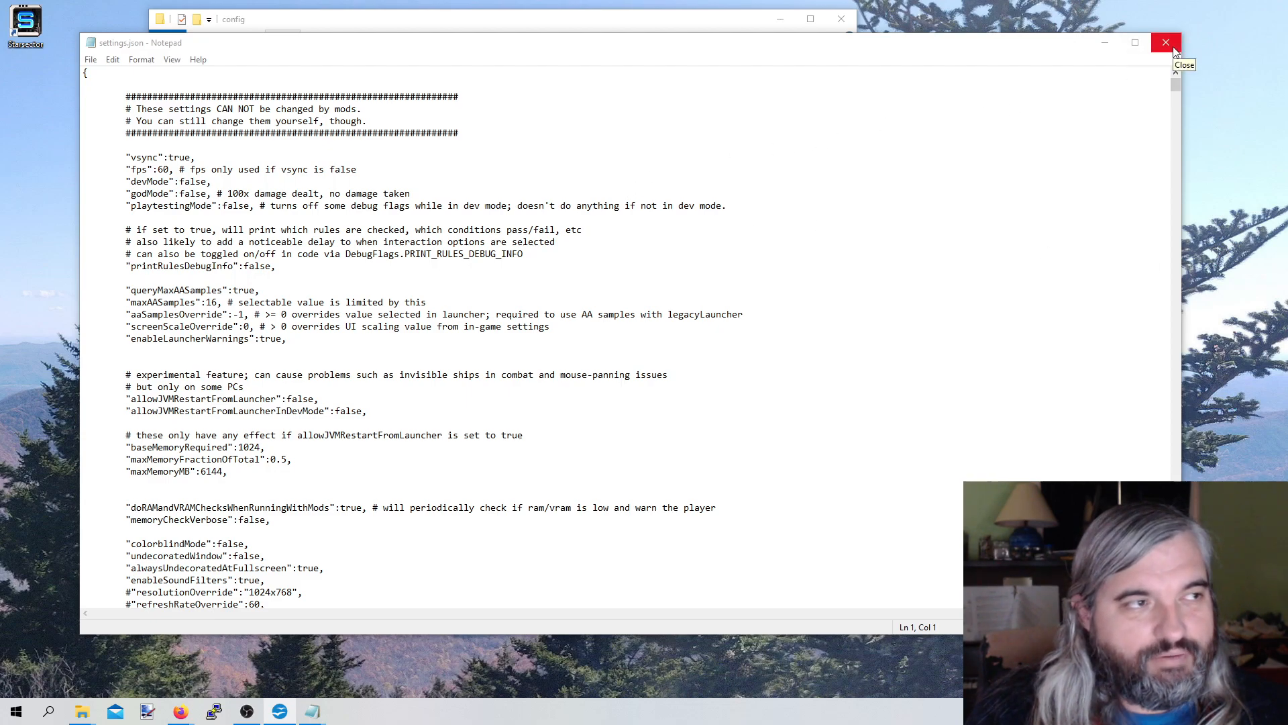
click(1165, 41)
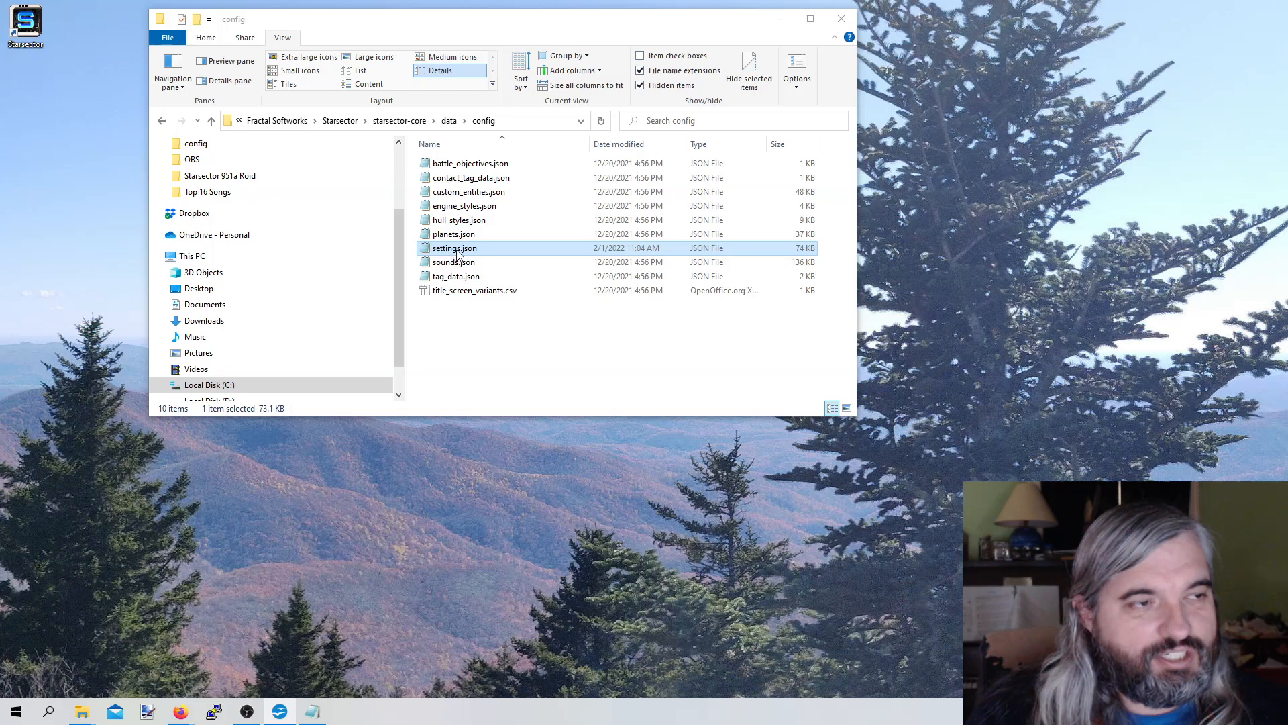
mouse_move(453, 247)
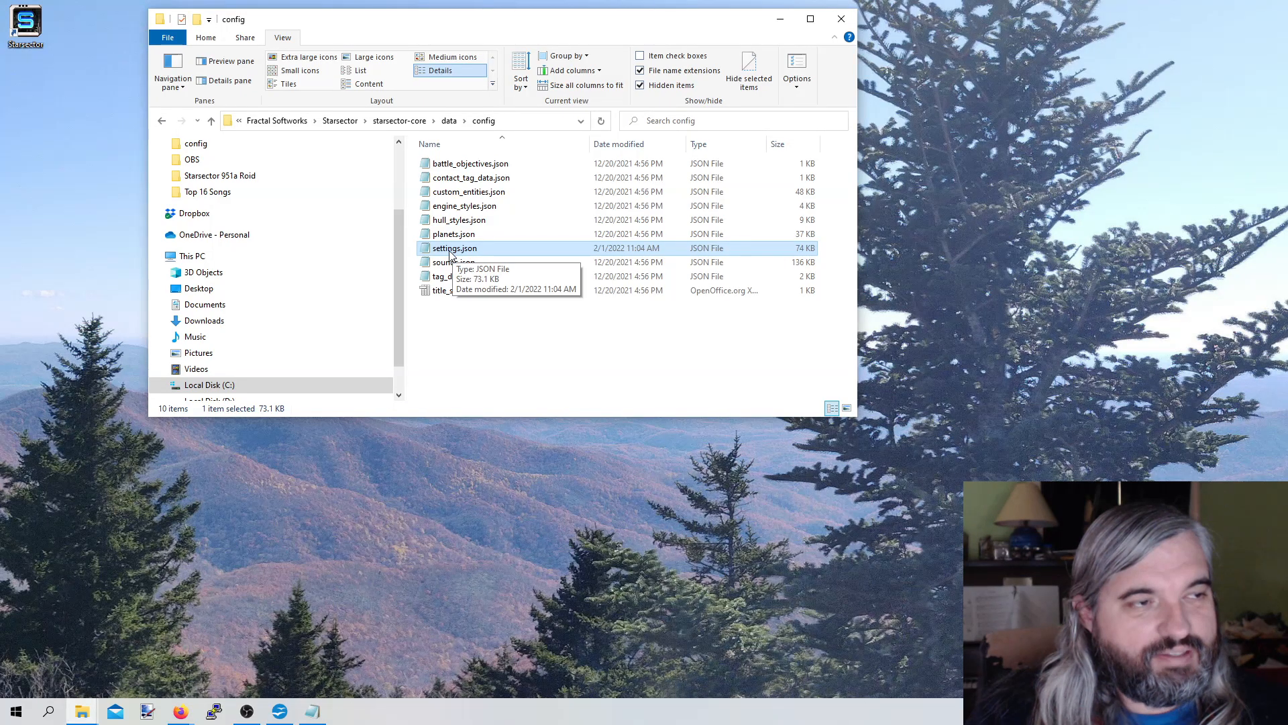
click(454, 247)
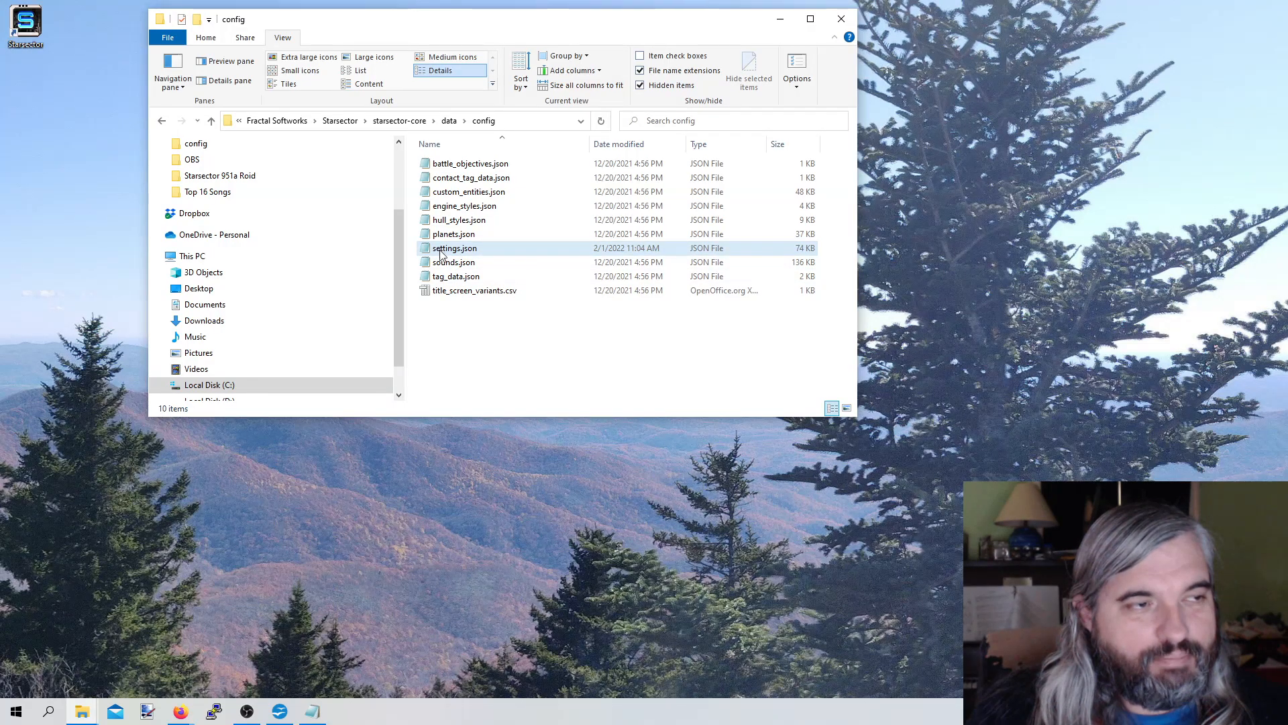
mouse_move(455, 247)
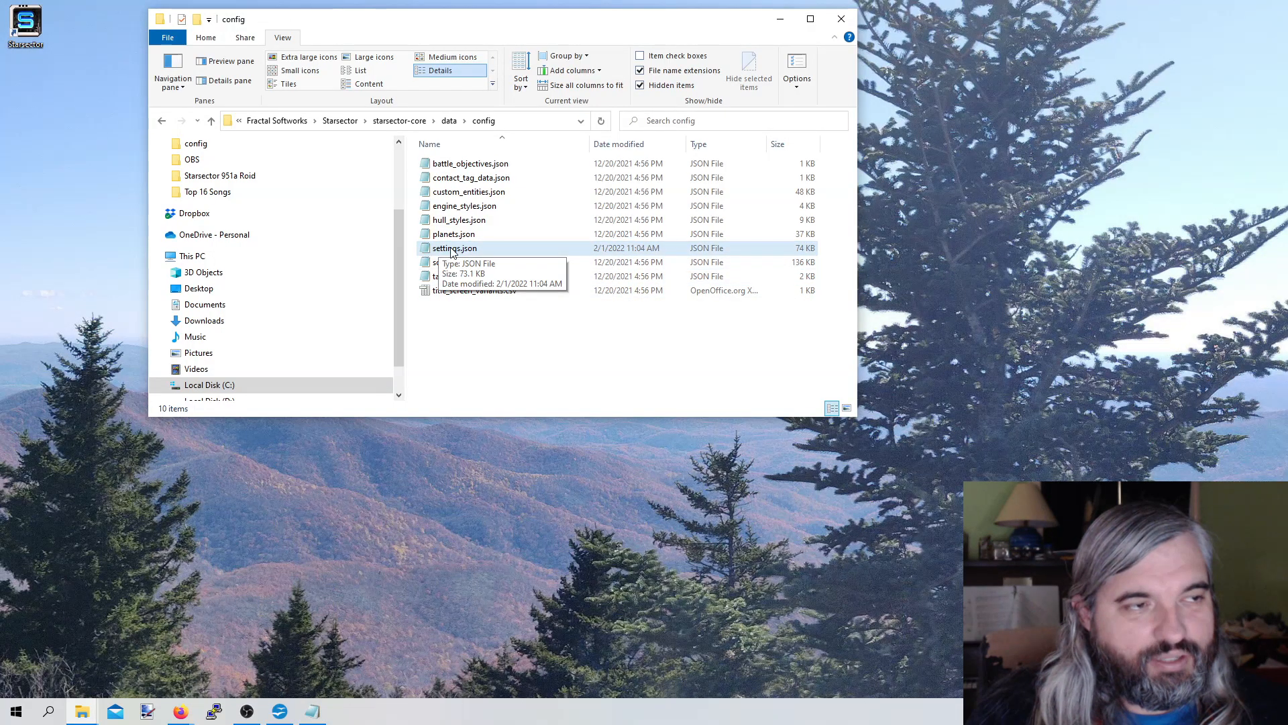
double_click(454, 247)
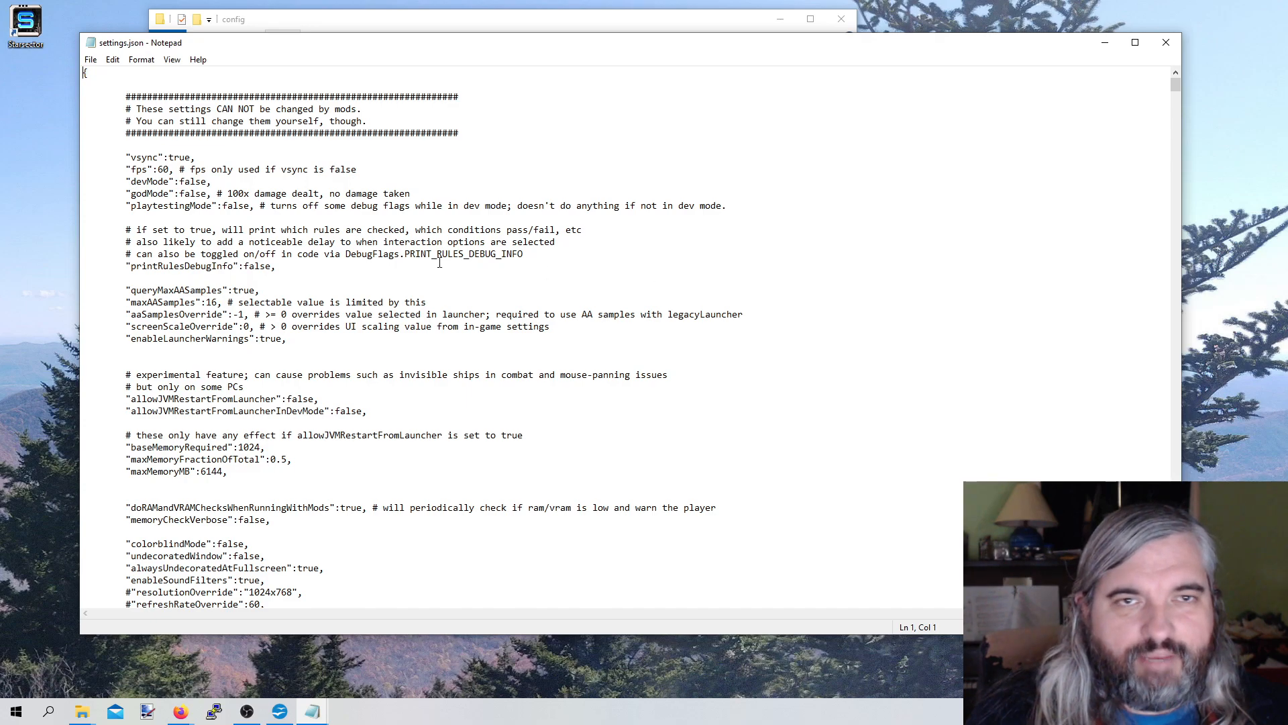
Find the ship explosion whiteout setting and change its value to false
click(618, 144)
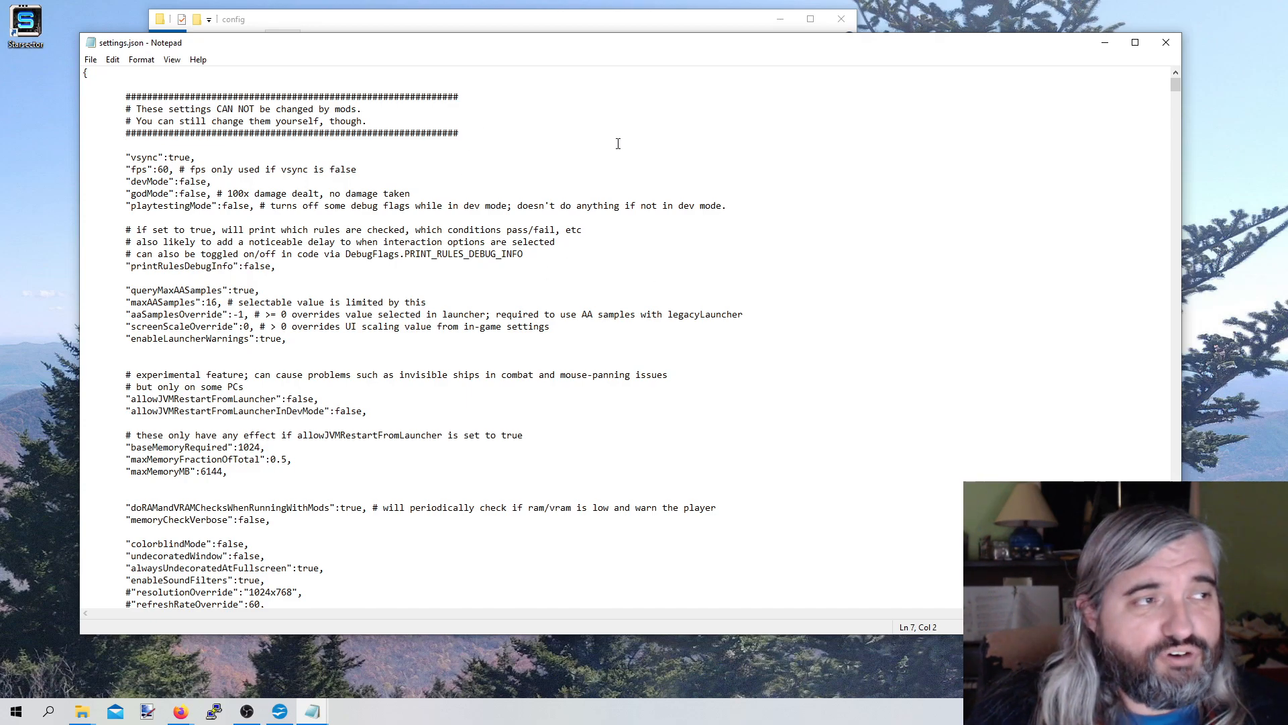
key(Ctrl+f)
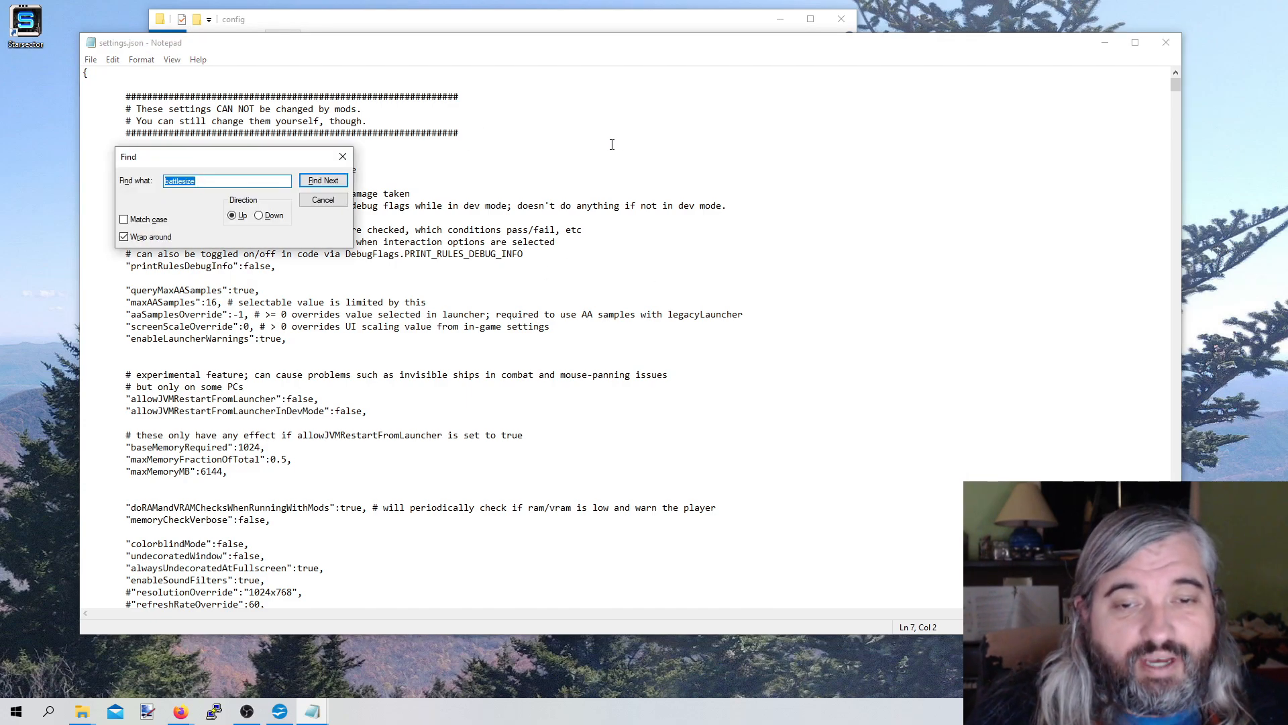
text(shipexplosion)
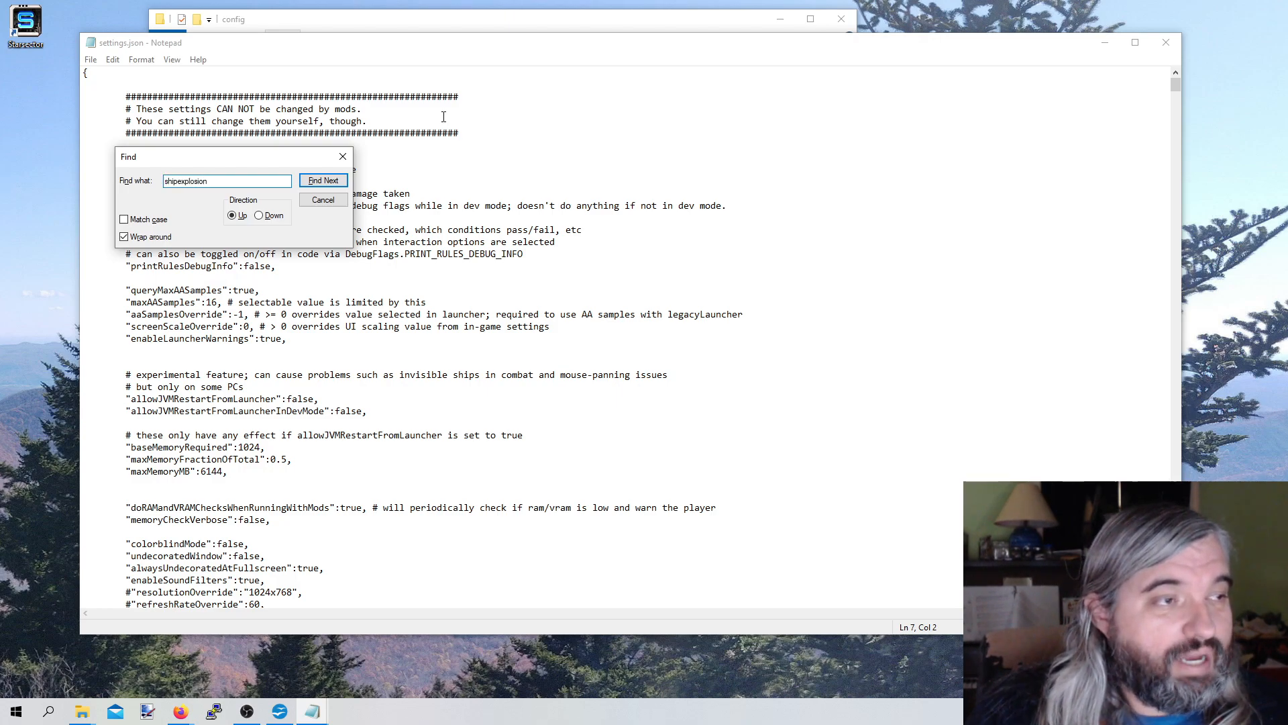
click(323, 180)
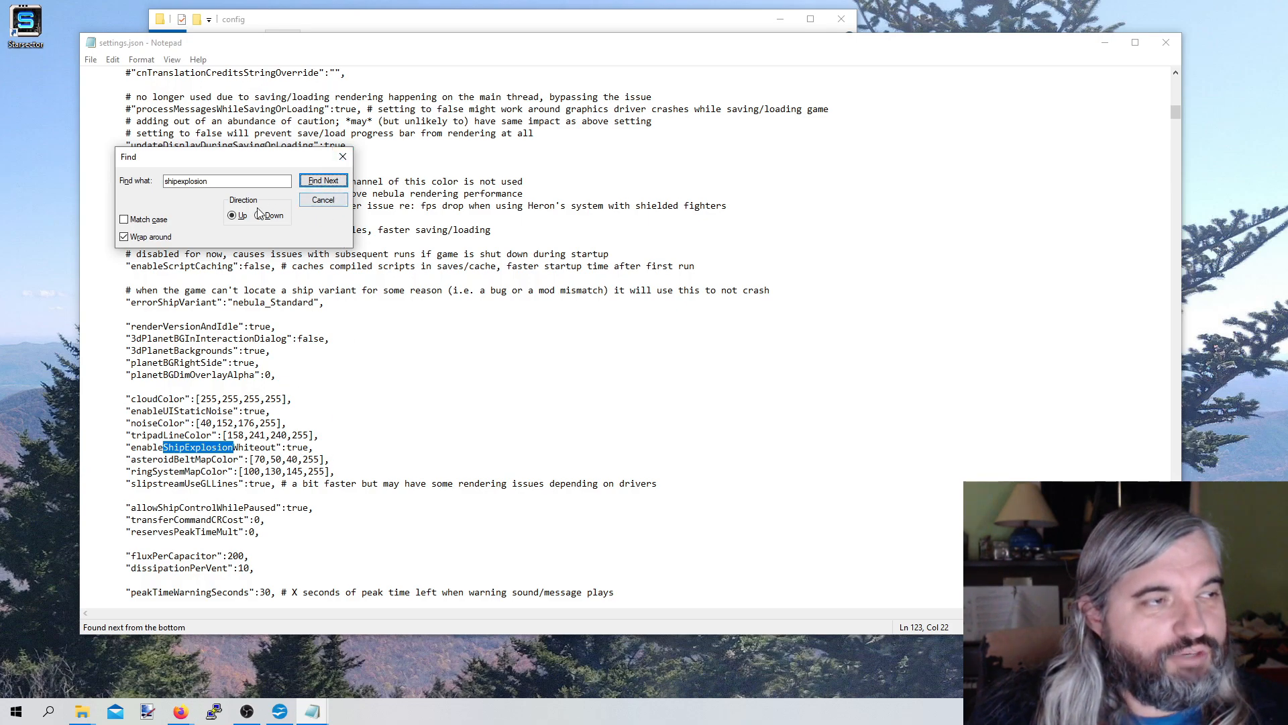
click(232, 215)
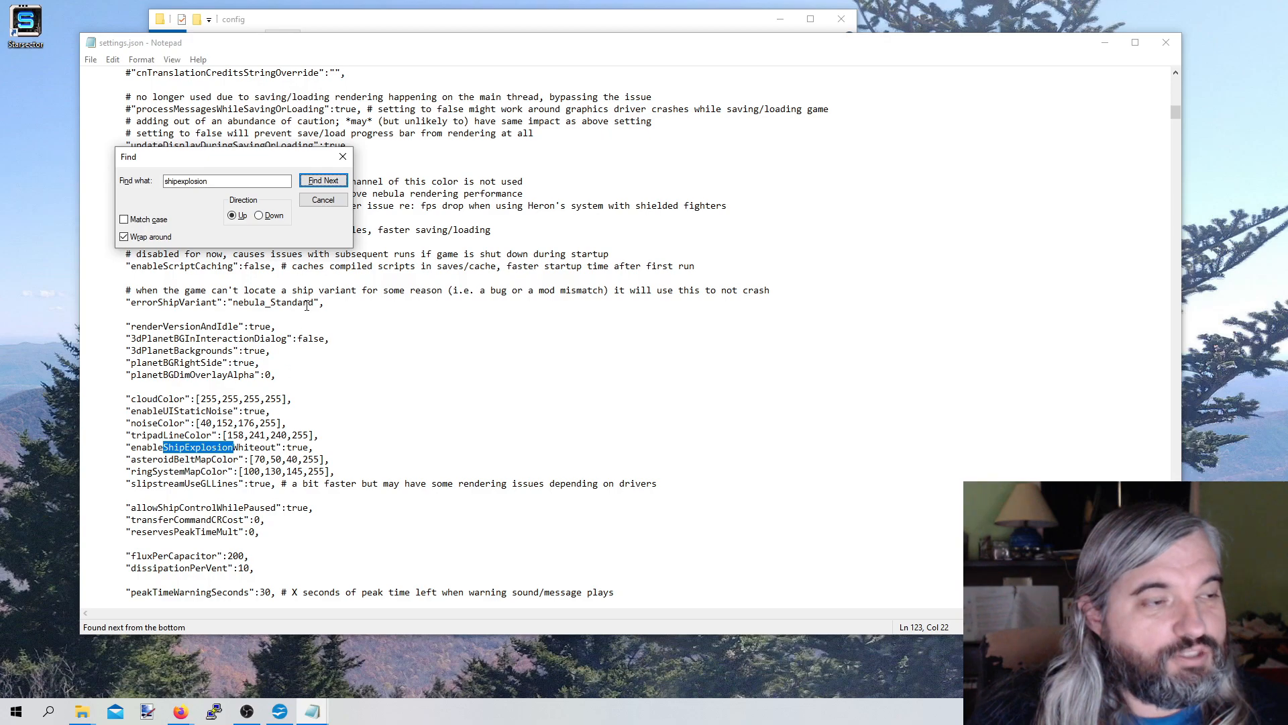
click(323, 200)
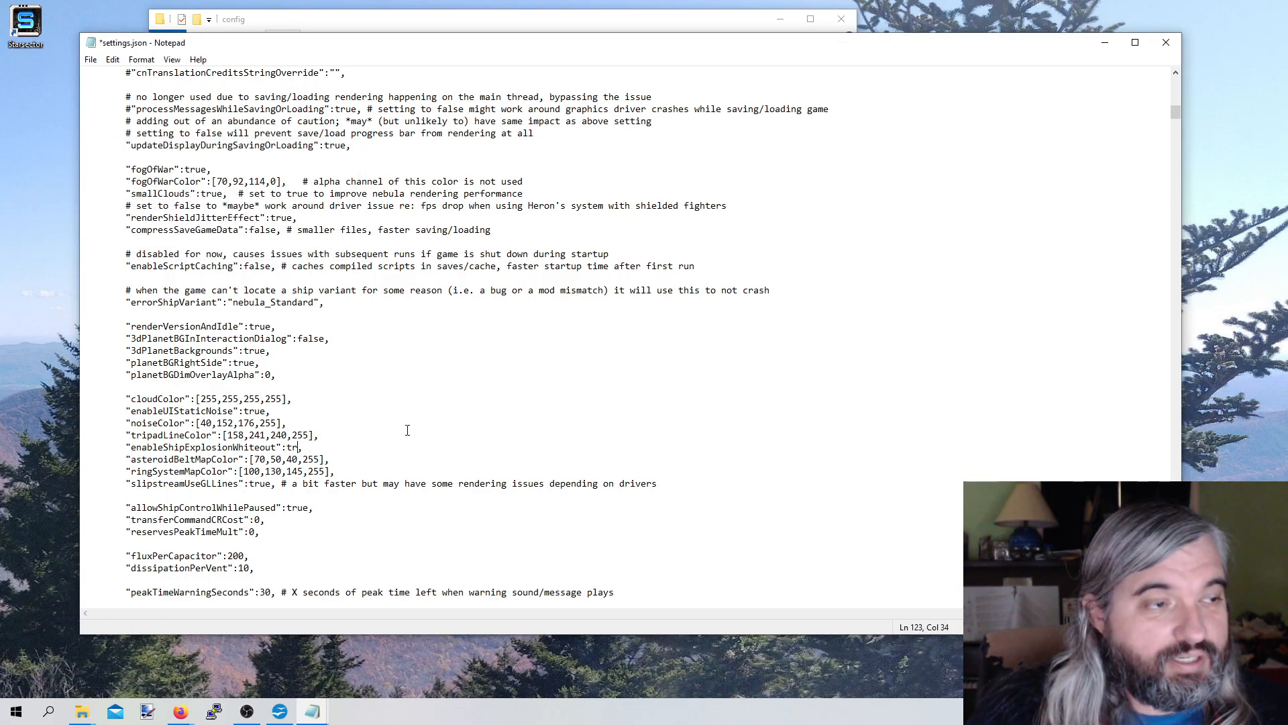
text(alse)
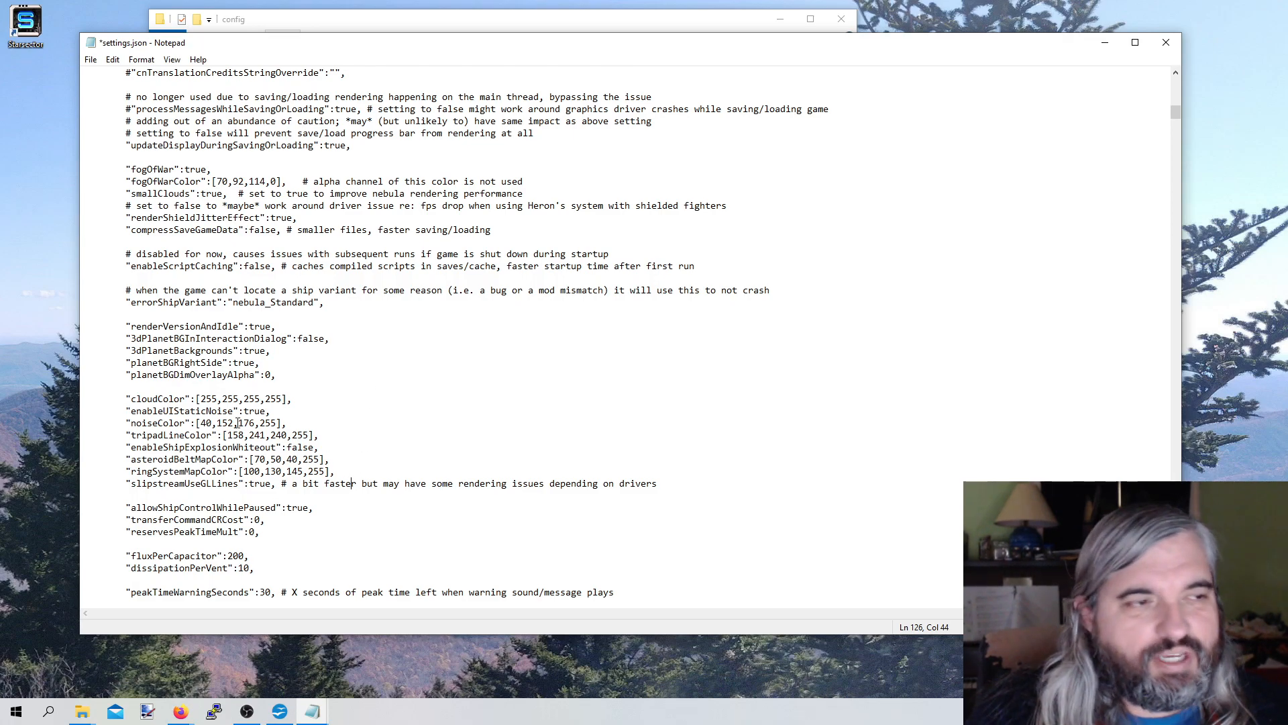
mouse_move(357, 427)
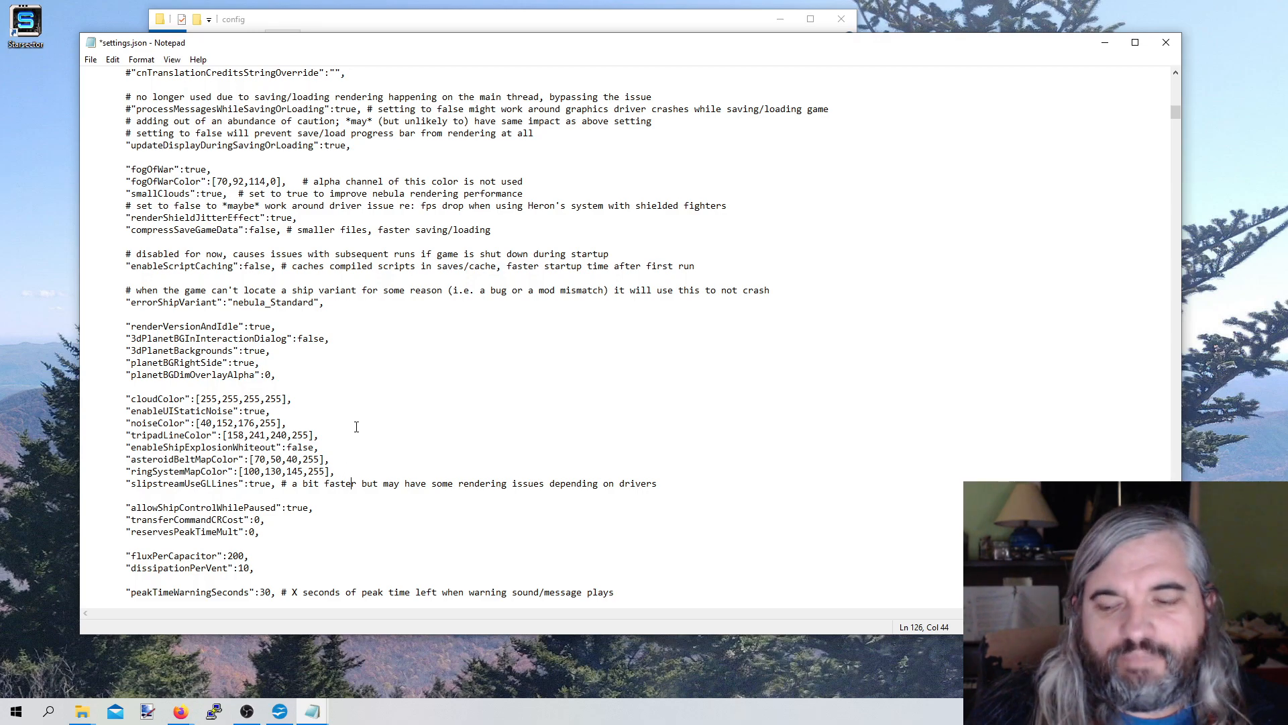
mouse_move(973, 320)
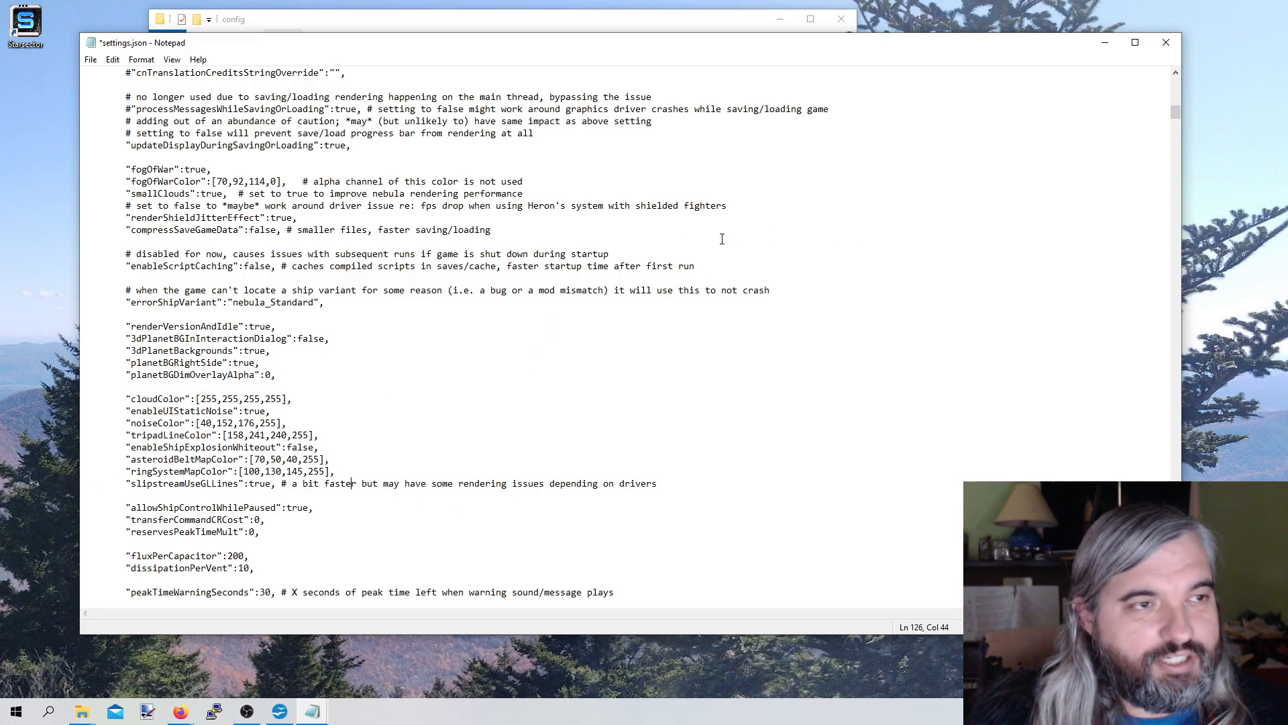
Find maxBattleSize, set it to 1600, and return to the game to test it
key(Ctrl+f)
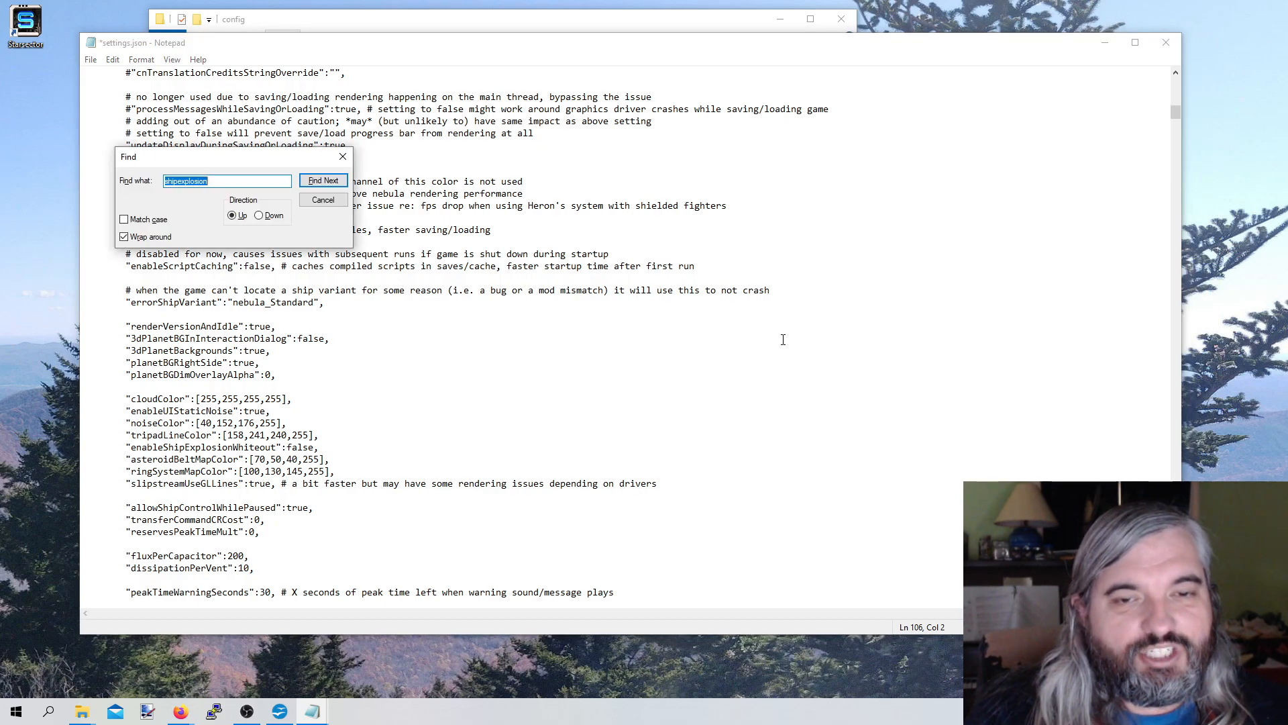
text(maxbattlesize)
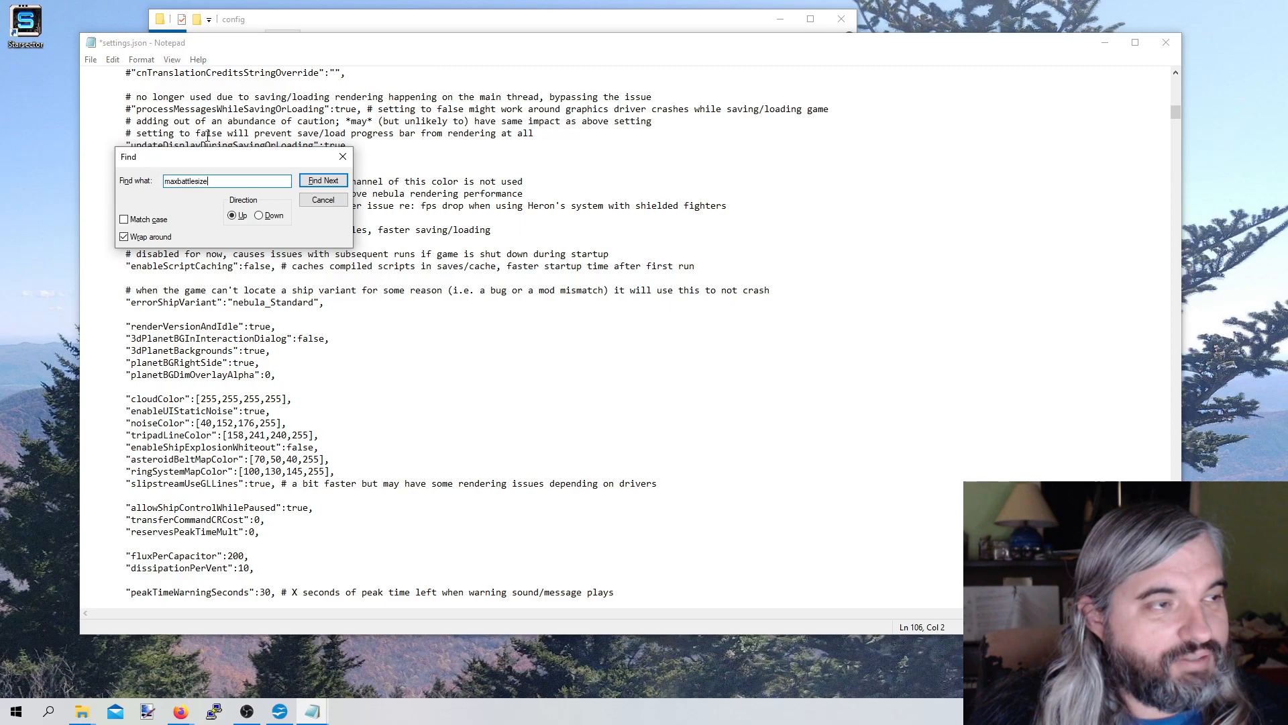
click(324, 180)
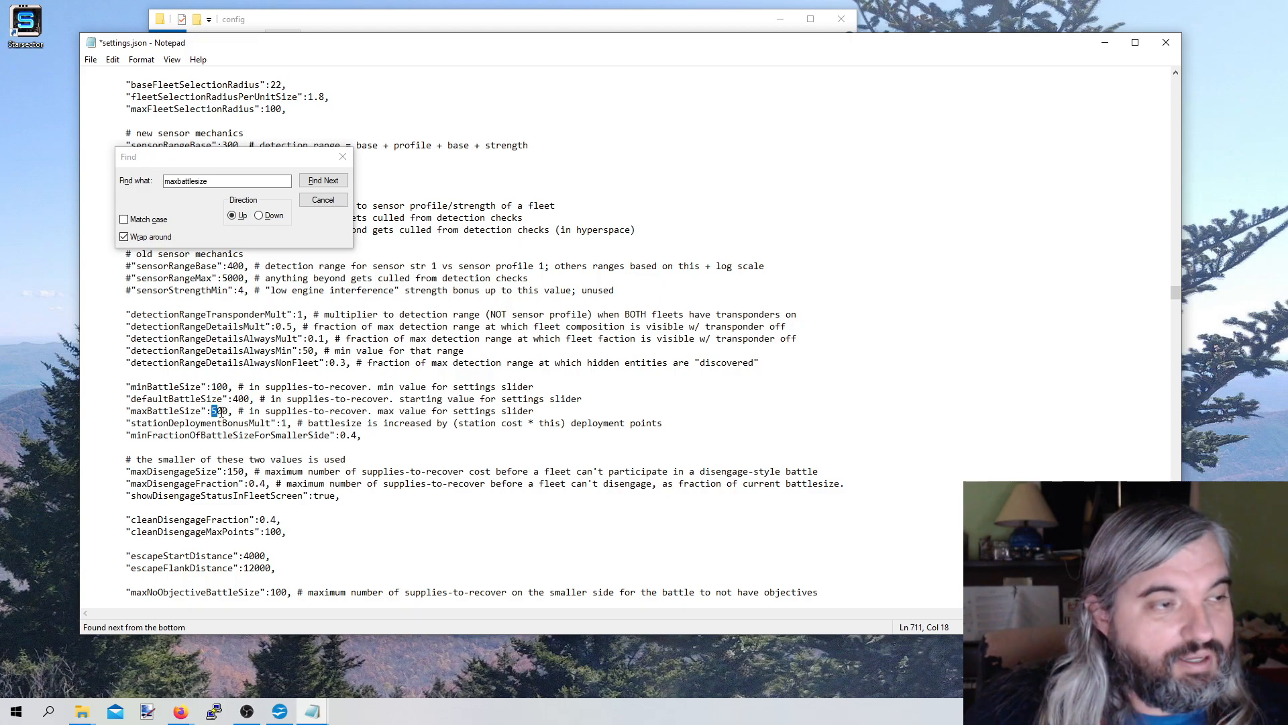
text(1600)
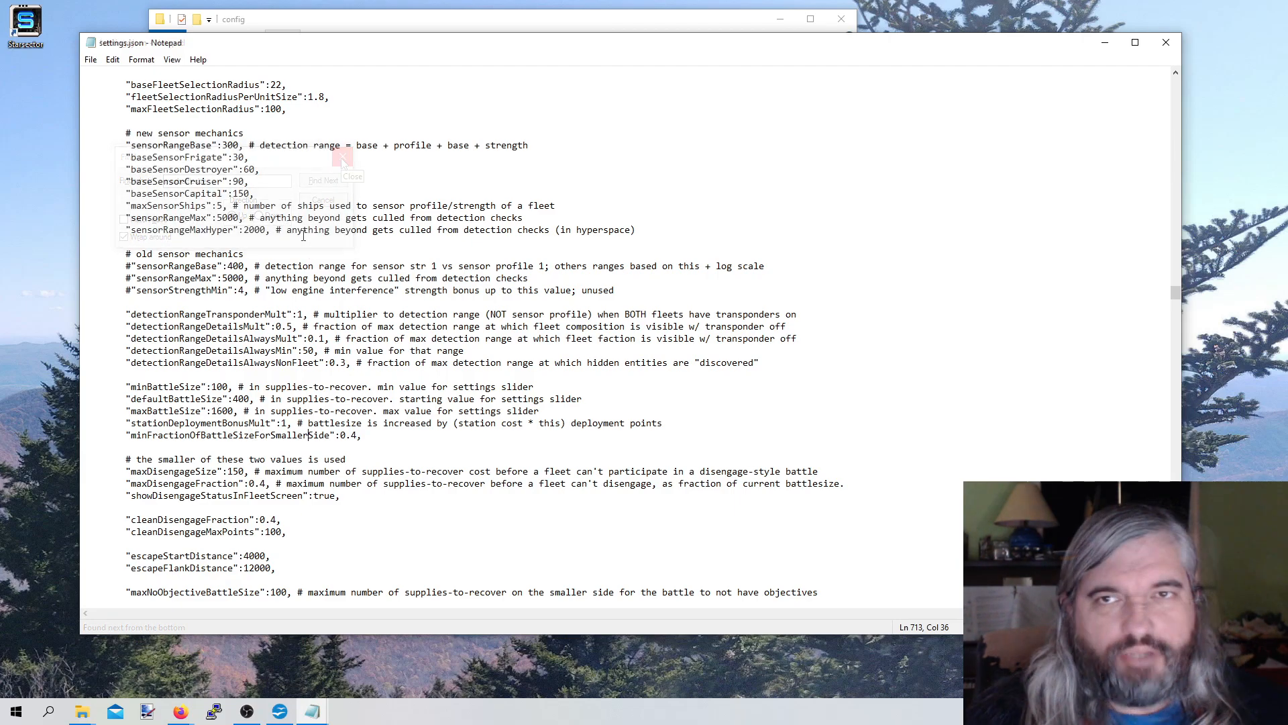
click(344, 156)
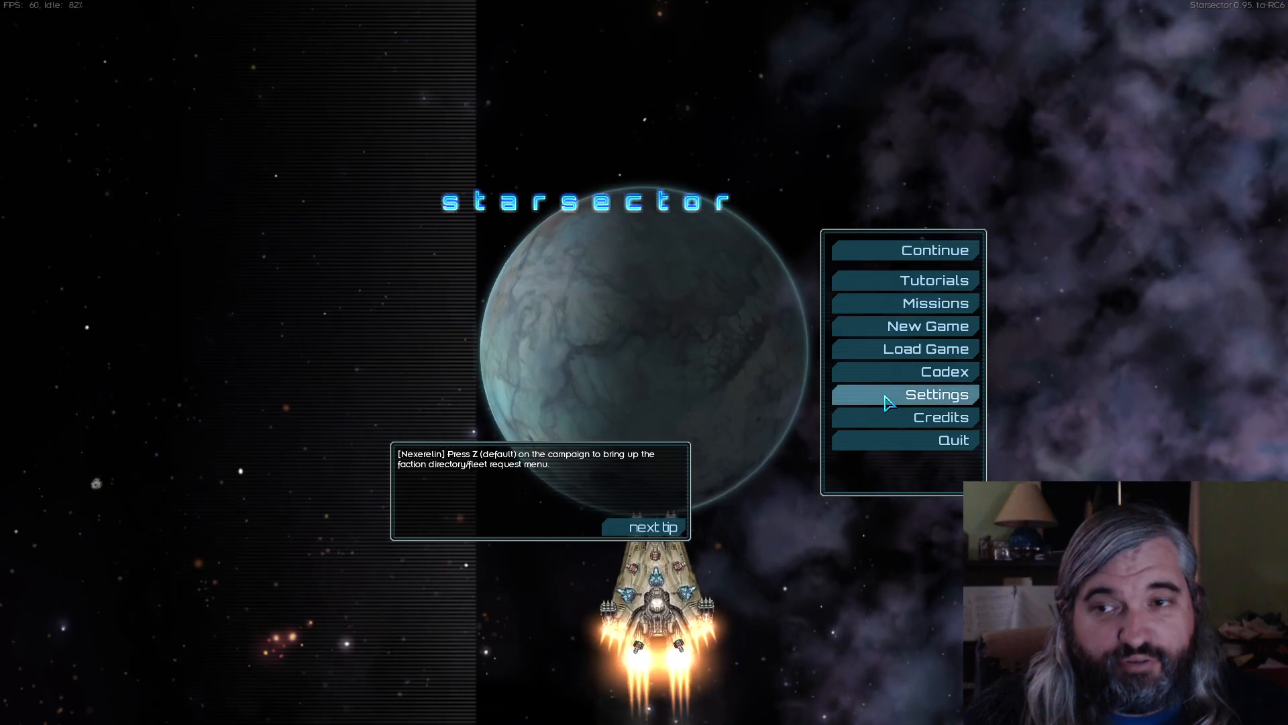
In the game's settings, drag Battle size from its minimum of 100 up to the new 1600 maximum
click(934, 395)
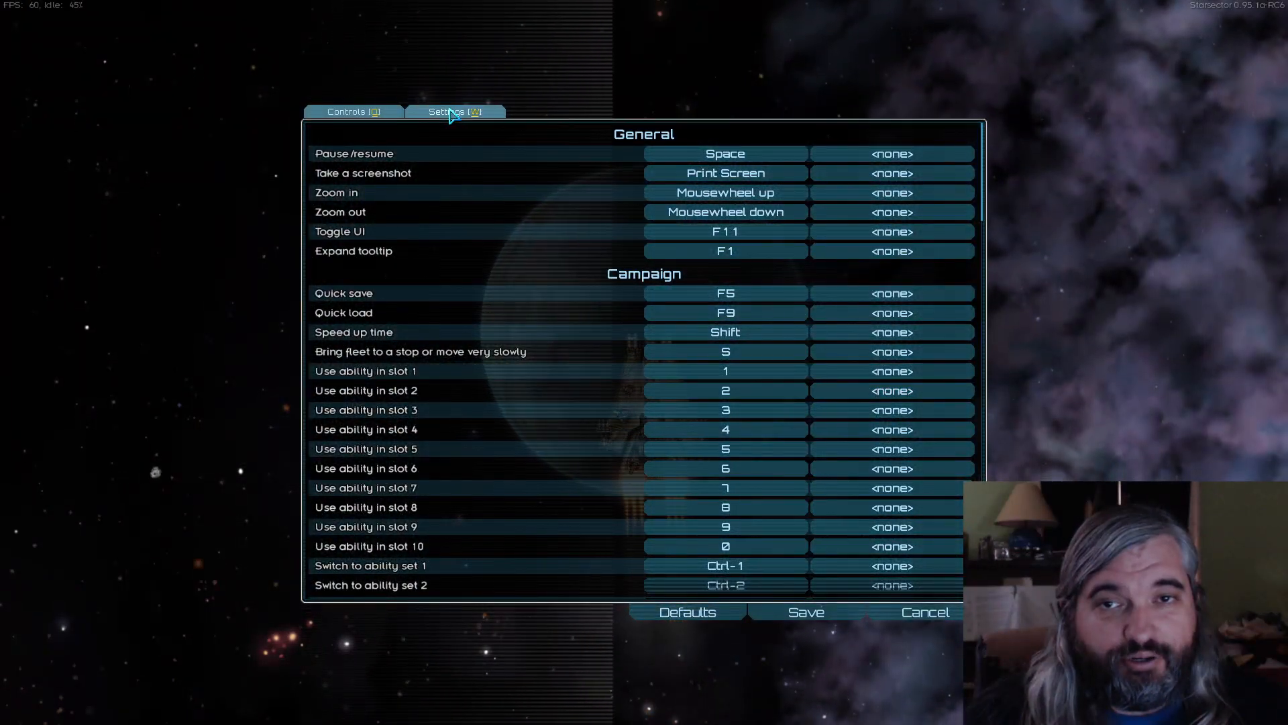
click(453, 111)
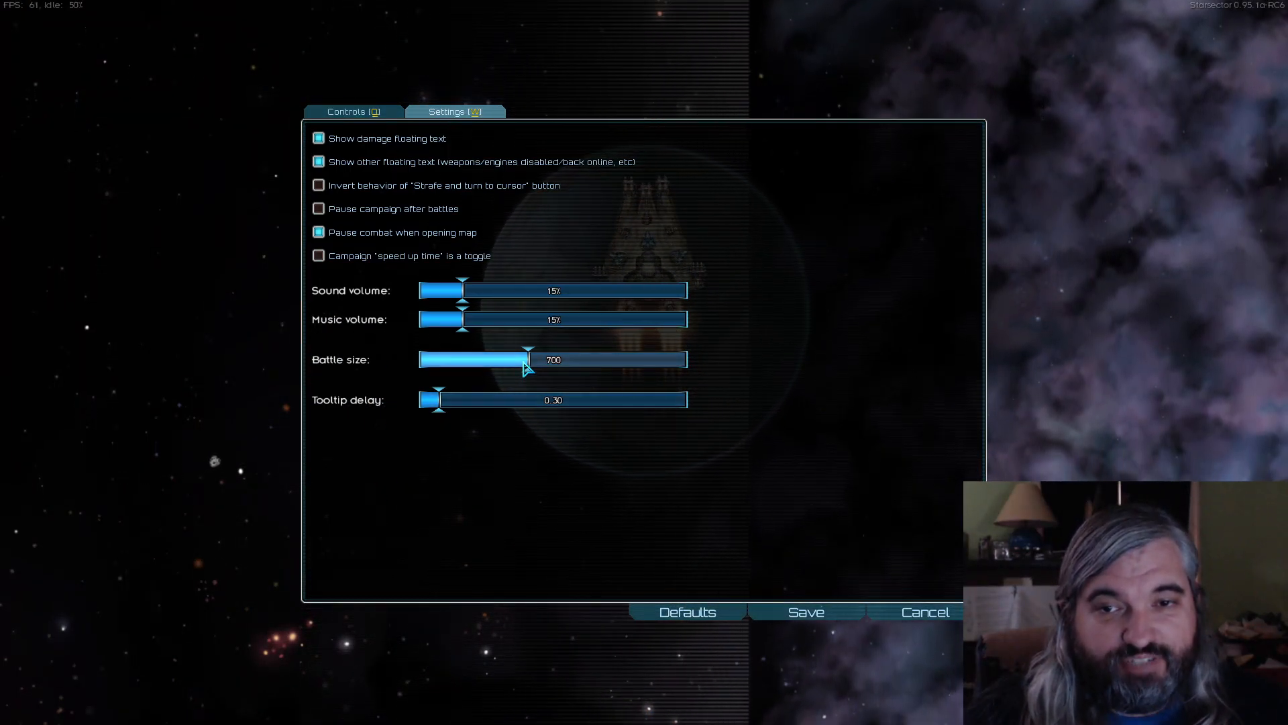
drag(526, 359, 483, 360)
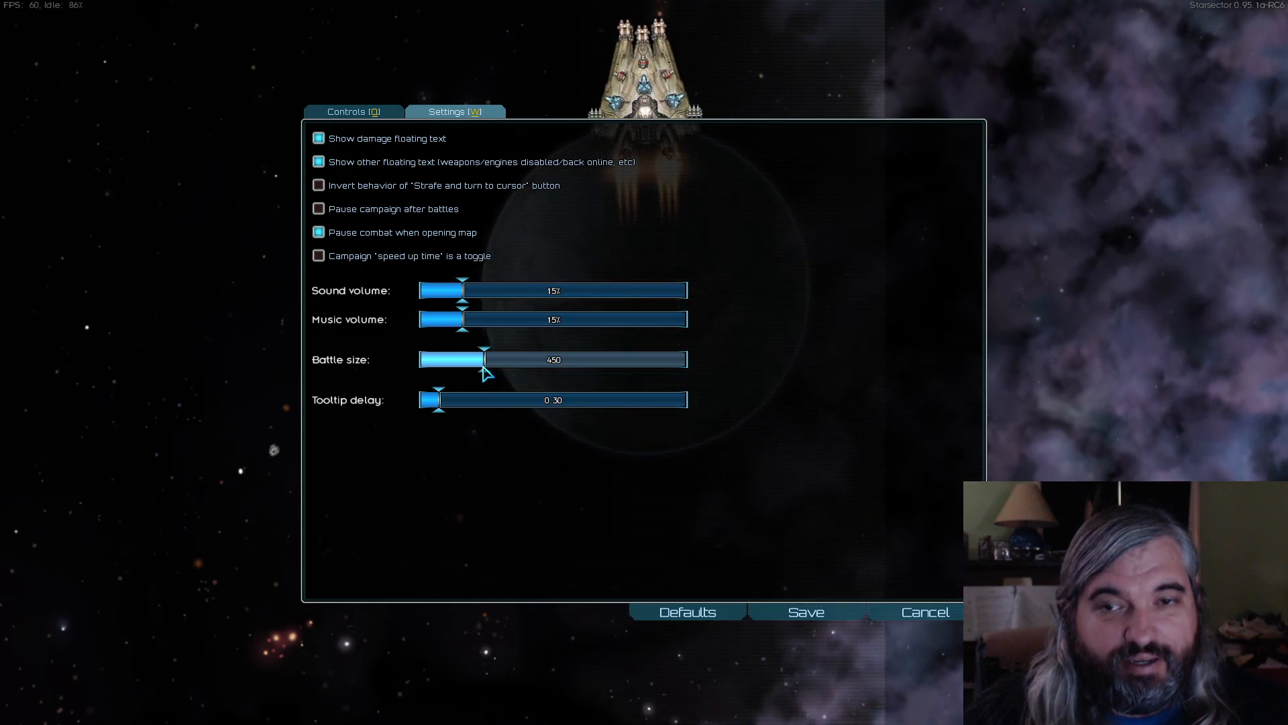
drag(481, 360, 423, 360)
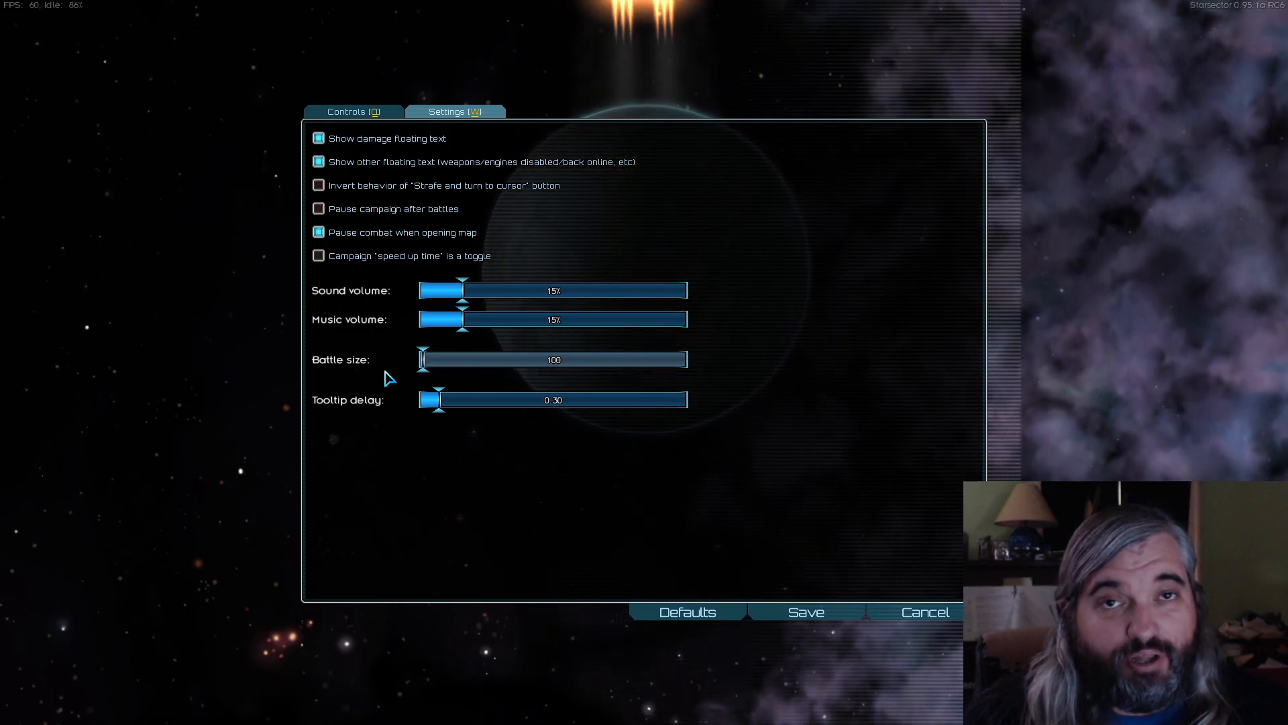
drag(423, 360, 600, 360)
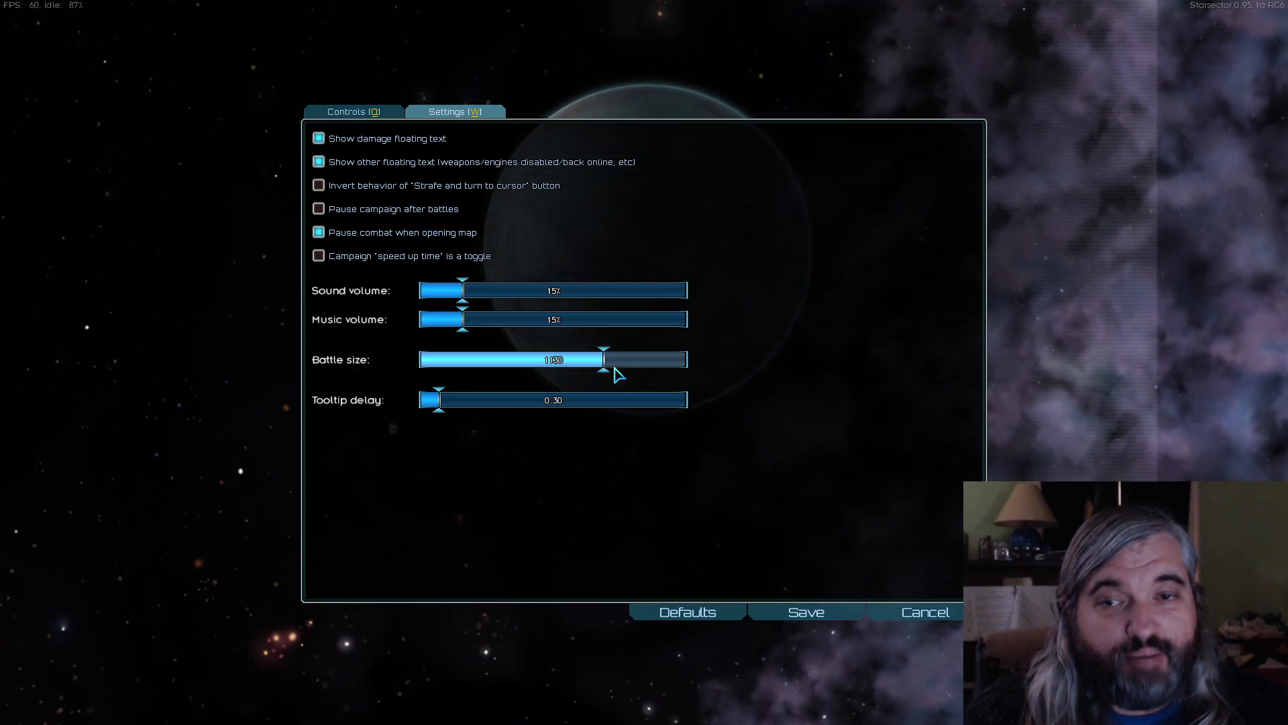
drag(604, 360, 688, 360)
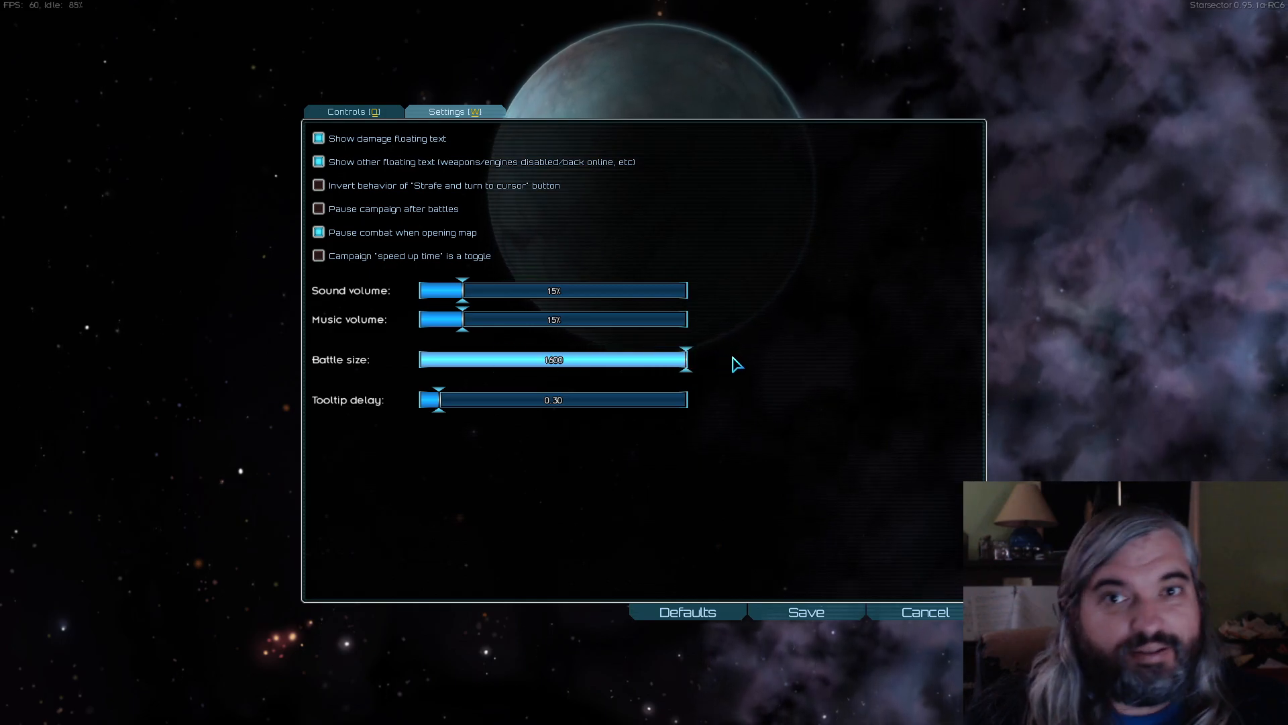
Sweep Battle size back down to 100, up through 770 and 1450, and to the maximum again
drag(686, 360, 423, 360)
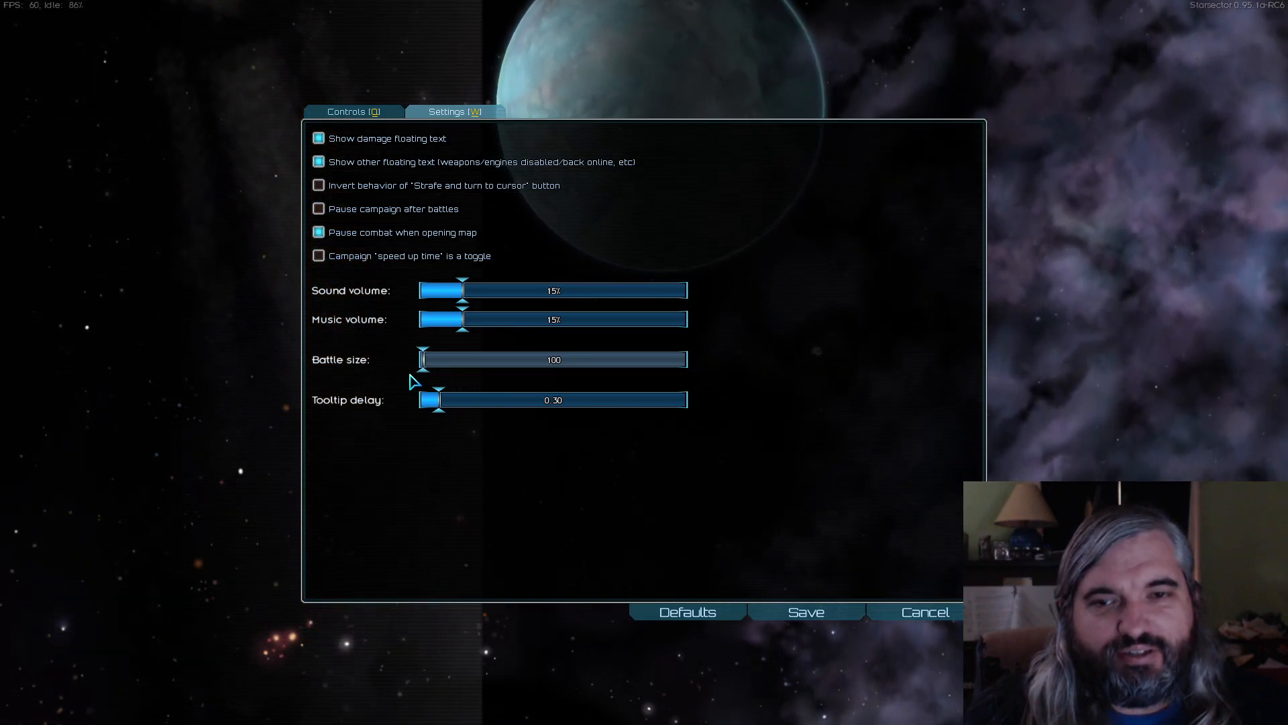
drag(423, 360, 538, 360)
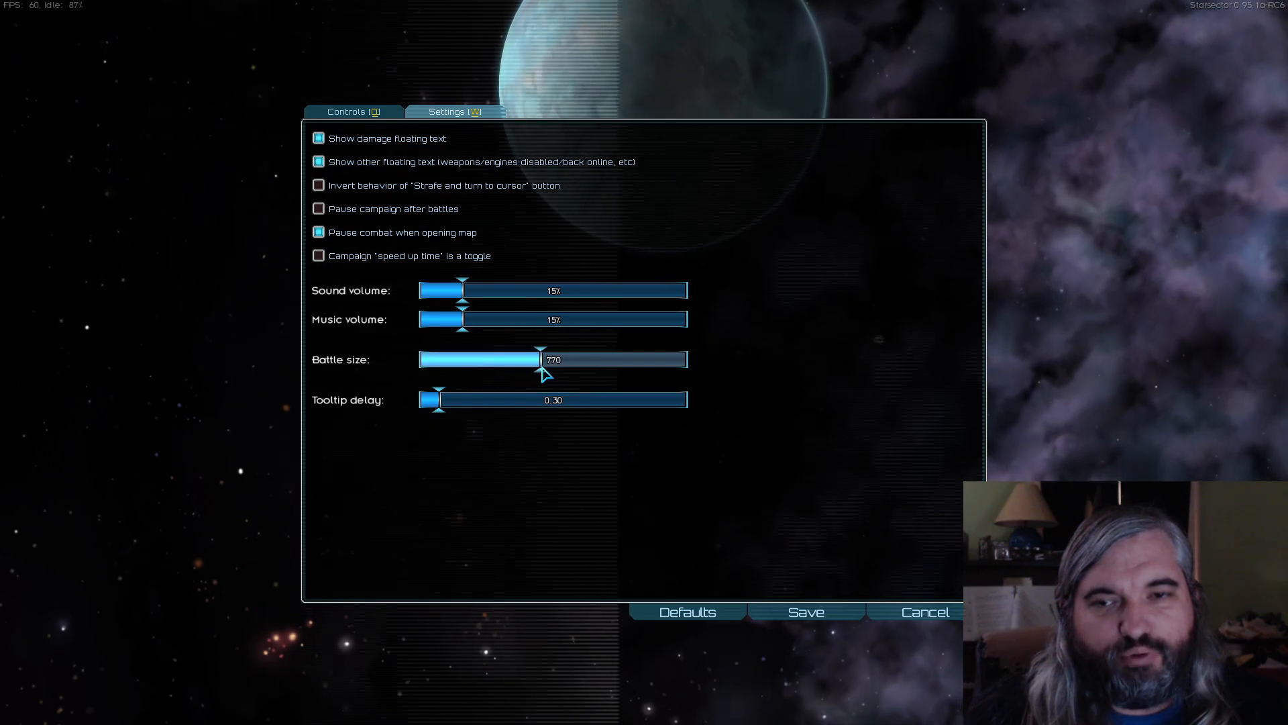
drag(542, 359, 420, 360)
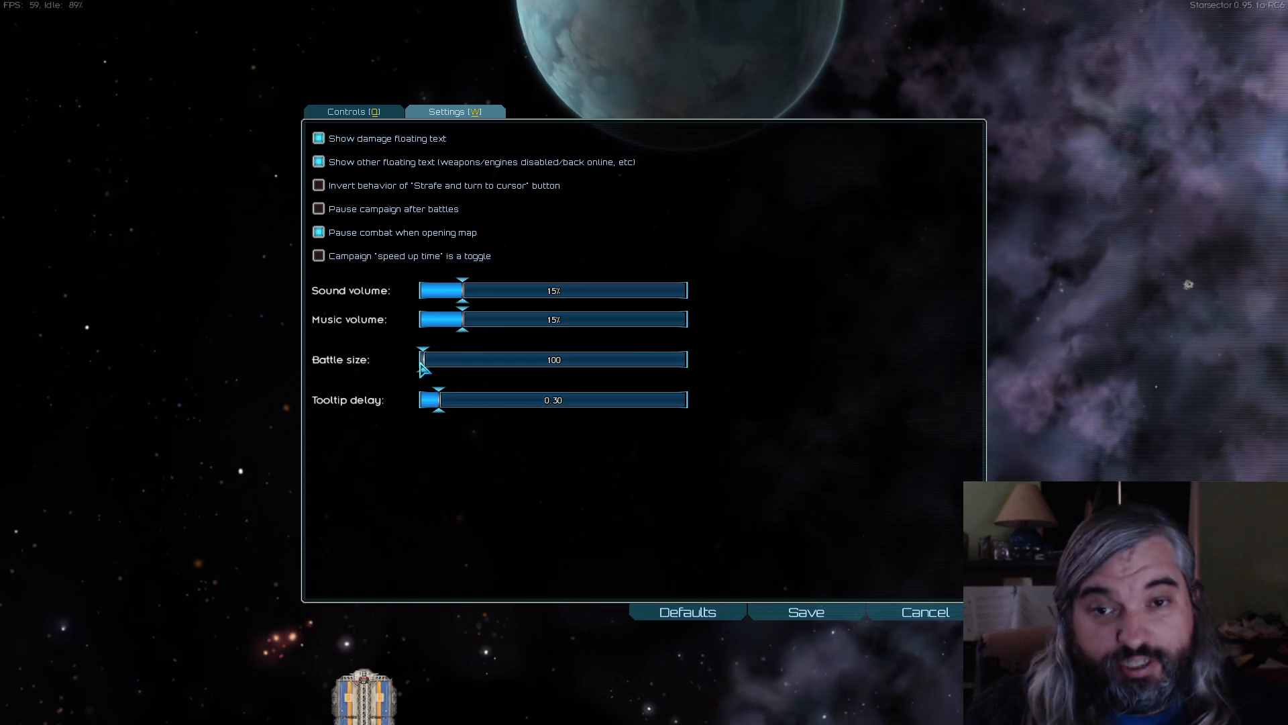
drag(421, 360, 670, 360)
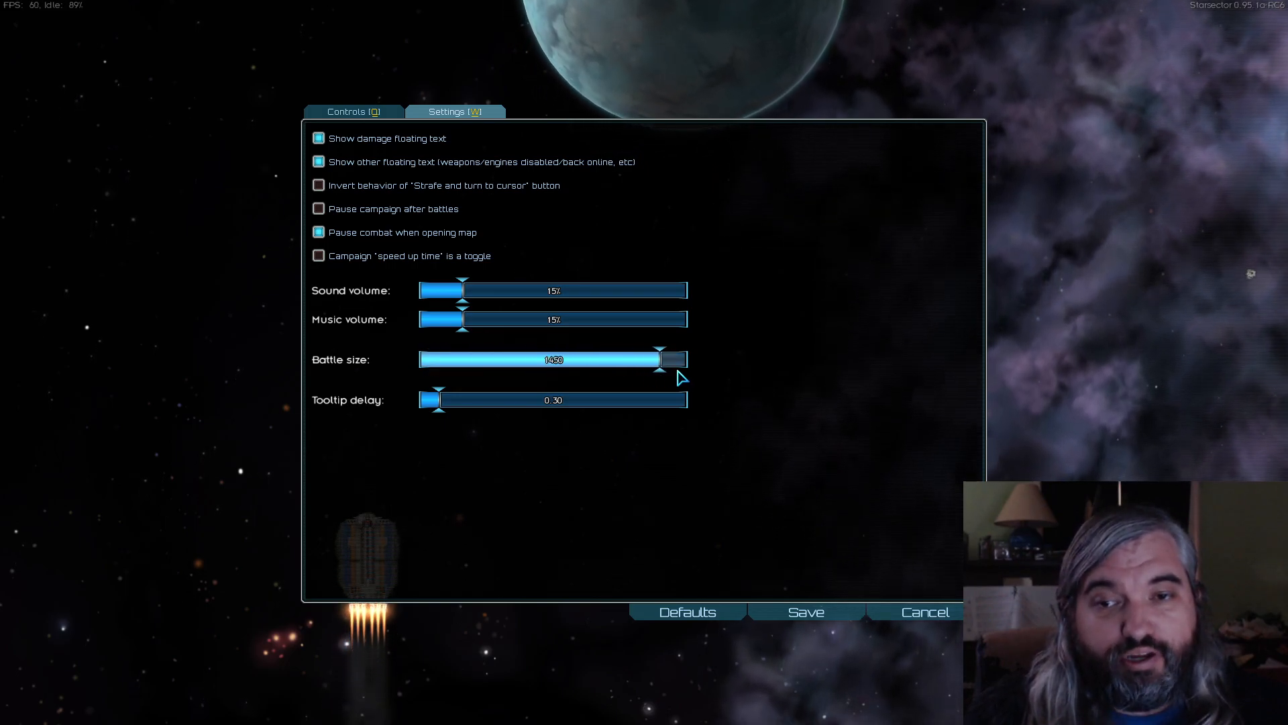
drag(665, 359, 688, 359)
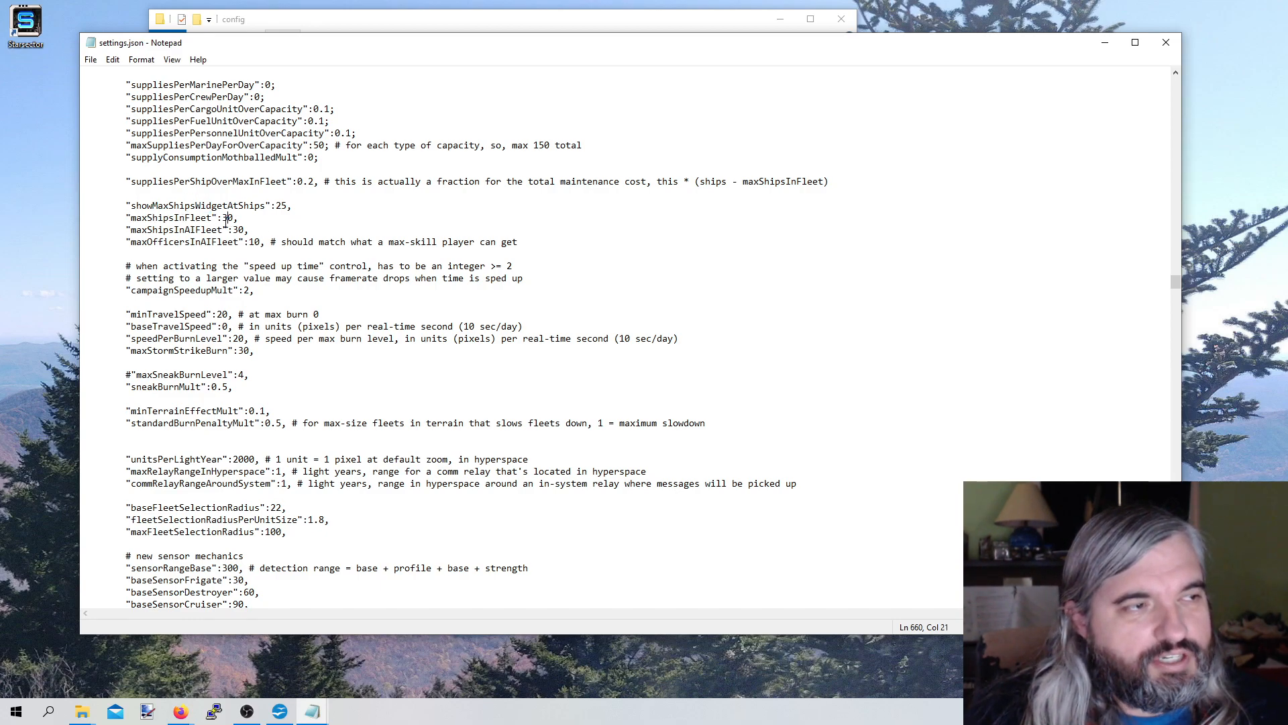
Change maxShipsInFleet and maxShipsInAIFleet from 30 to 50
text(5)
click(188, 230)
text(5)
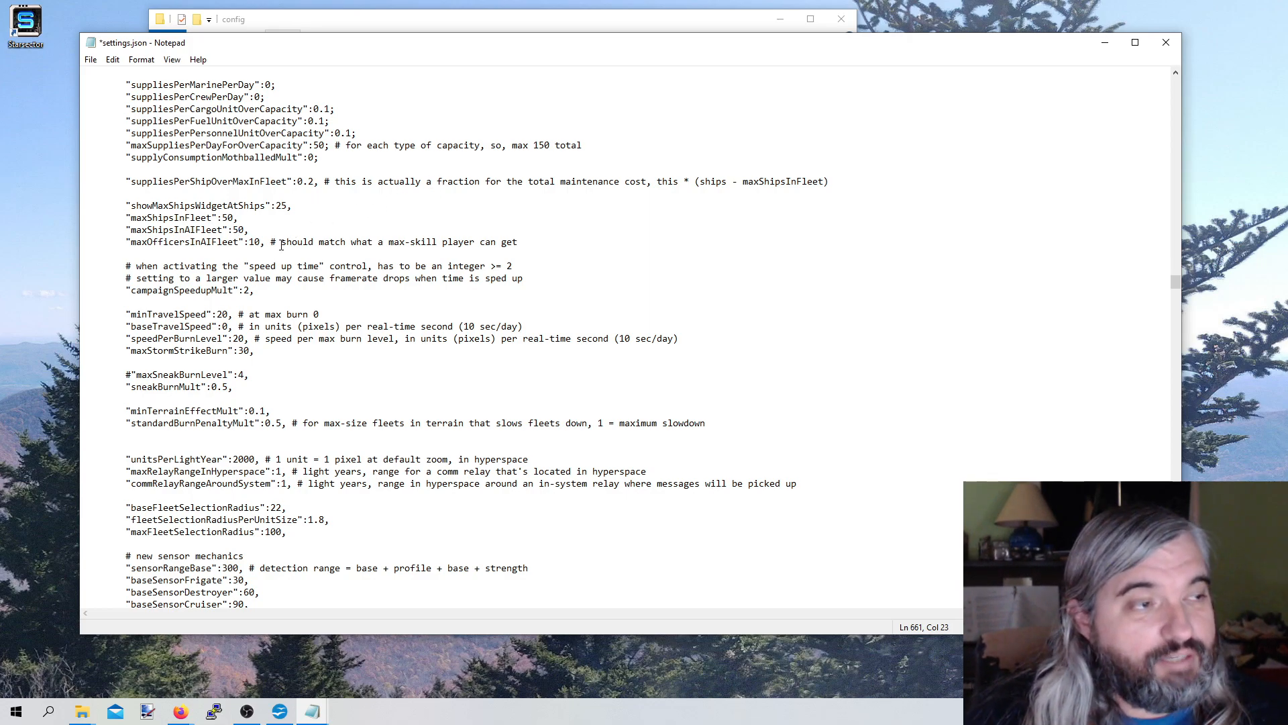
mouse_move(321, 246)
text(basenumofficers)
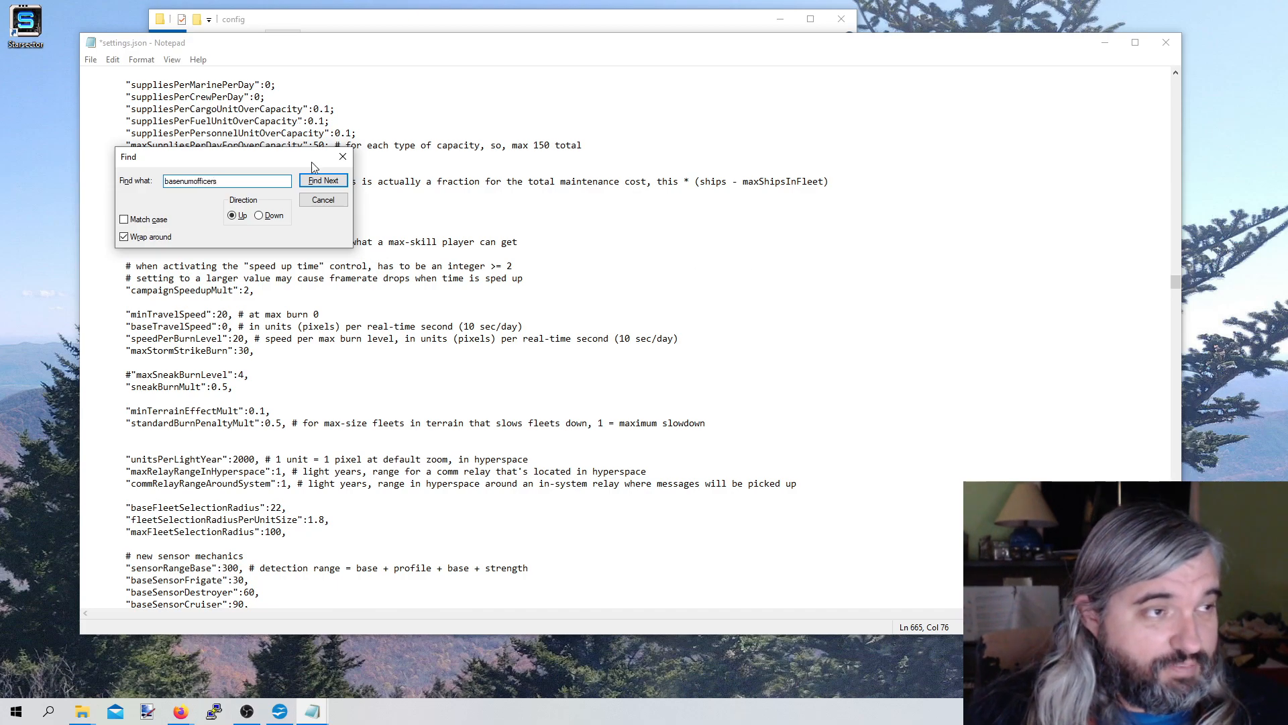
Set baseNumOfficers from 8 to 25 and go to the File menu to save
click(324, 180)
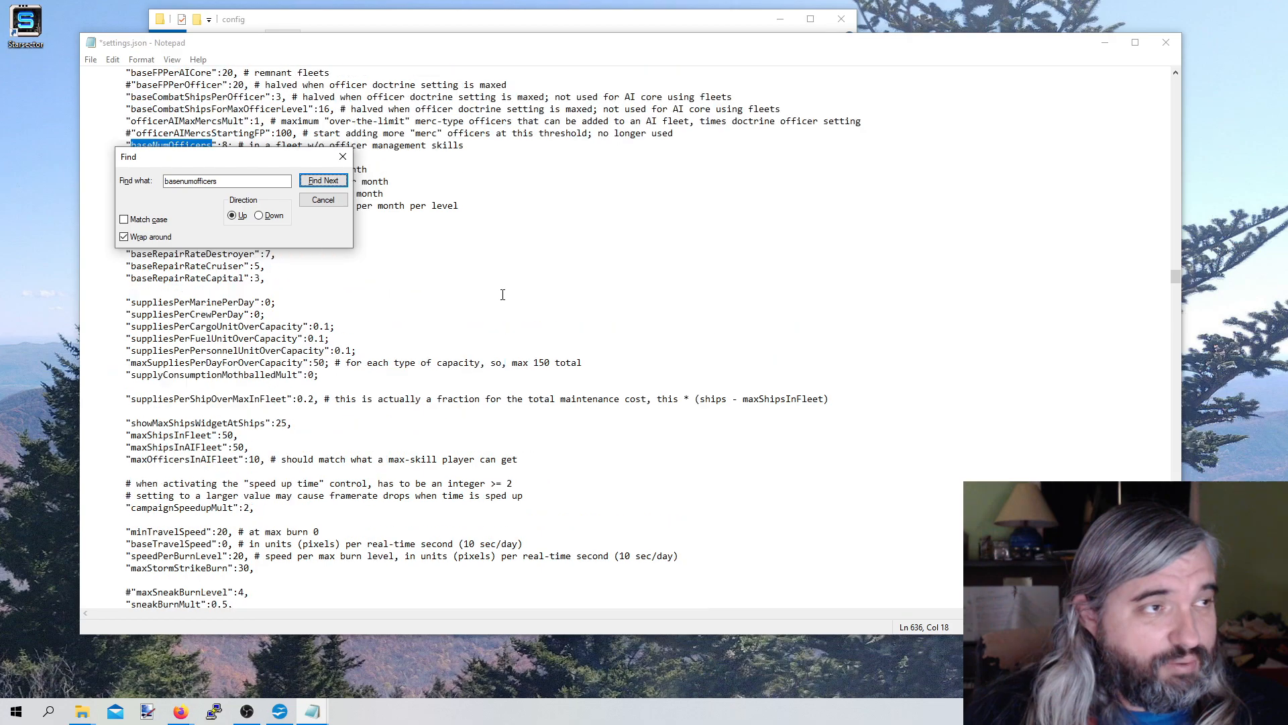
click(323, 180)
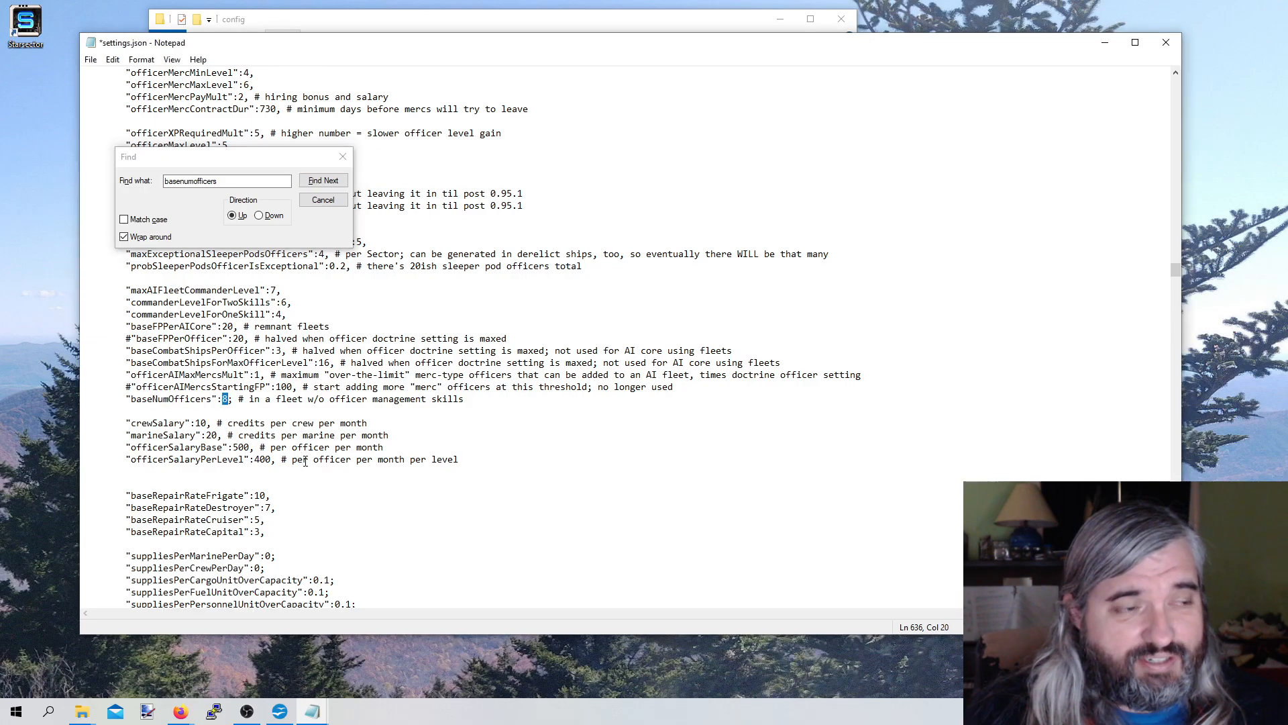
text(2)
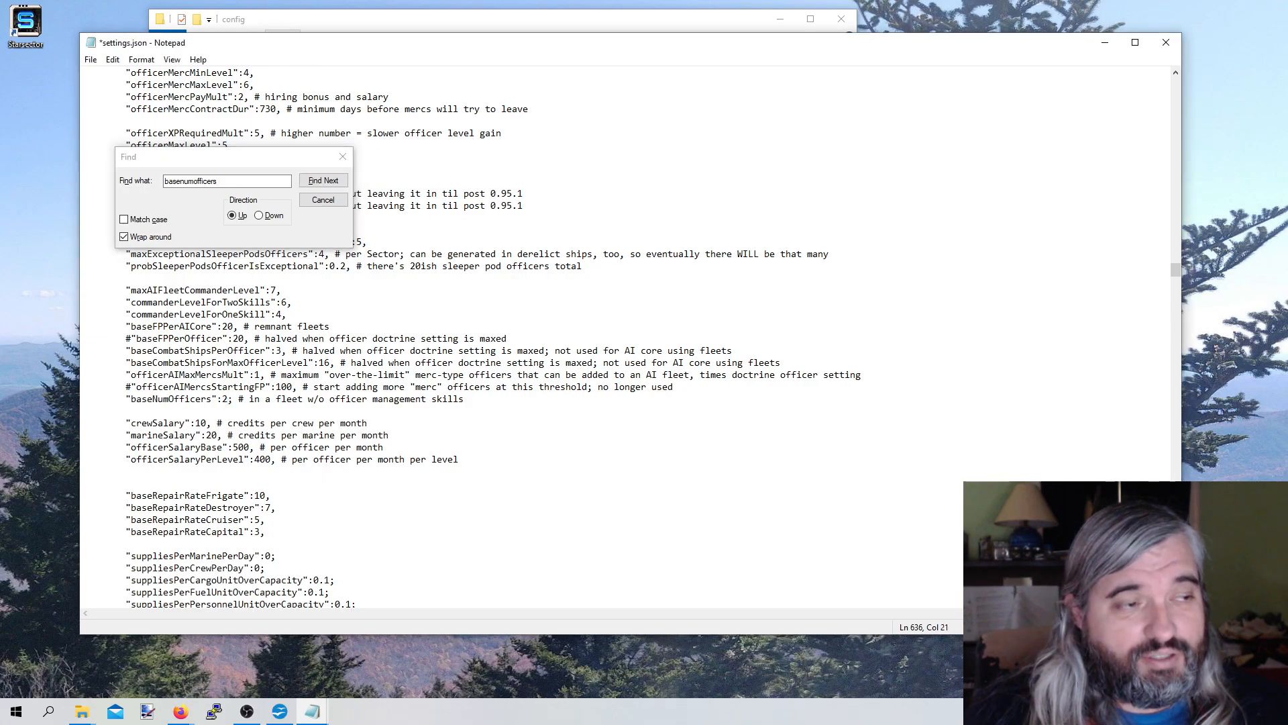
text(5)
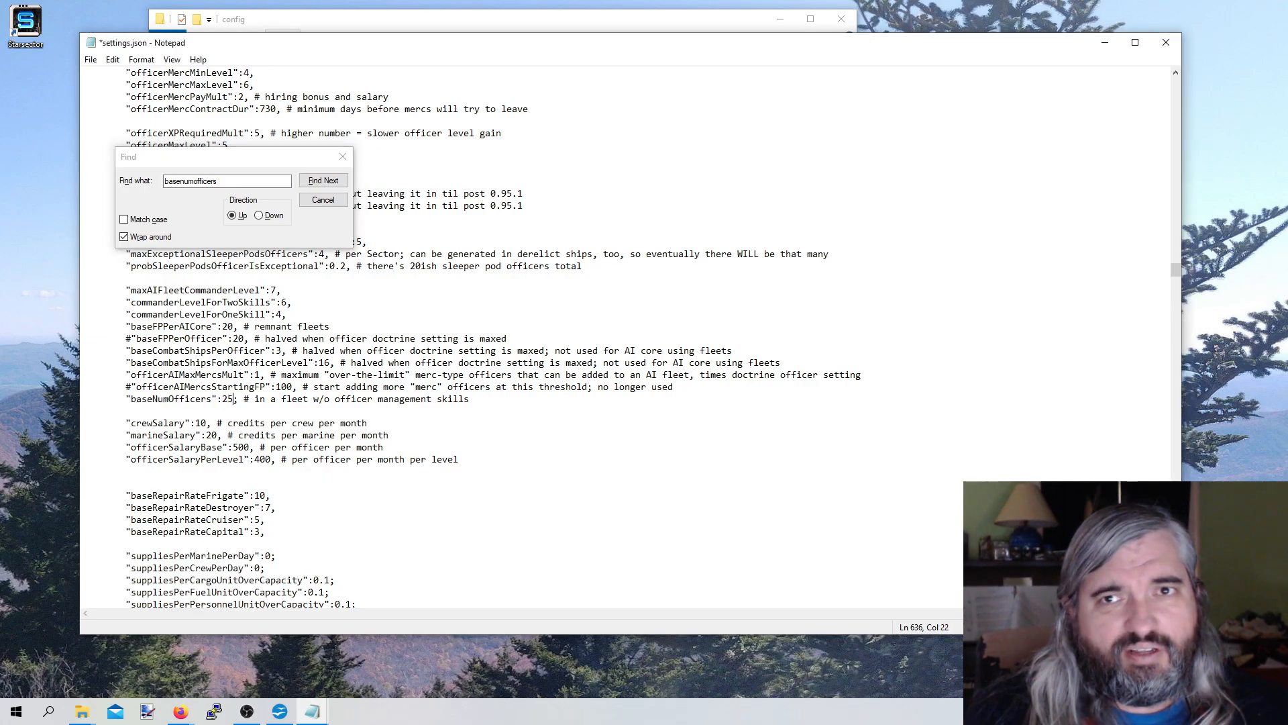
mouse_move(342, 157)
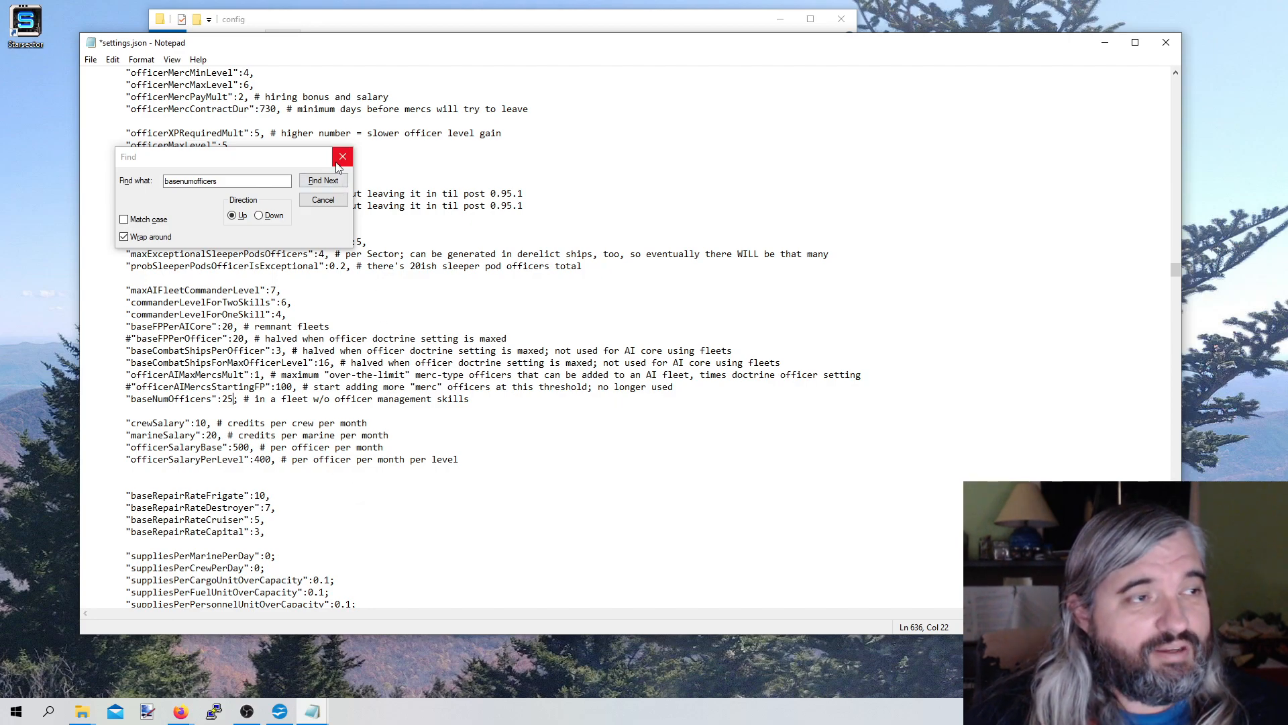
click(342, 155)
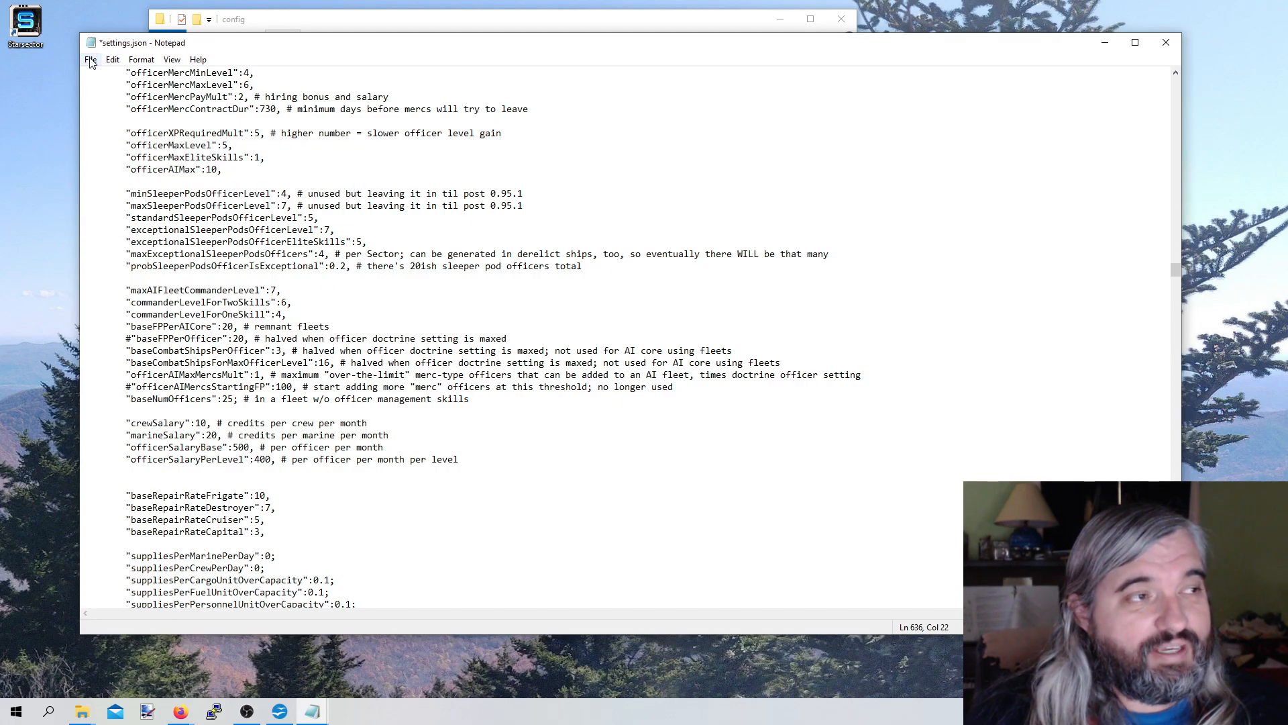
click(88, 59)
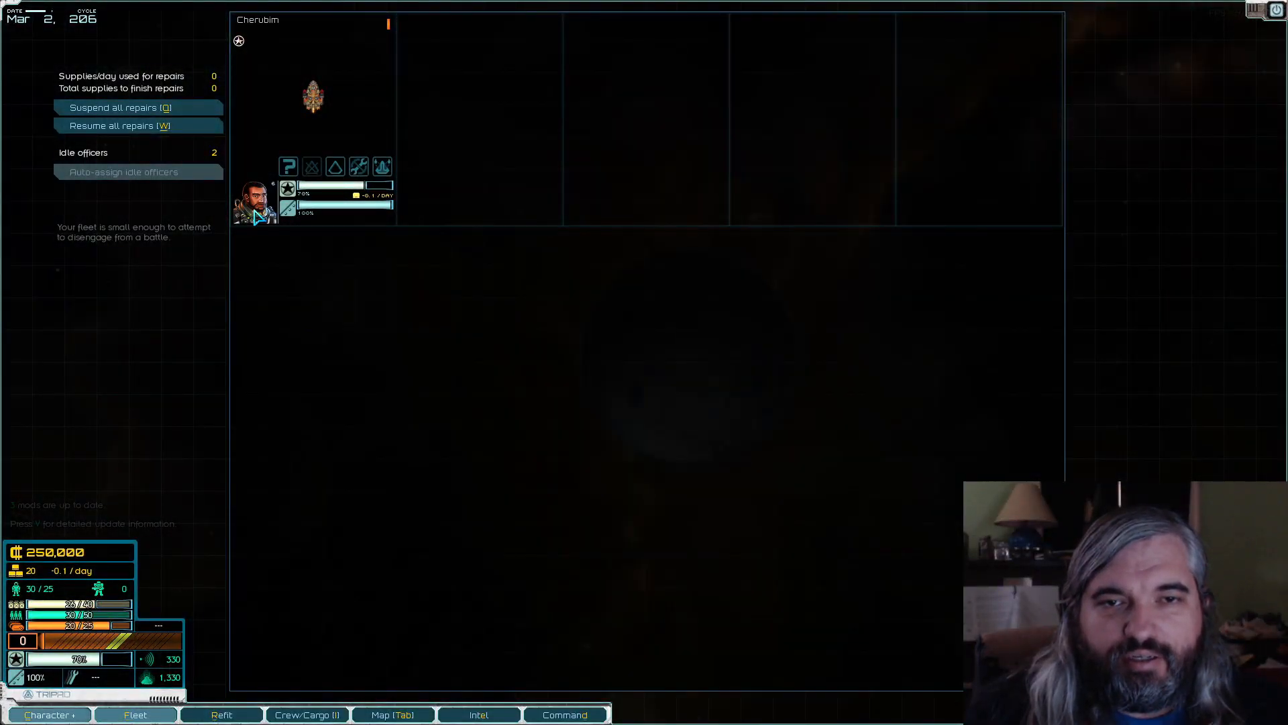
View the Cherubim's officer selection to confirm the limit reads 2 / 25
click(256, 201)
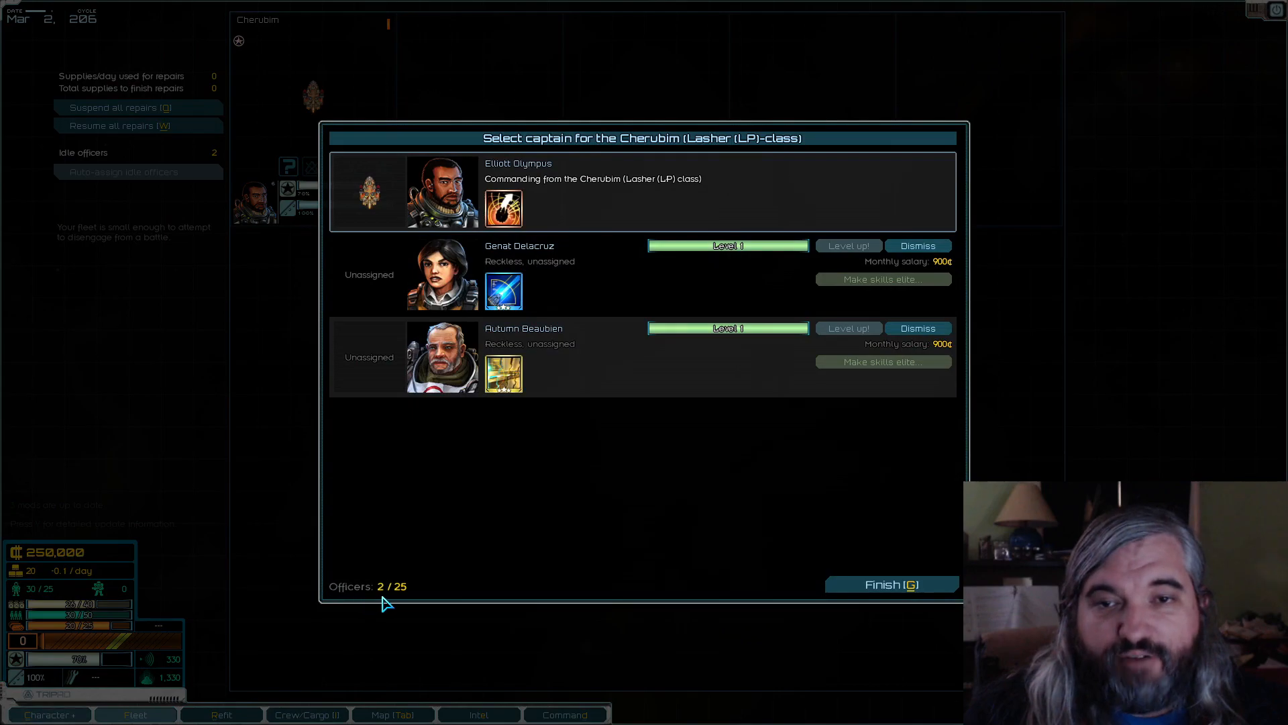
mouse_move(371, 606)
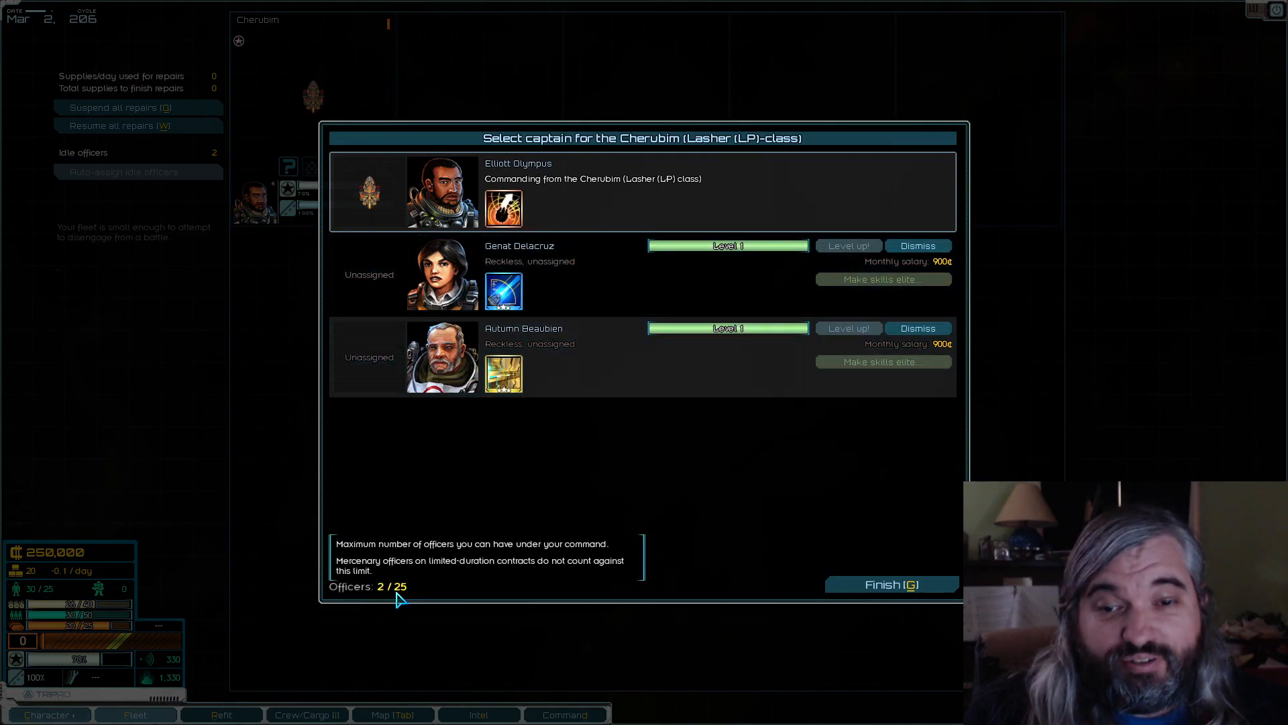
mouse_move(398, 563)
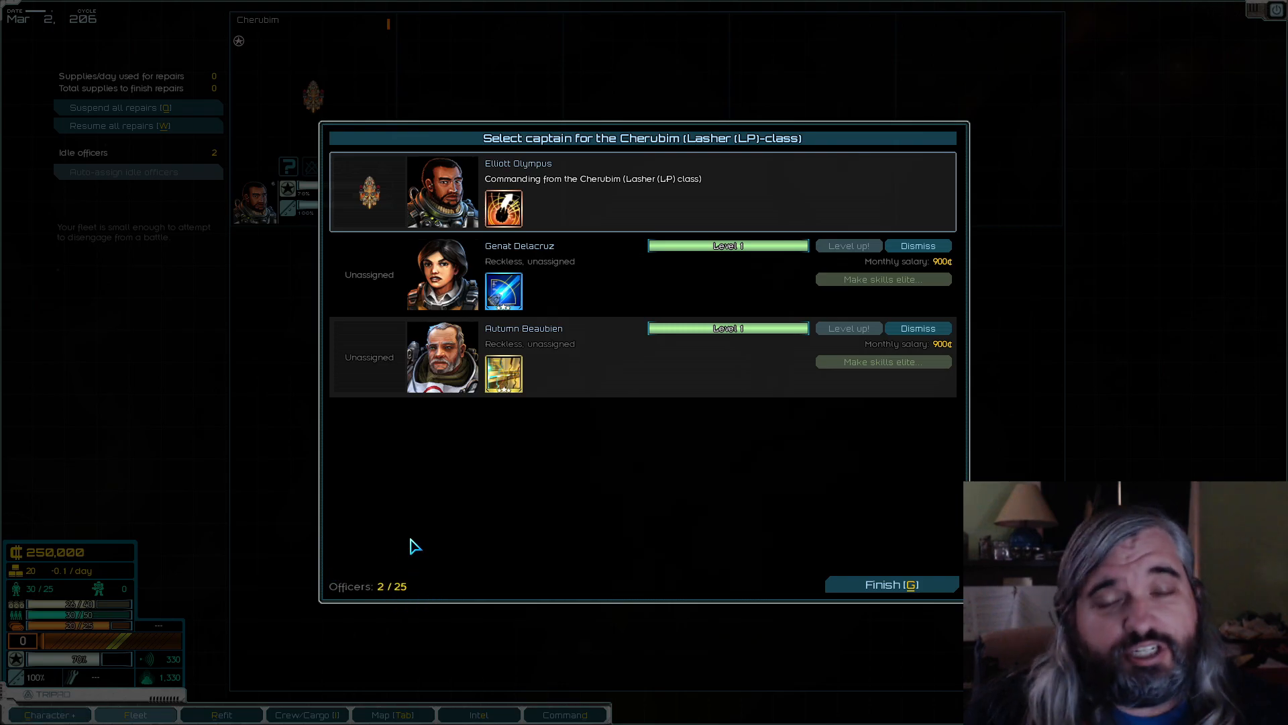
mouse_move(479, 577)
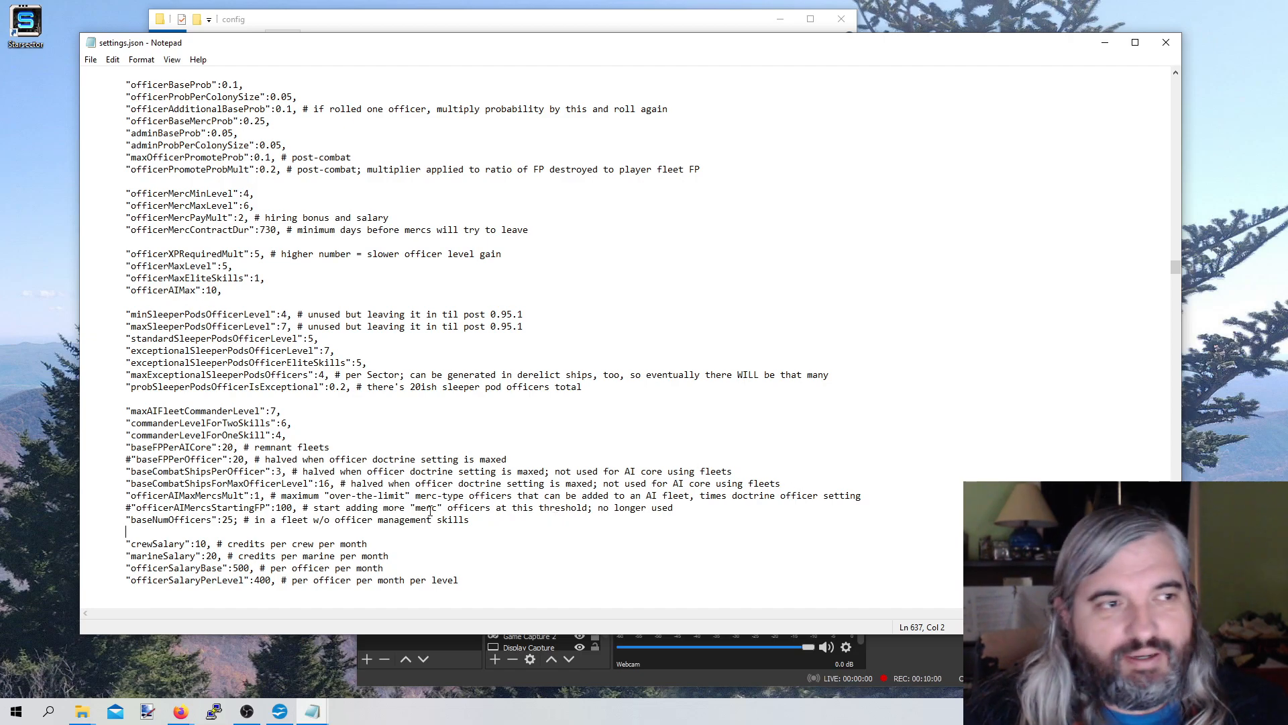
Find godMode and change its value from false to true
key(Ctrl+f)
text(god)
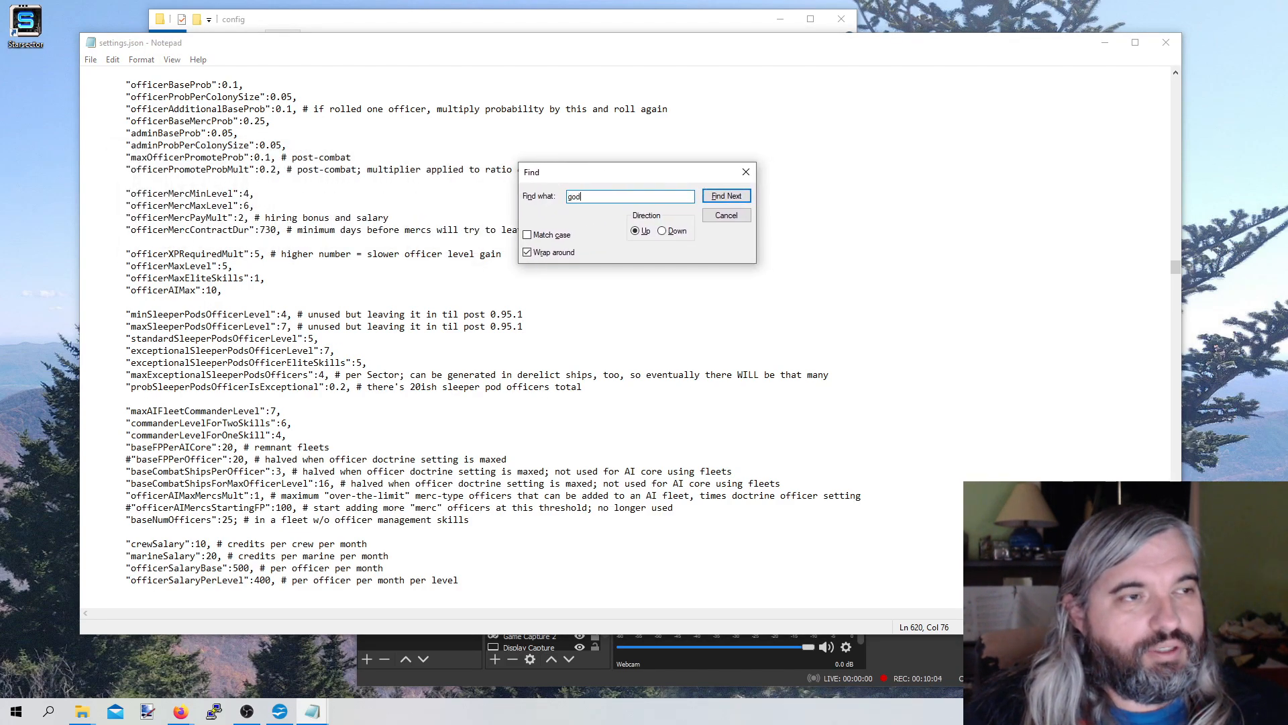
click(727, 196)
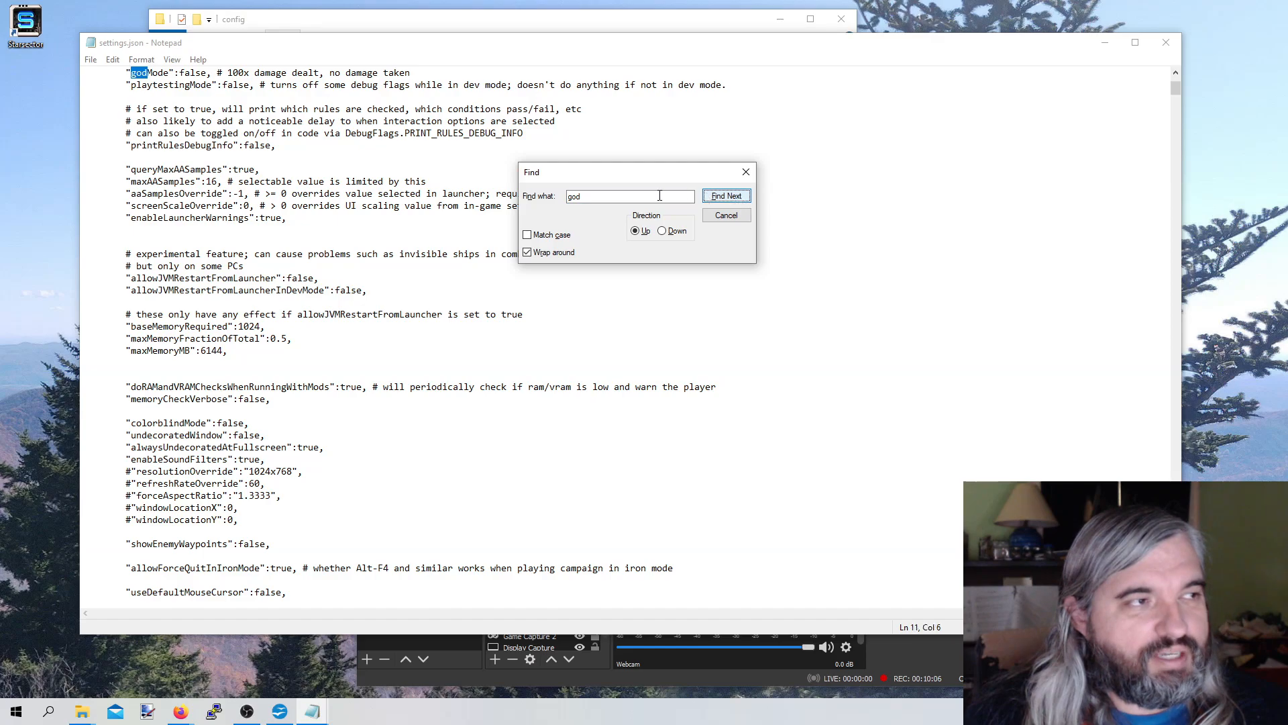
click(726, 196)
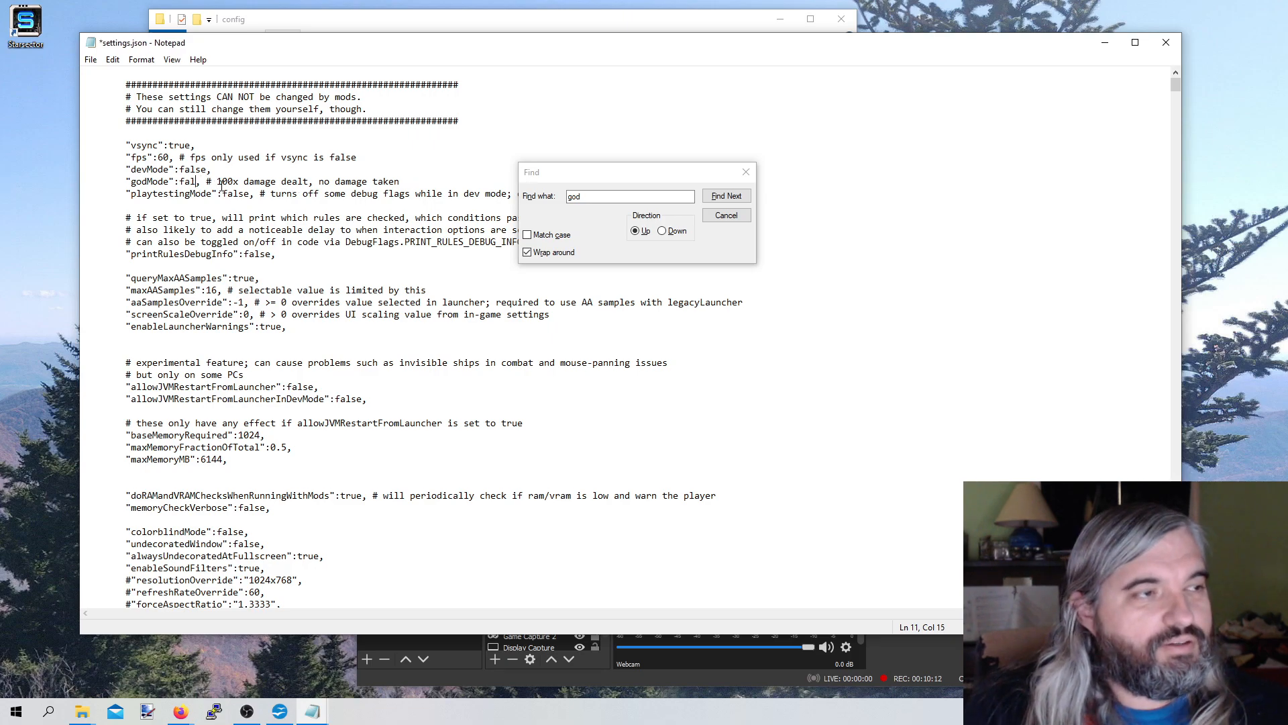
text(rue)
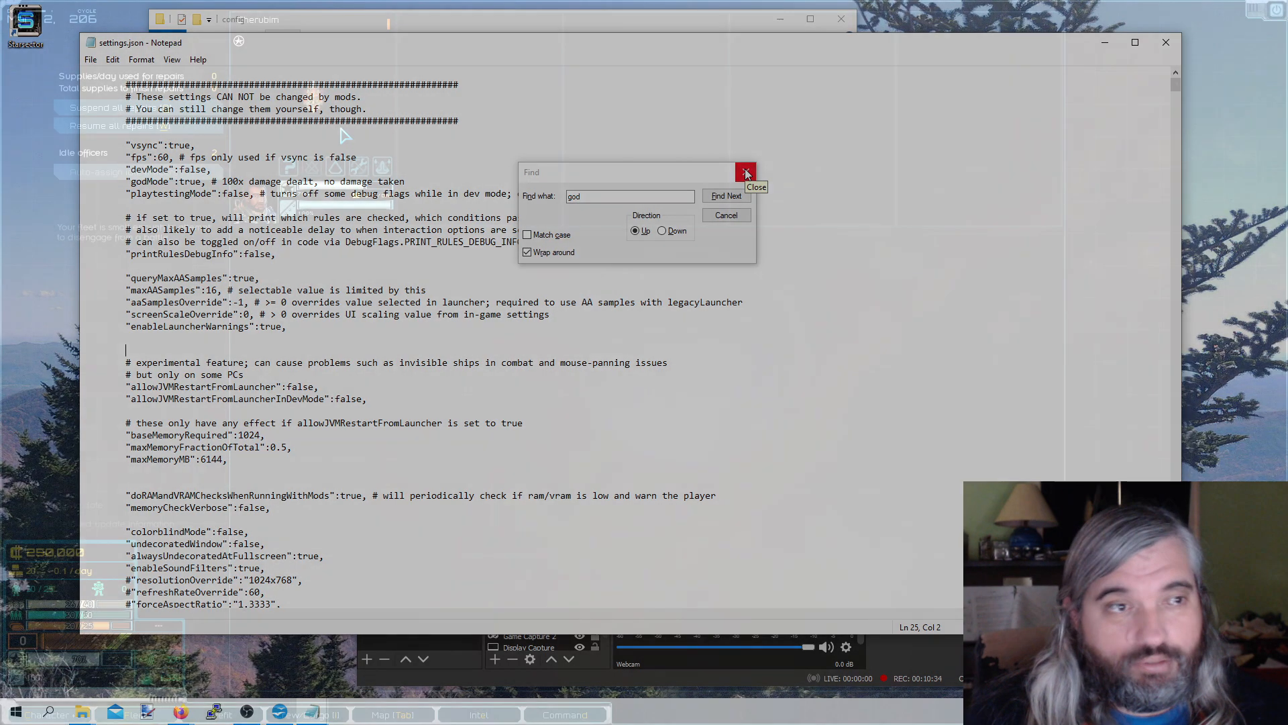
Back in the game, view the Cherubim's refit screen with Light Machine Gun details
click(744, 172)
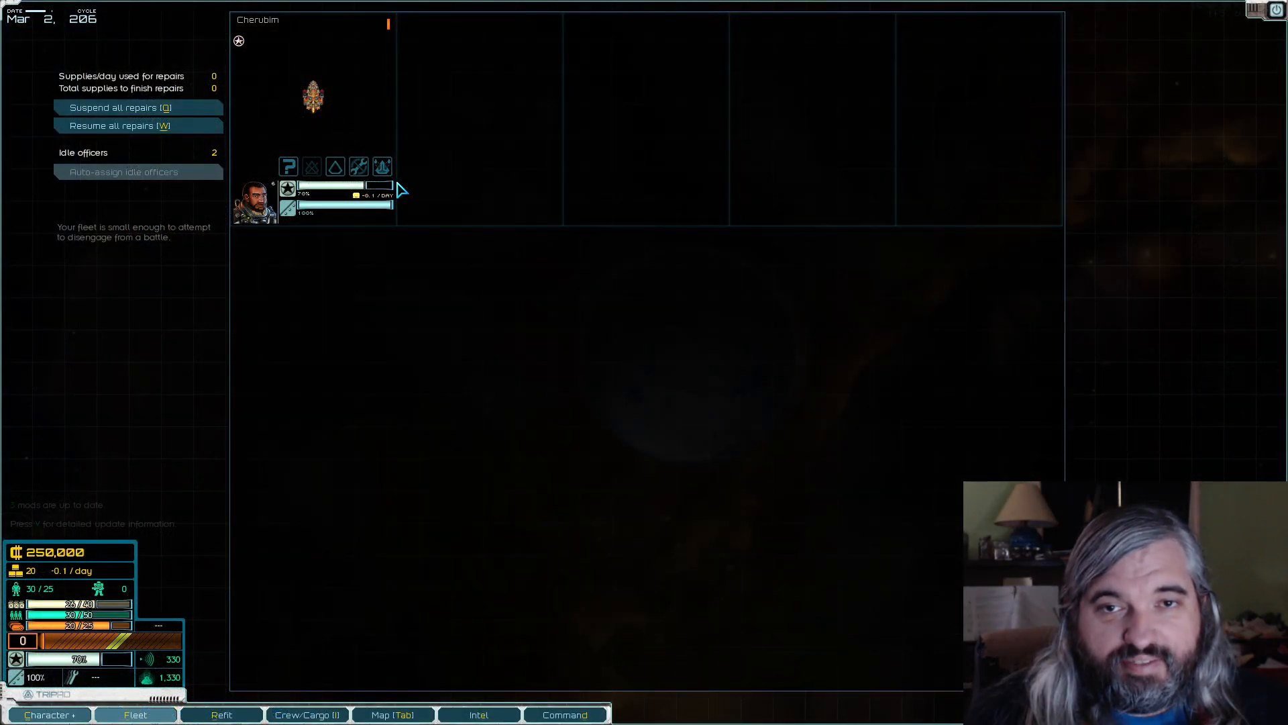
click(222, 714)
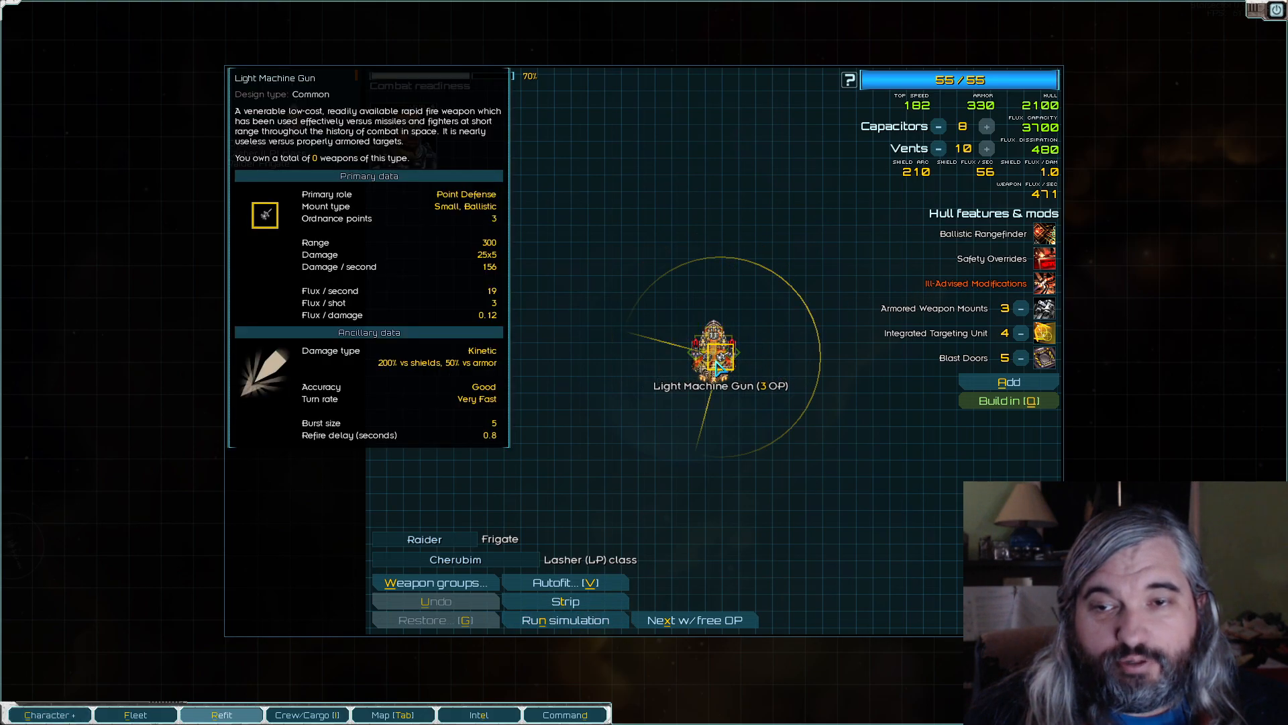
click(566, 620)
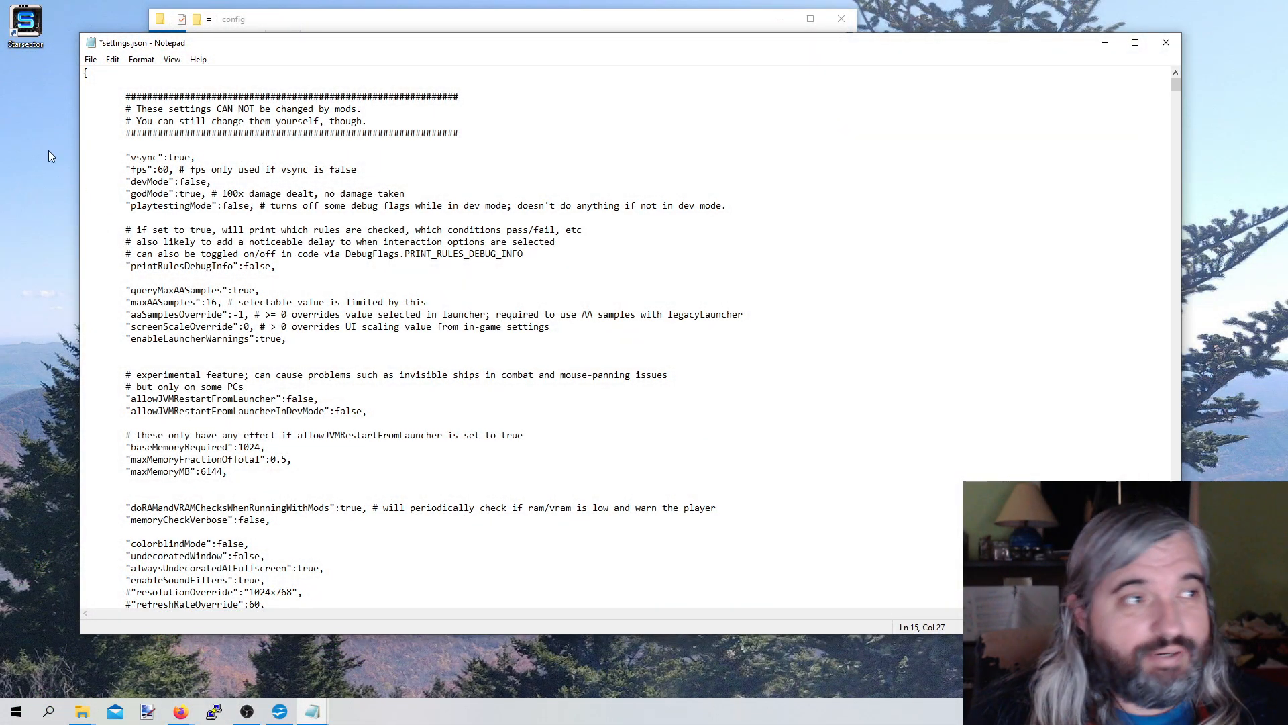
Save settings.json in Notepad with godMode set to true
click(283, 216)
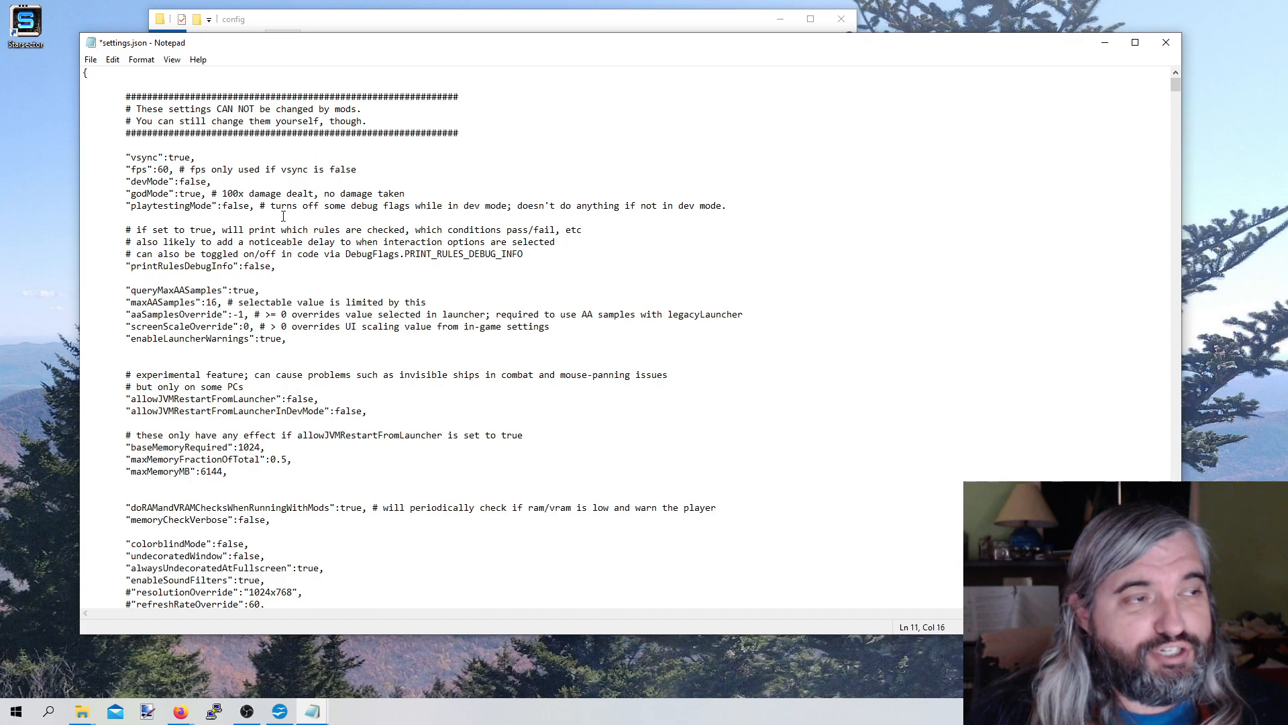
key(backspace)
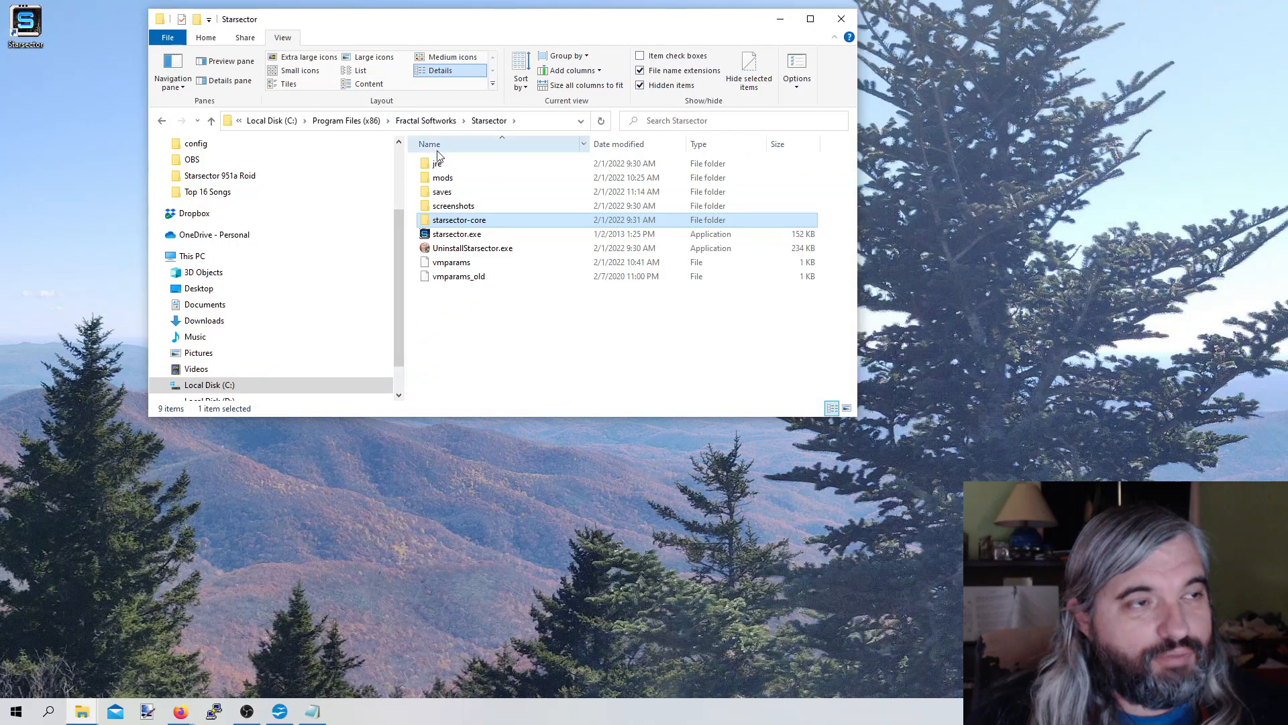
Navigate to the Elliott Olympus save folder and open campaign.xml with Notepad
double_click(441, 192)
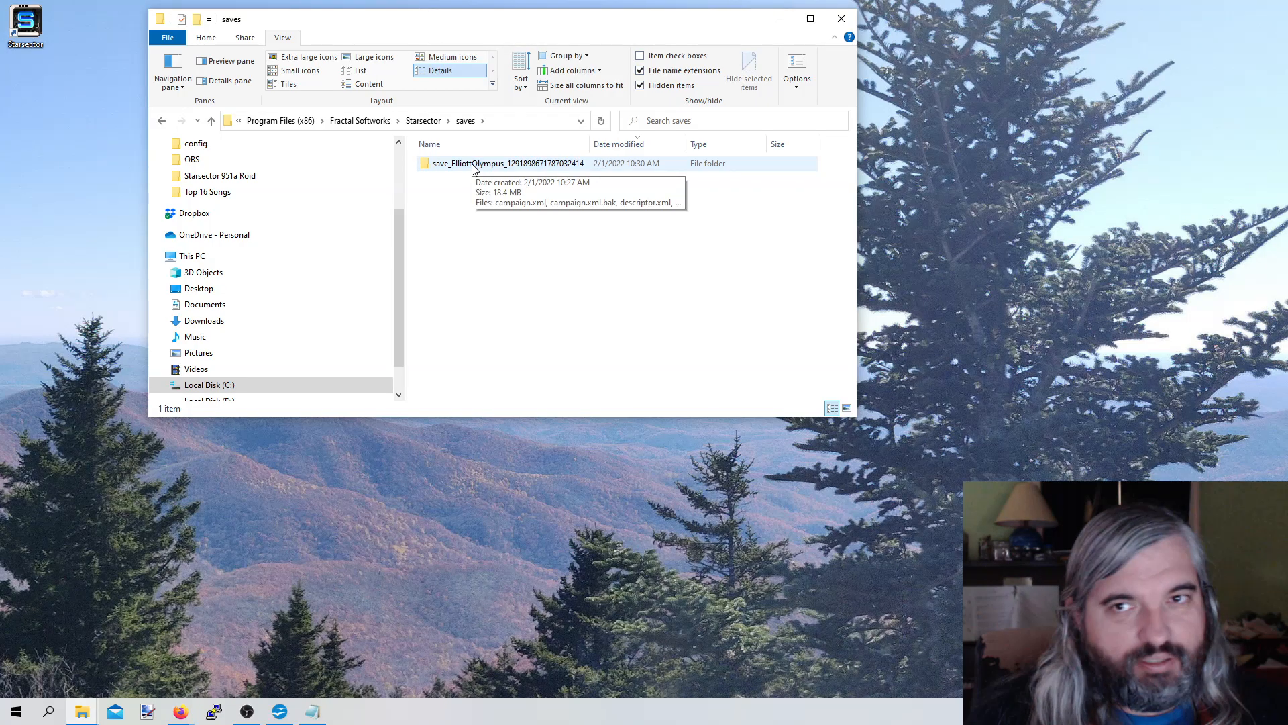
double_click(504, 162)
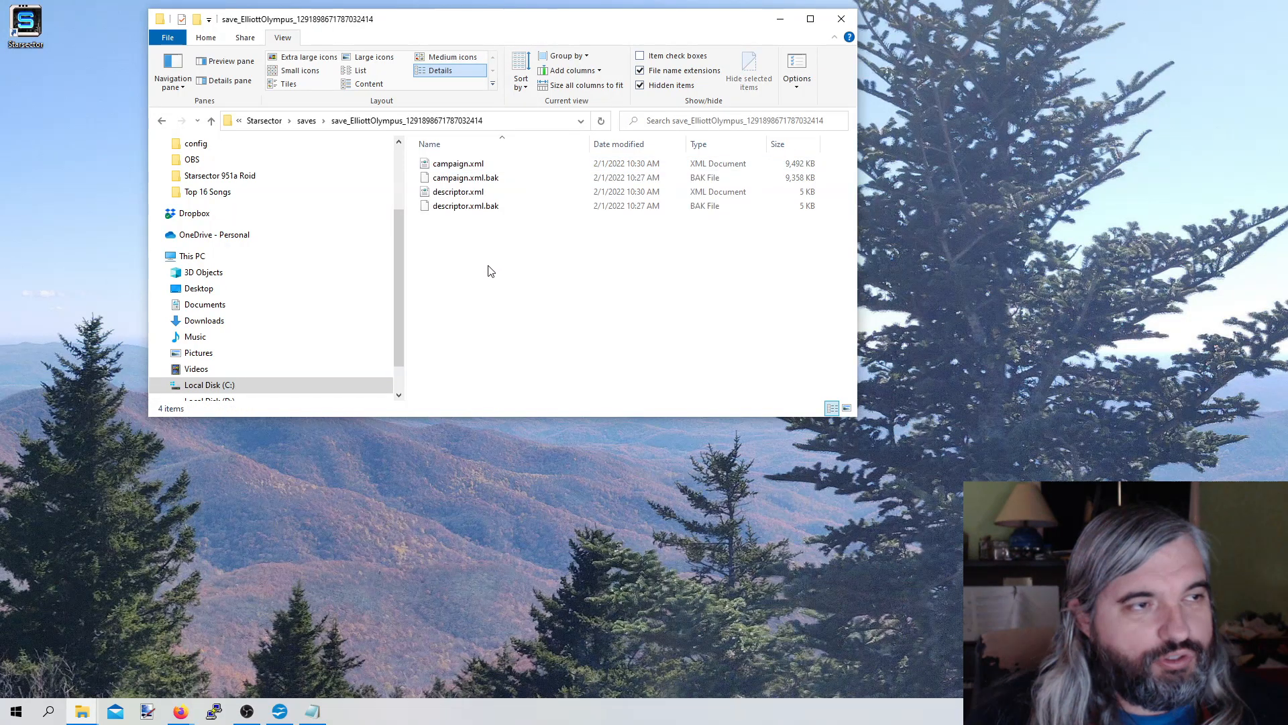
click(457, 164)
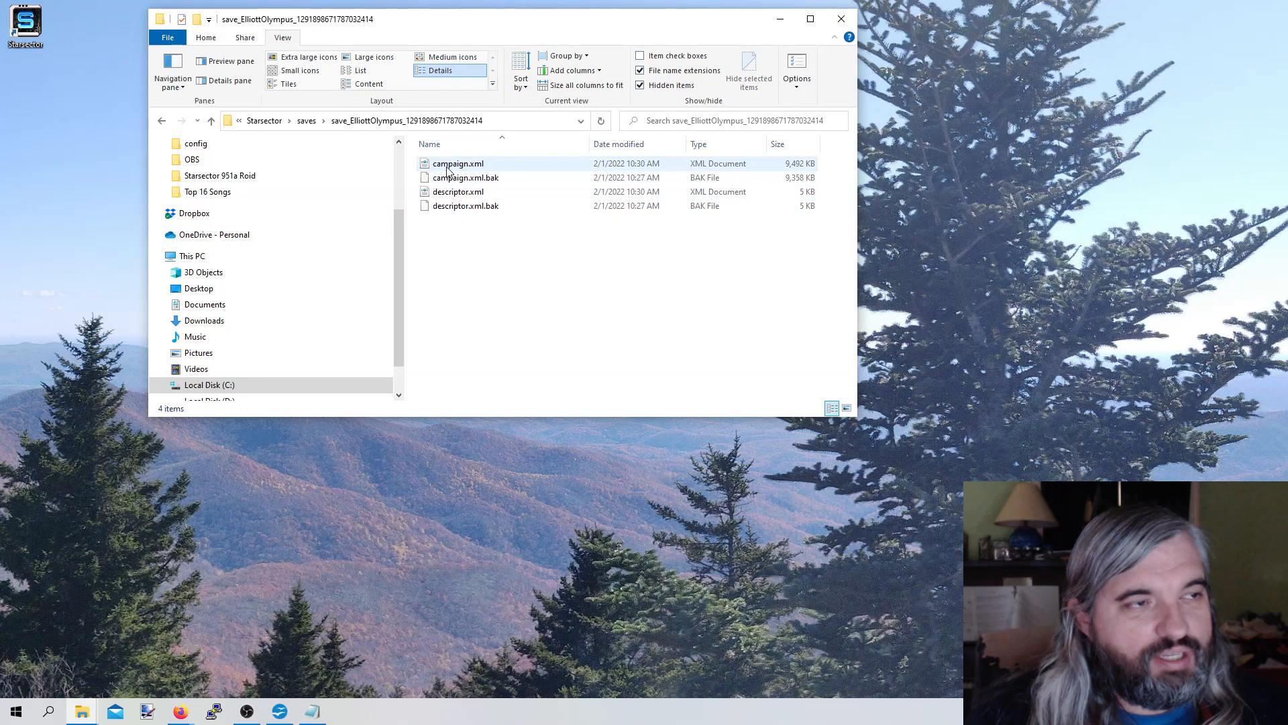
right_click(456, 163)
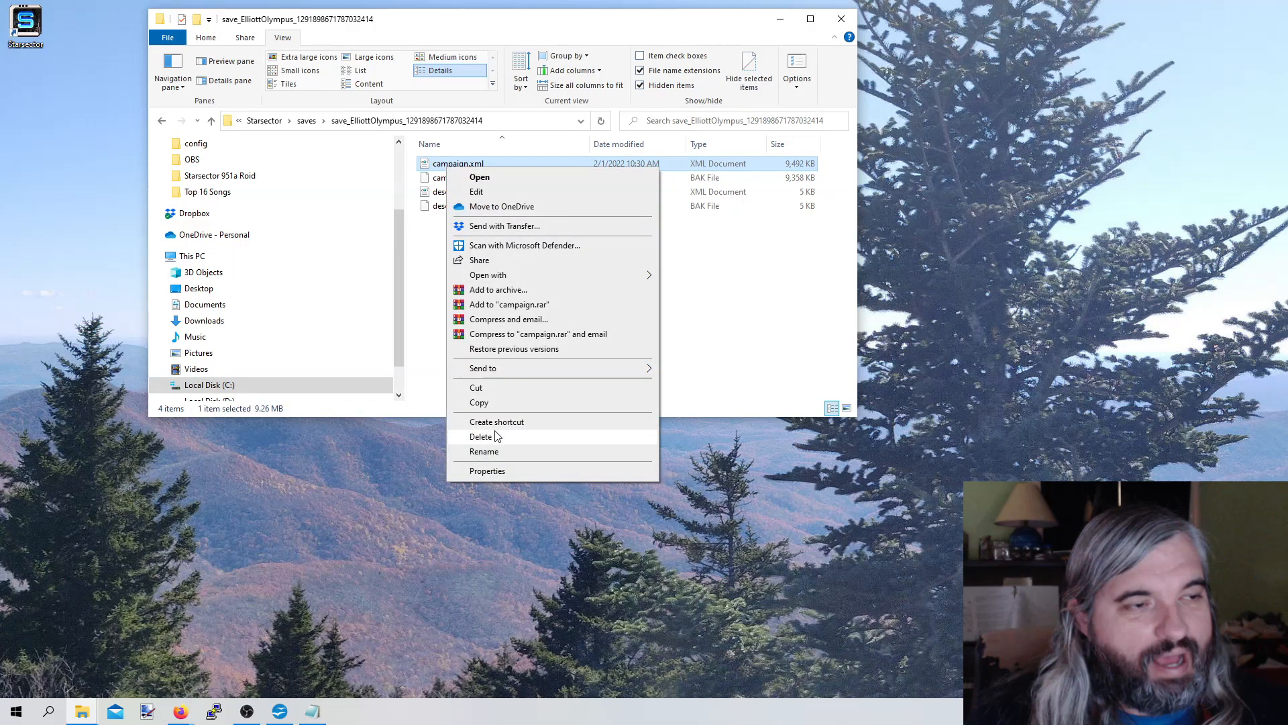
mouse_move(684, 262)
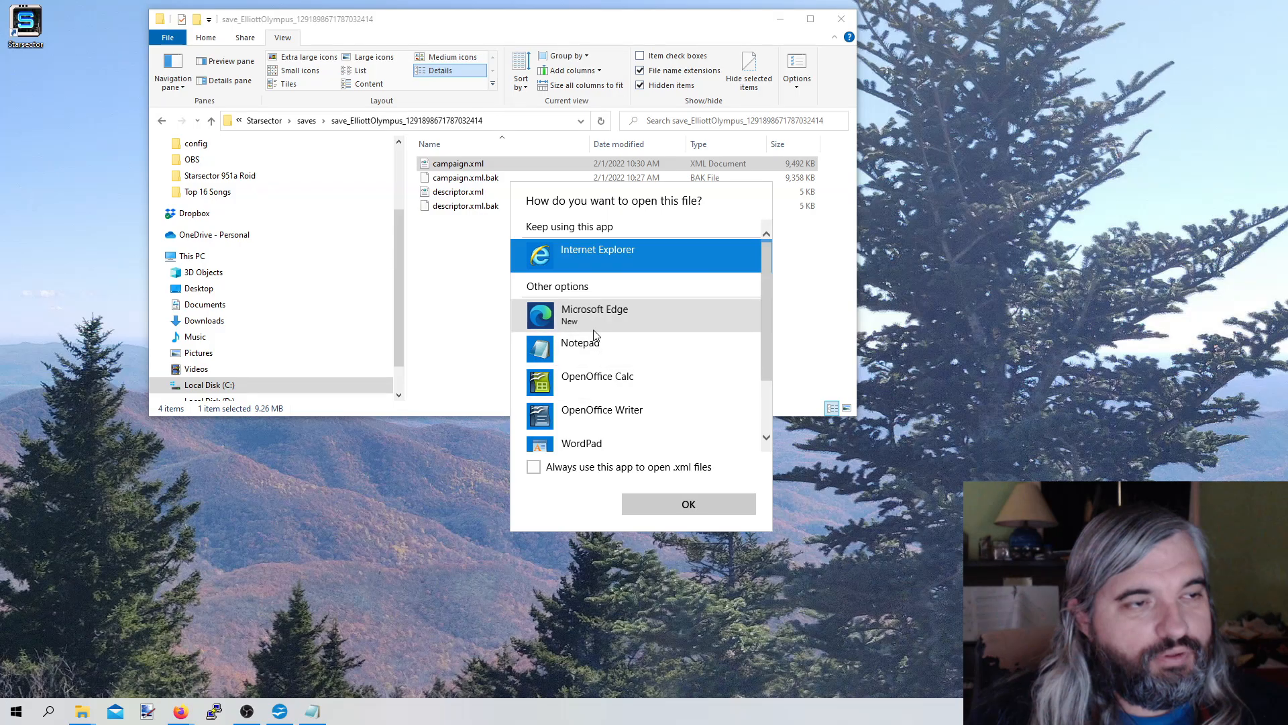
click(687, 503)
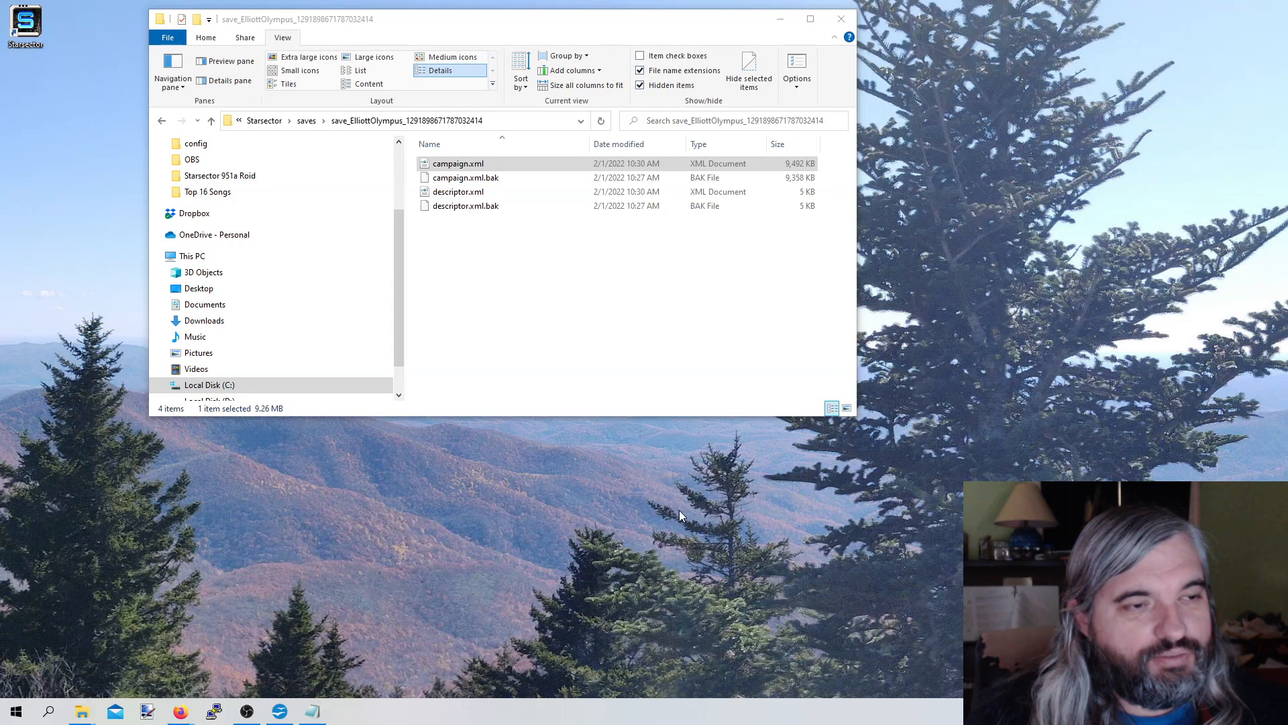
View the top of campaign.xml in Notepad with the caret placed in the CampaignEngine section
double_click(456, 163)
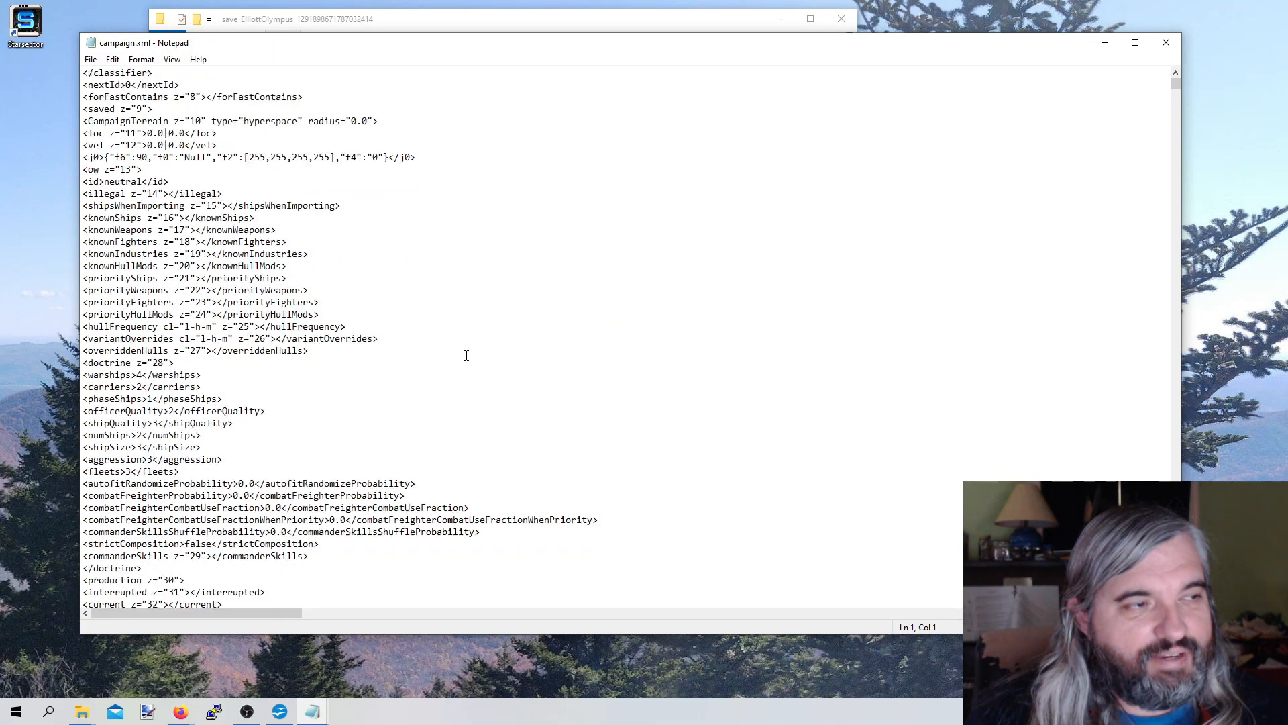
scroll(down, 3)
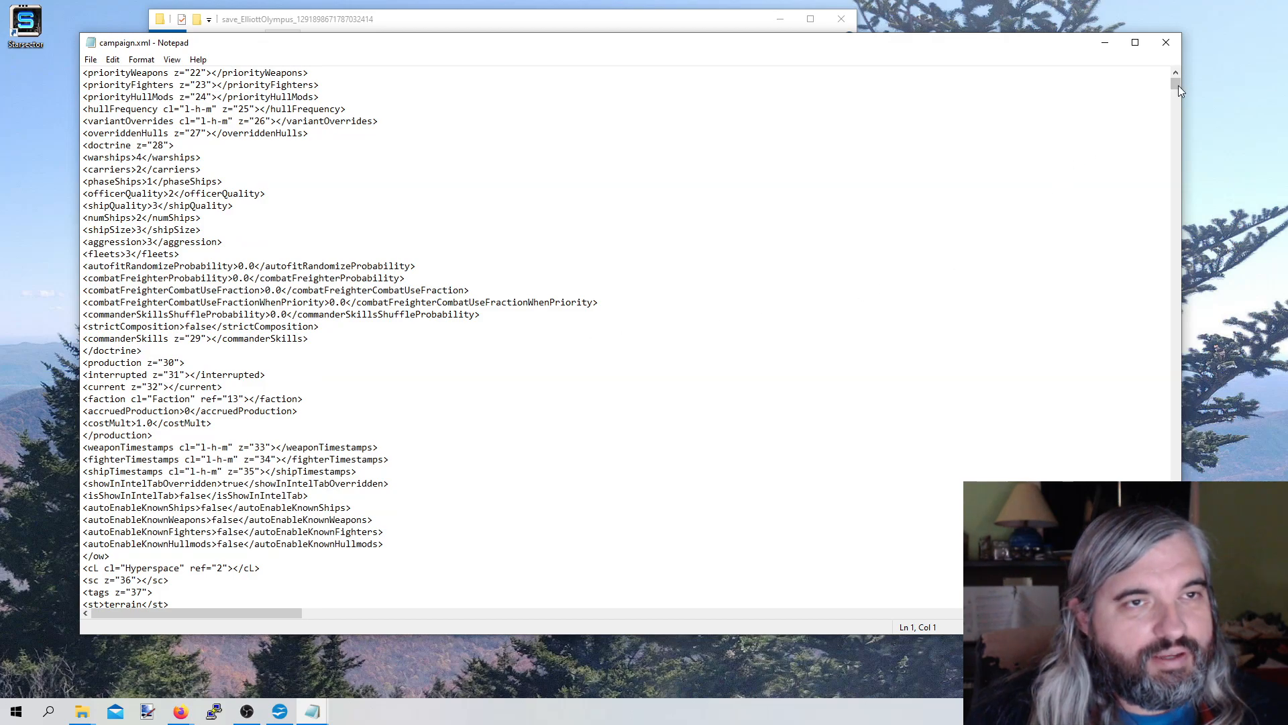
scroll(down, 3)
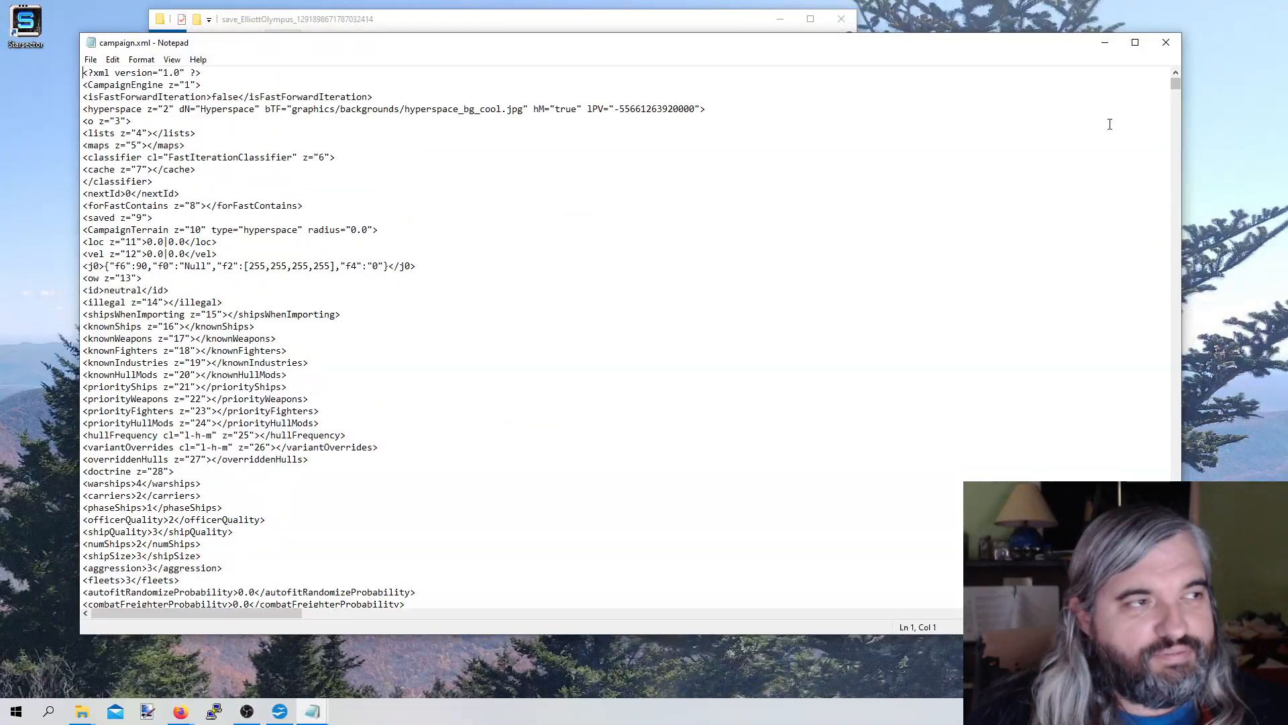
click(273, 350)
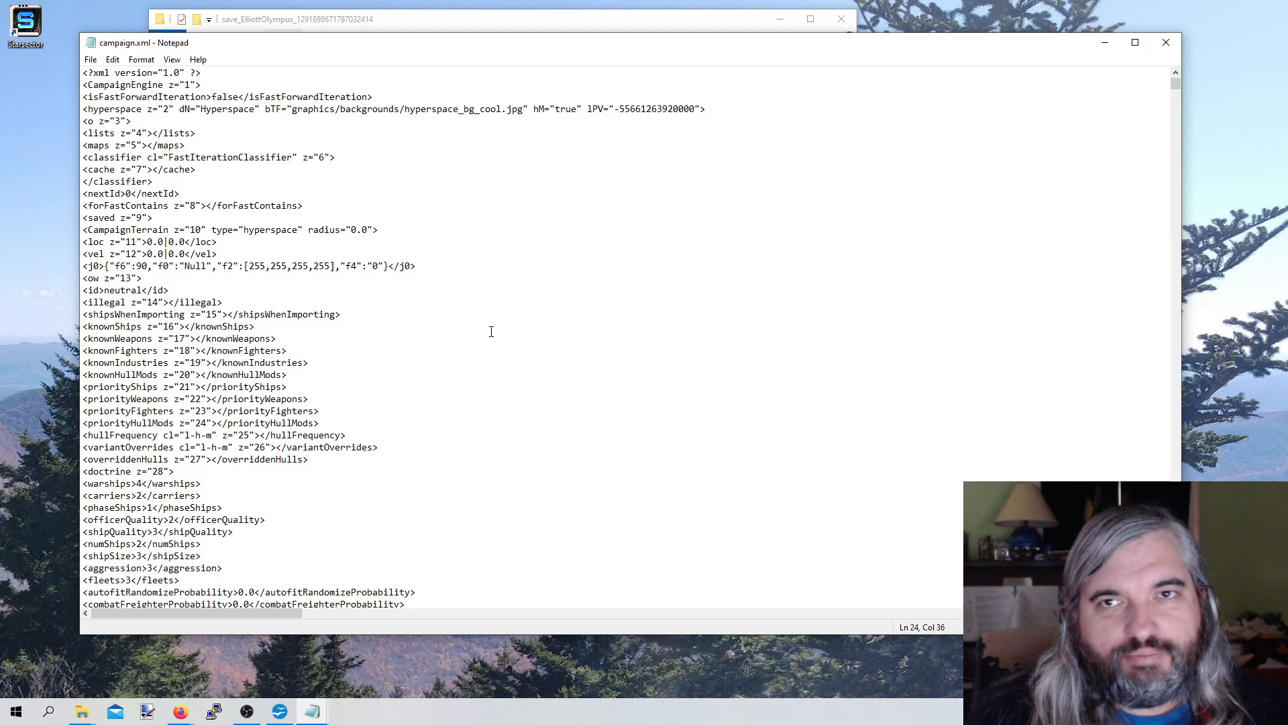
Search campaign.xml for 'hypershun' and cycle through the Hypershunt entries found
key(ctrl+f)
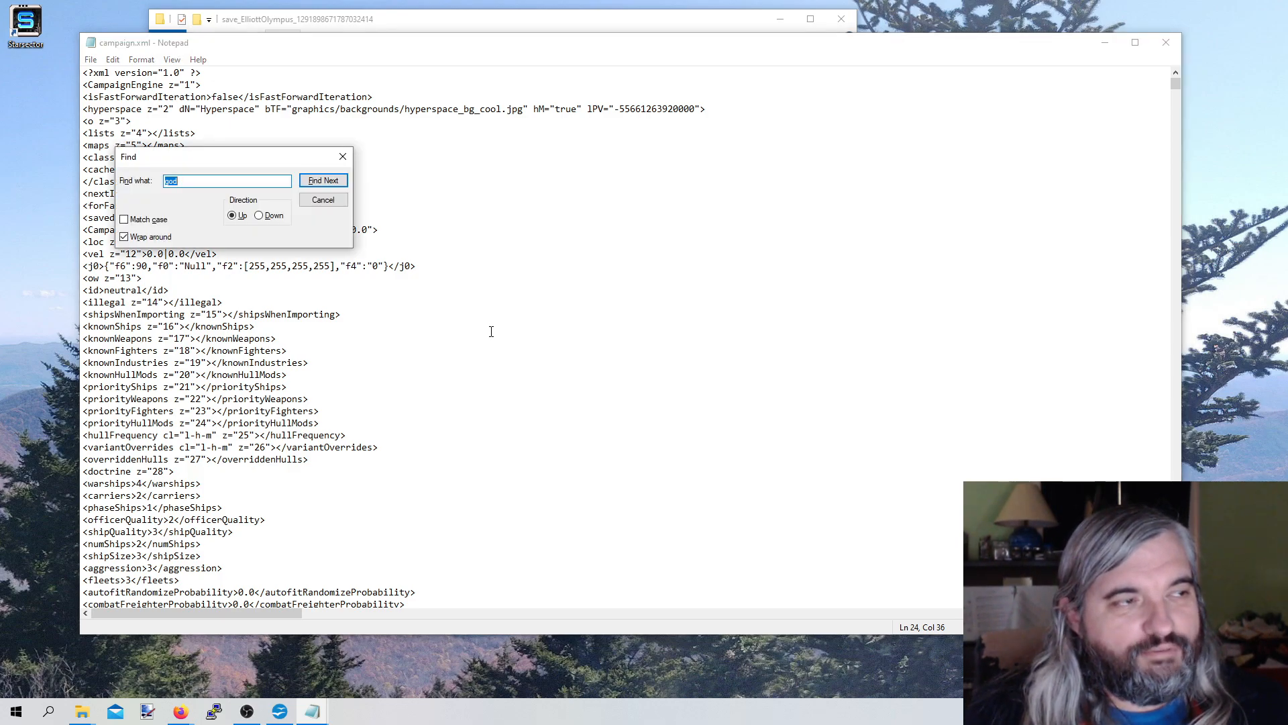
text(hypershun)
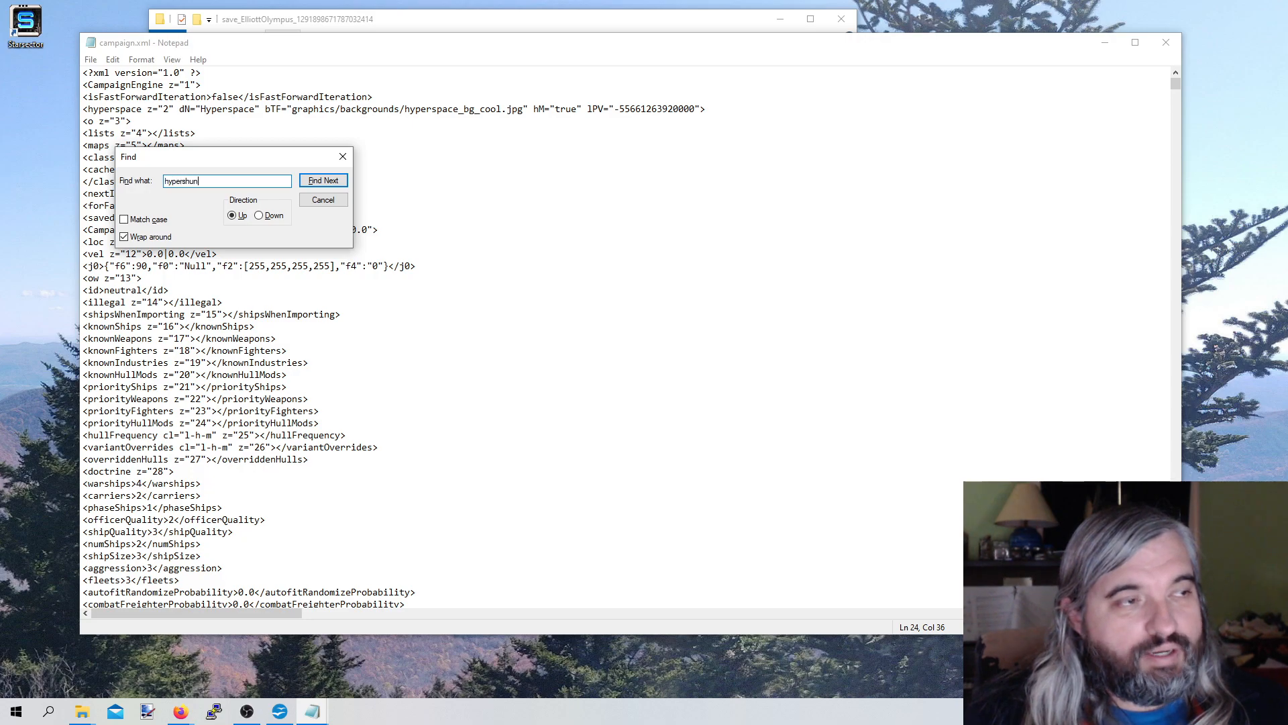
click(323, 179)
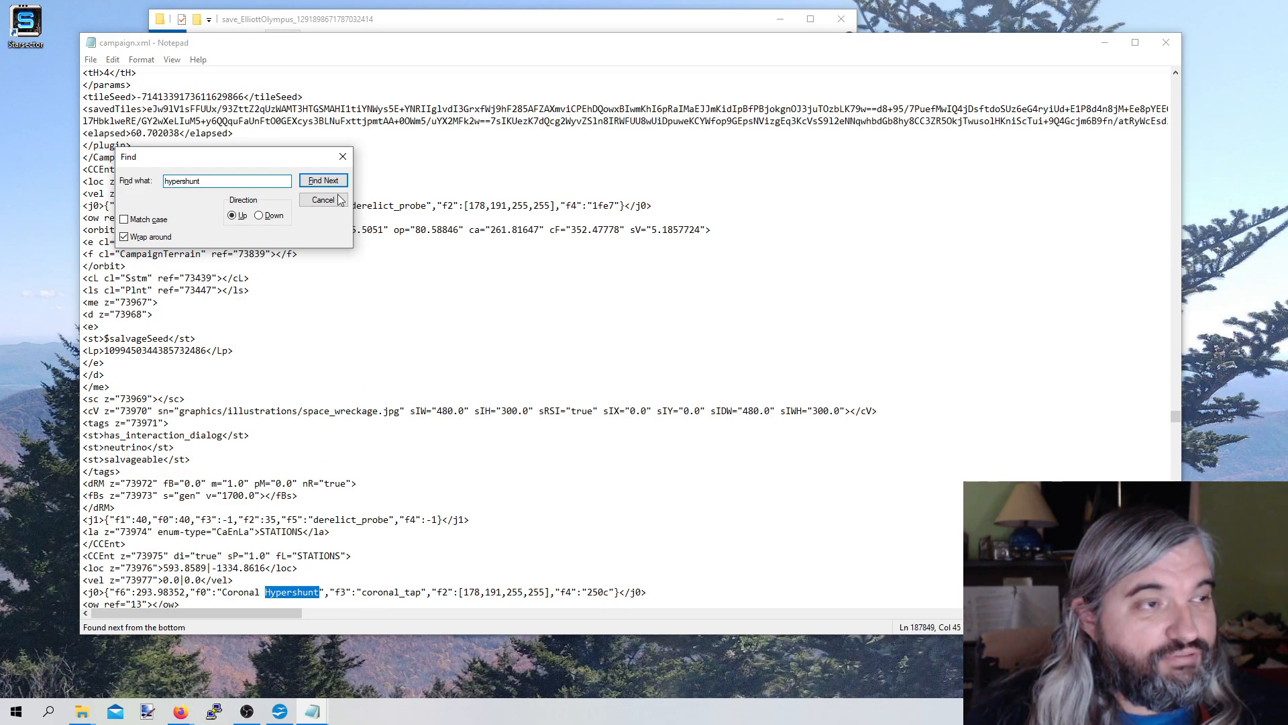
click(323, 180)
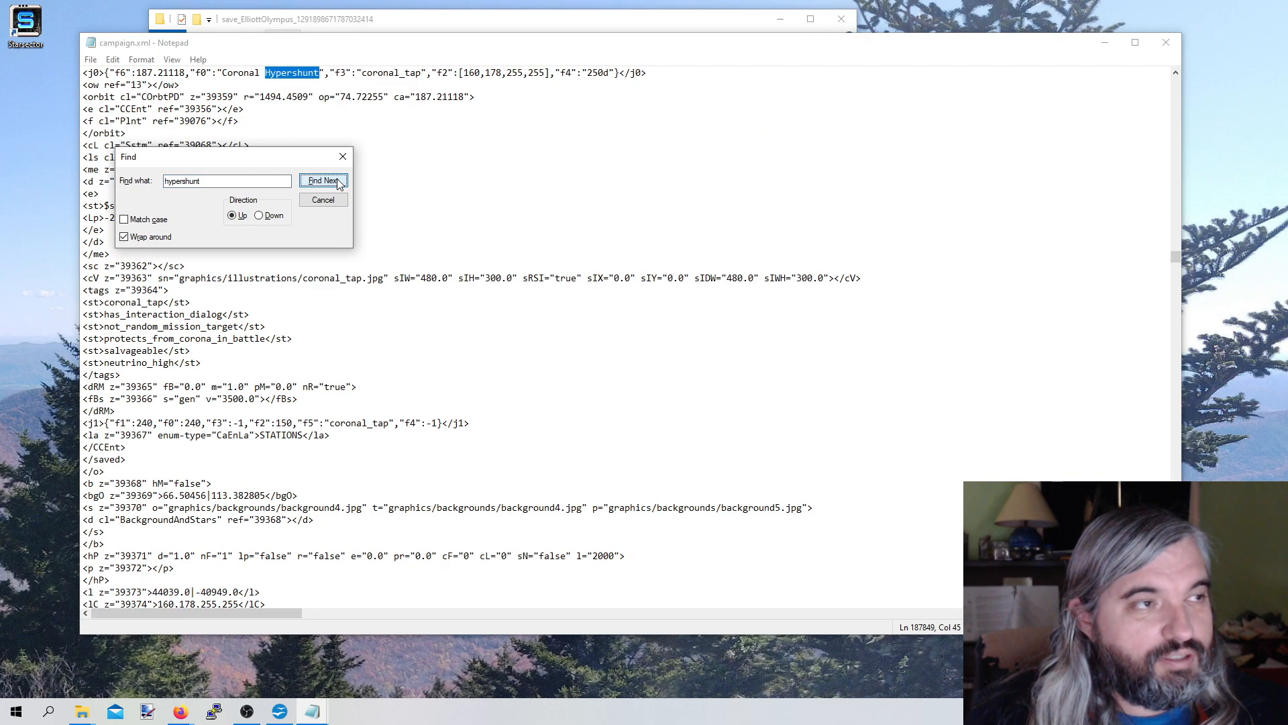
click(322, 180)
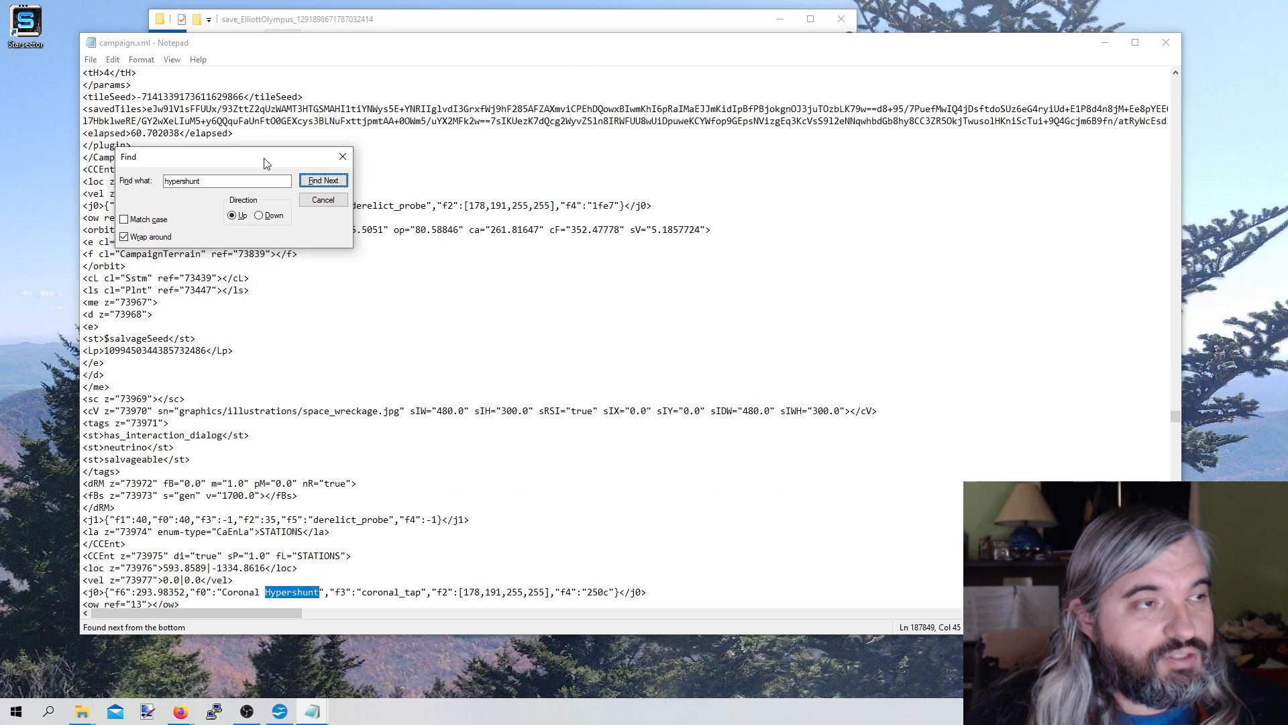
drag(230, 157, 751, 266)
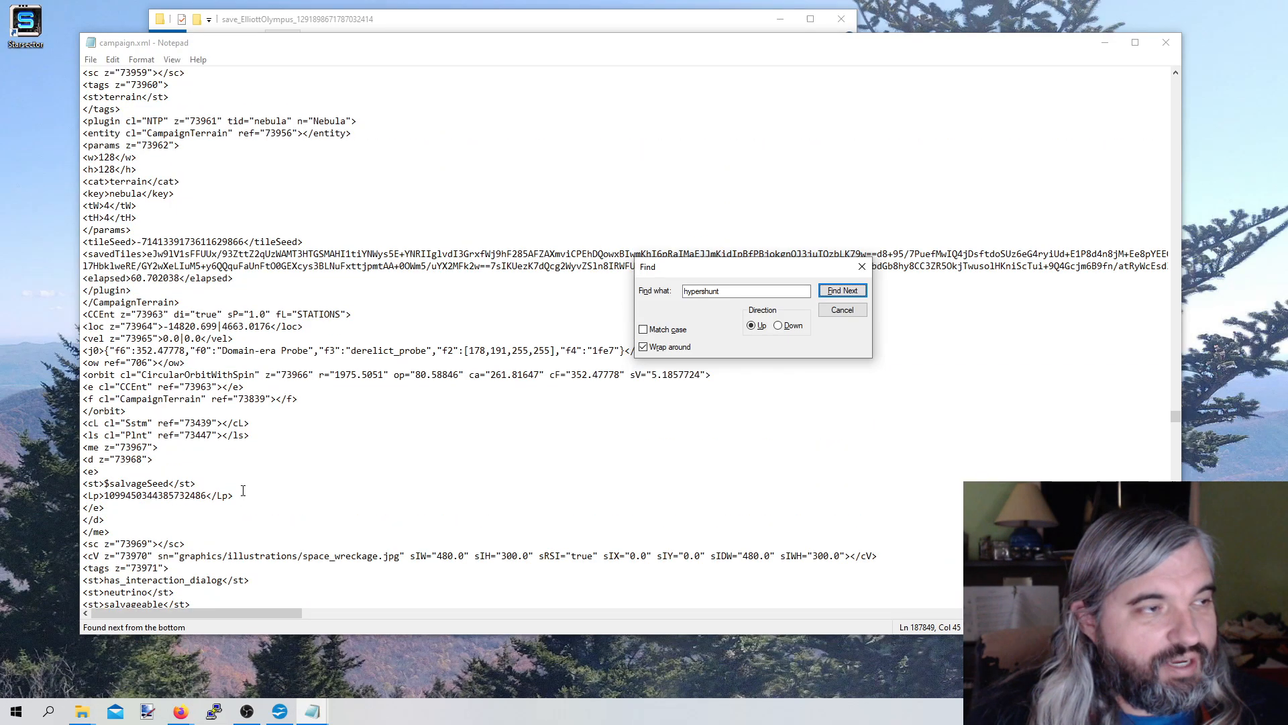
Step through further matches to read the Coronal Hypershunt XML, then return to Starsector
click(842, 290)
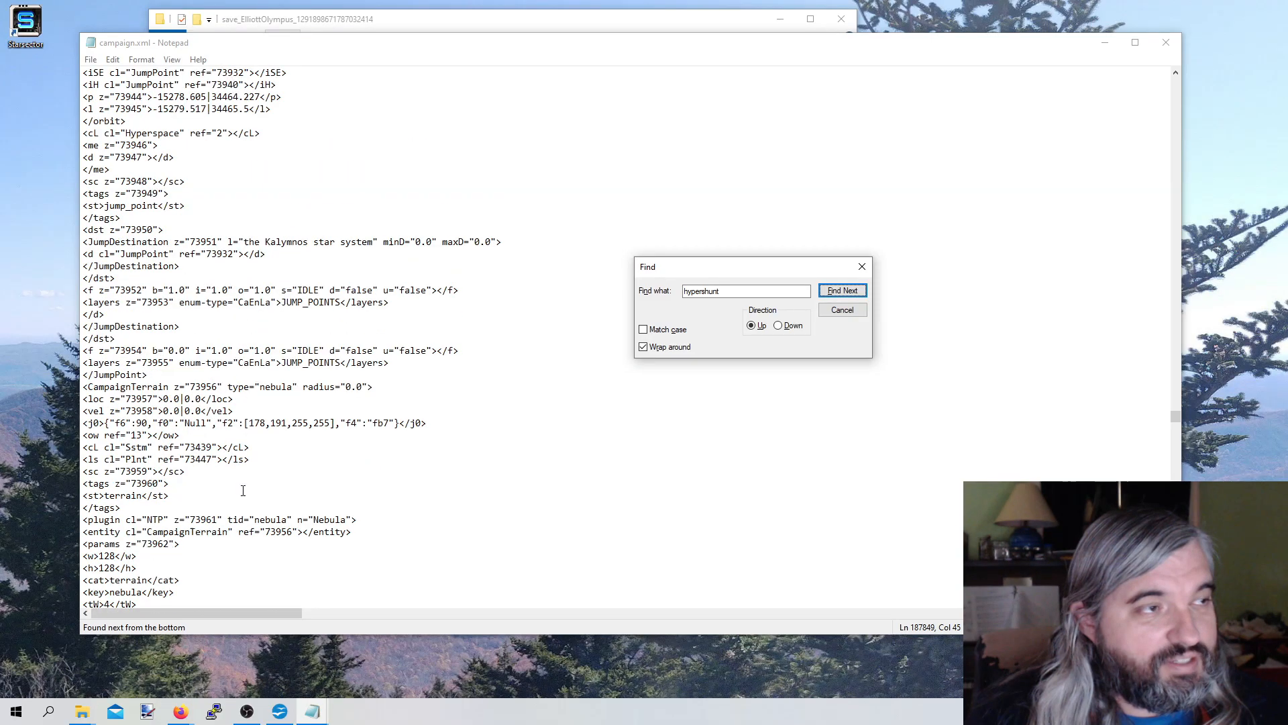
click(841, 290)
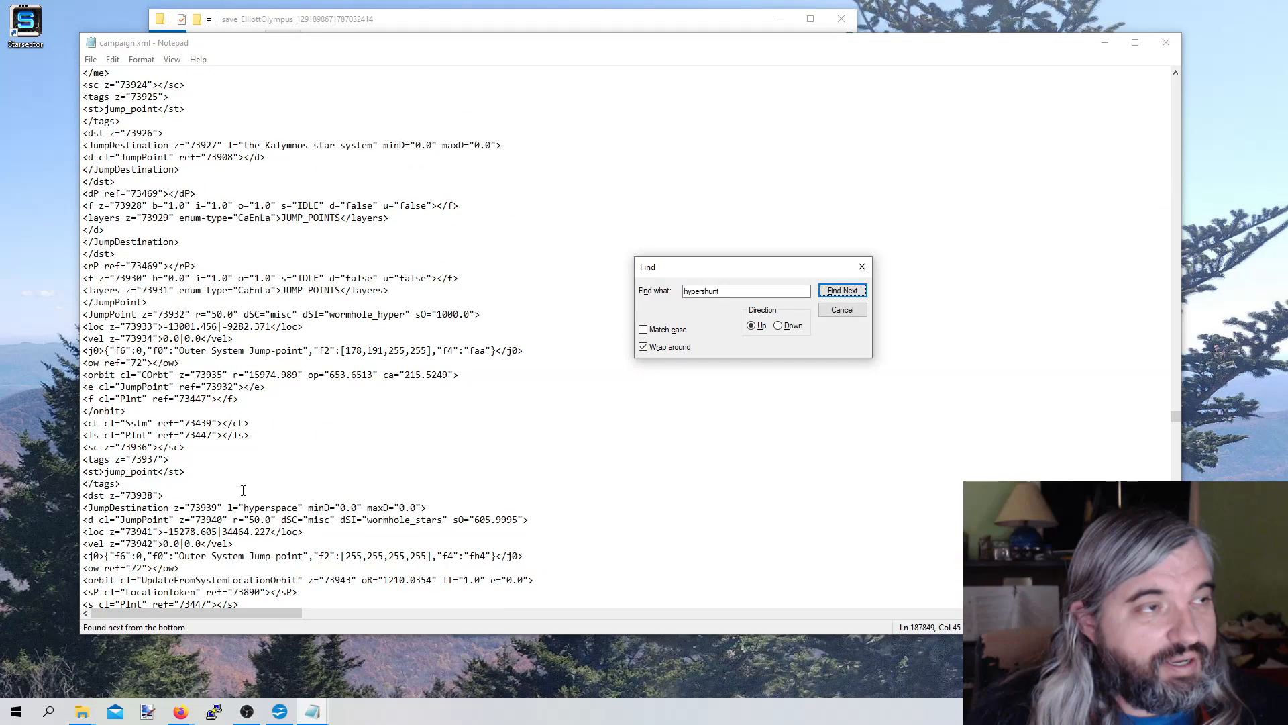
click(842, 290)
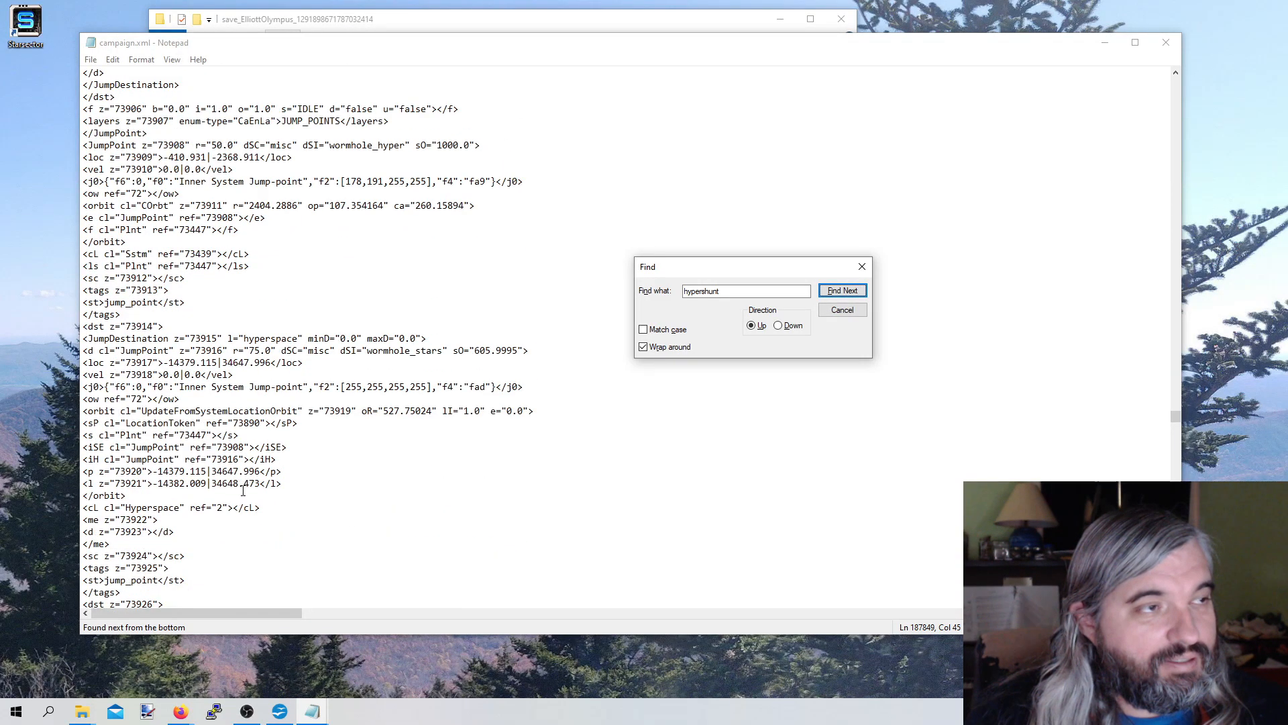
click(842, 289)
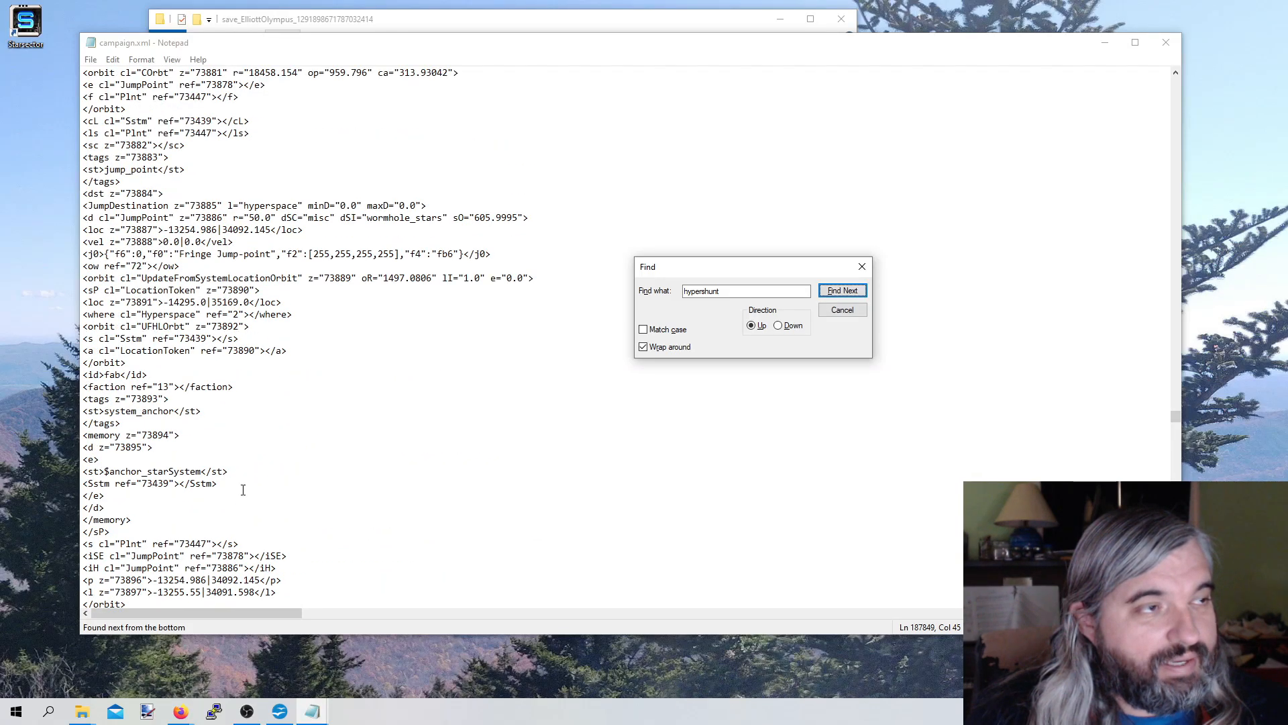
click(842, 290)
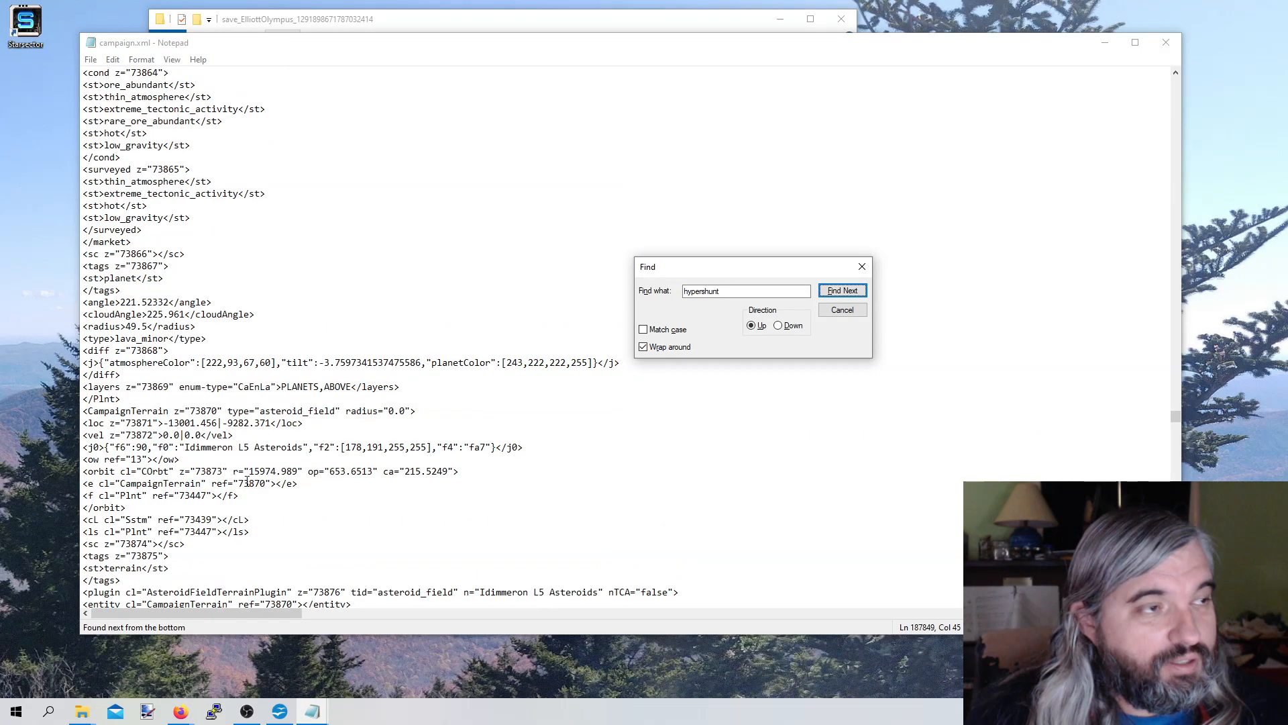
click(842, 290)
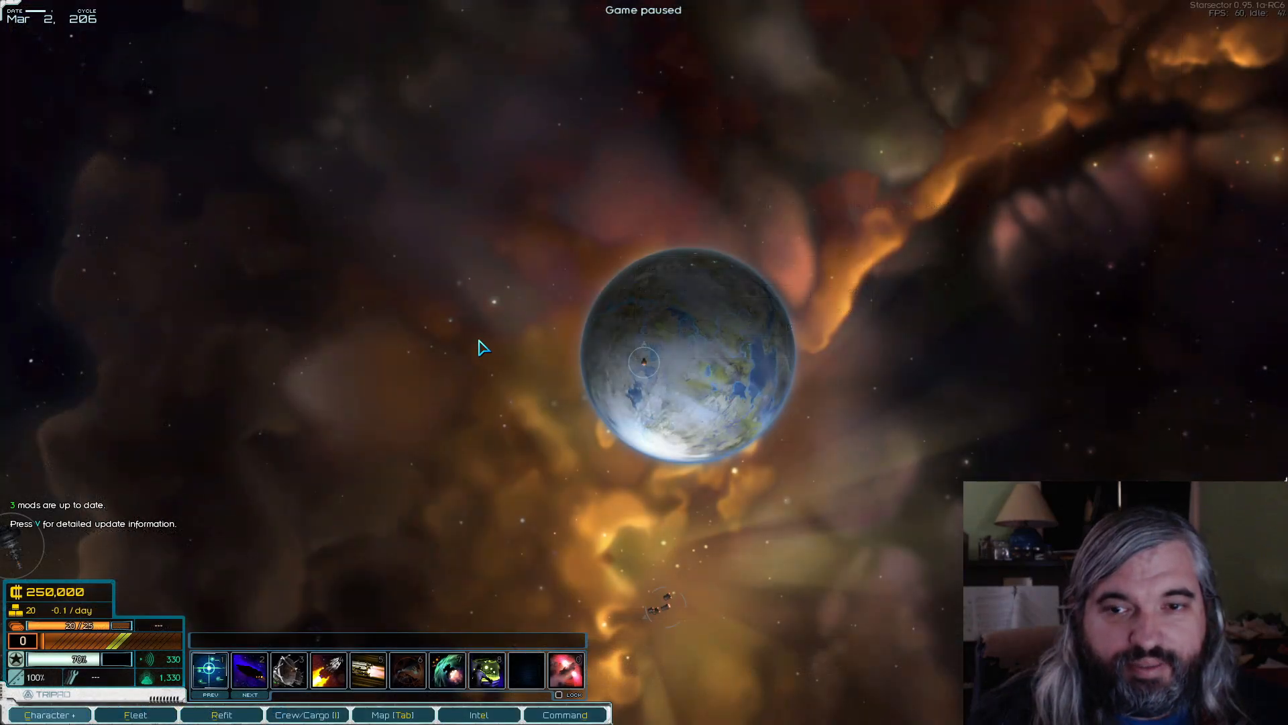
Show the Intel planets list filtered to stars and locate Kalymnos in the Newton Nebula
click(479, 714)
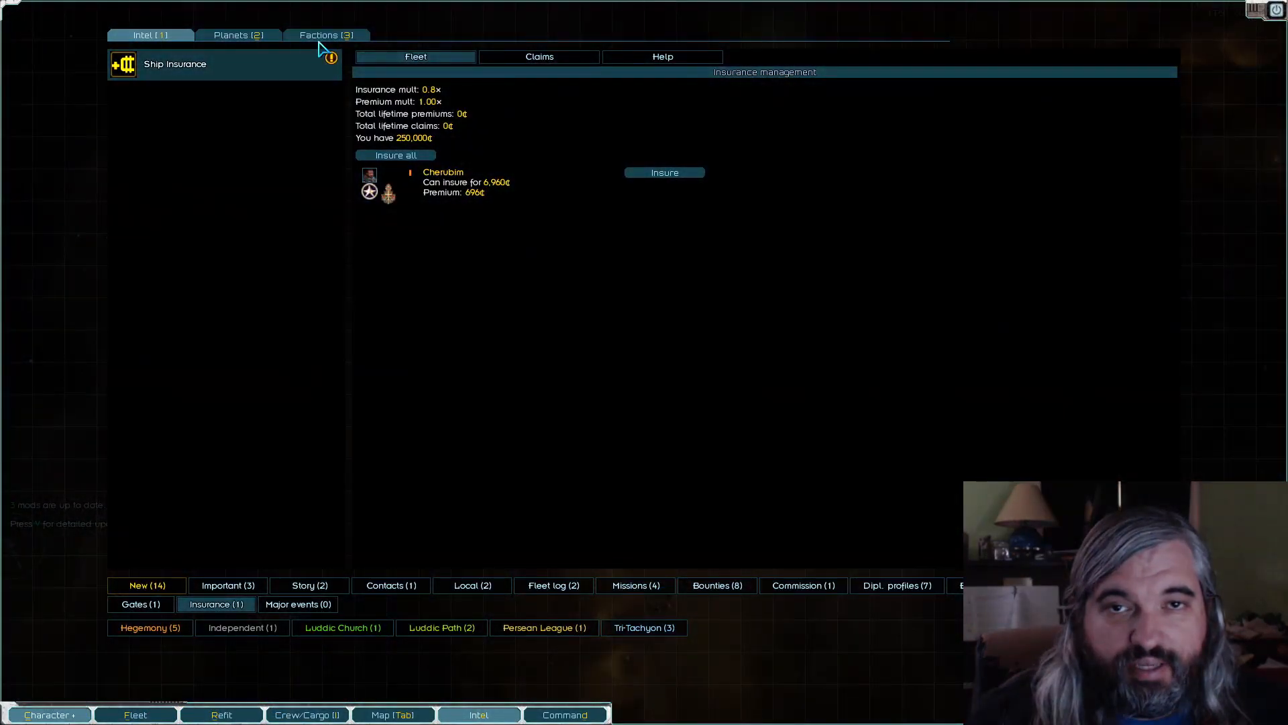
click(239, 35)
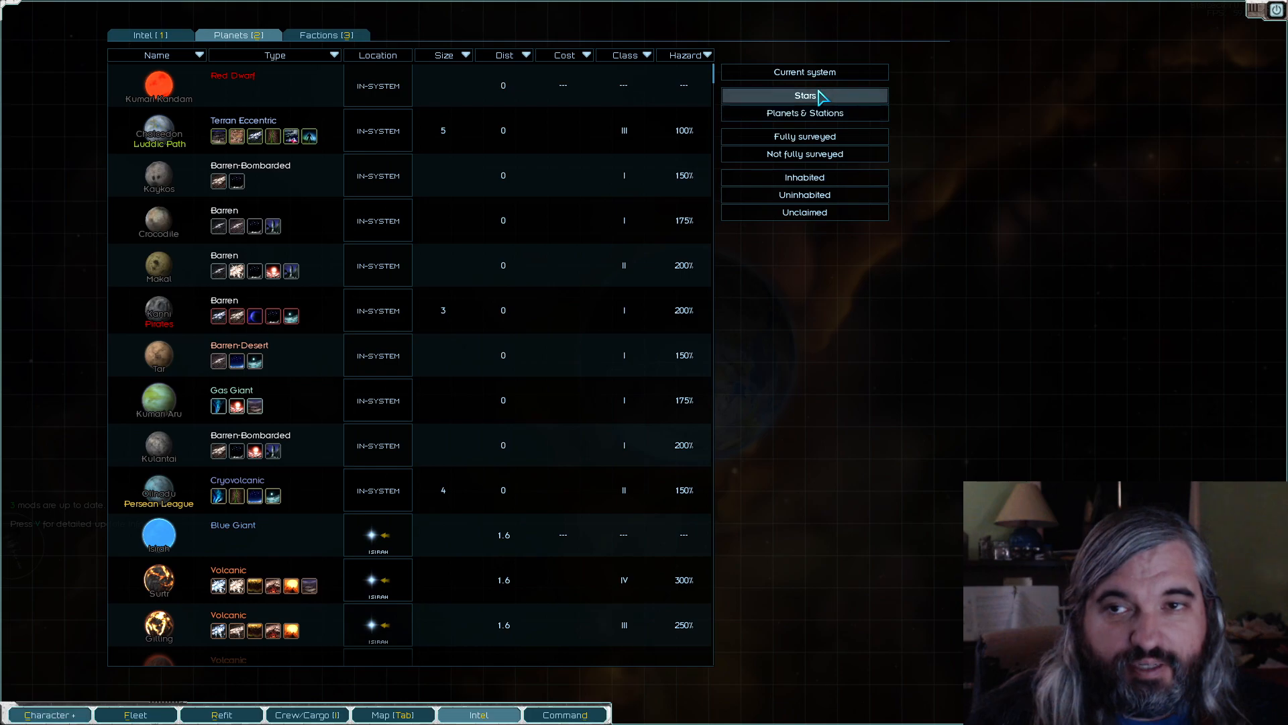
click(802, 95)
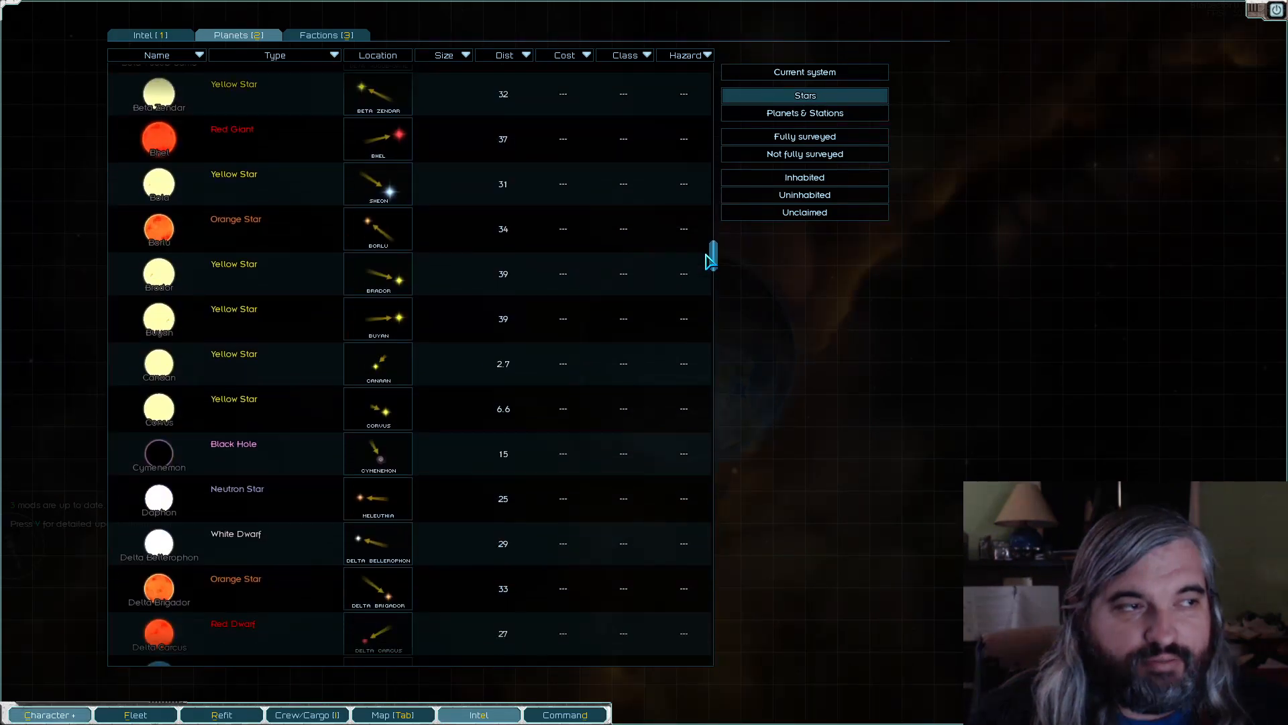
scroll(down, 3)
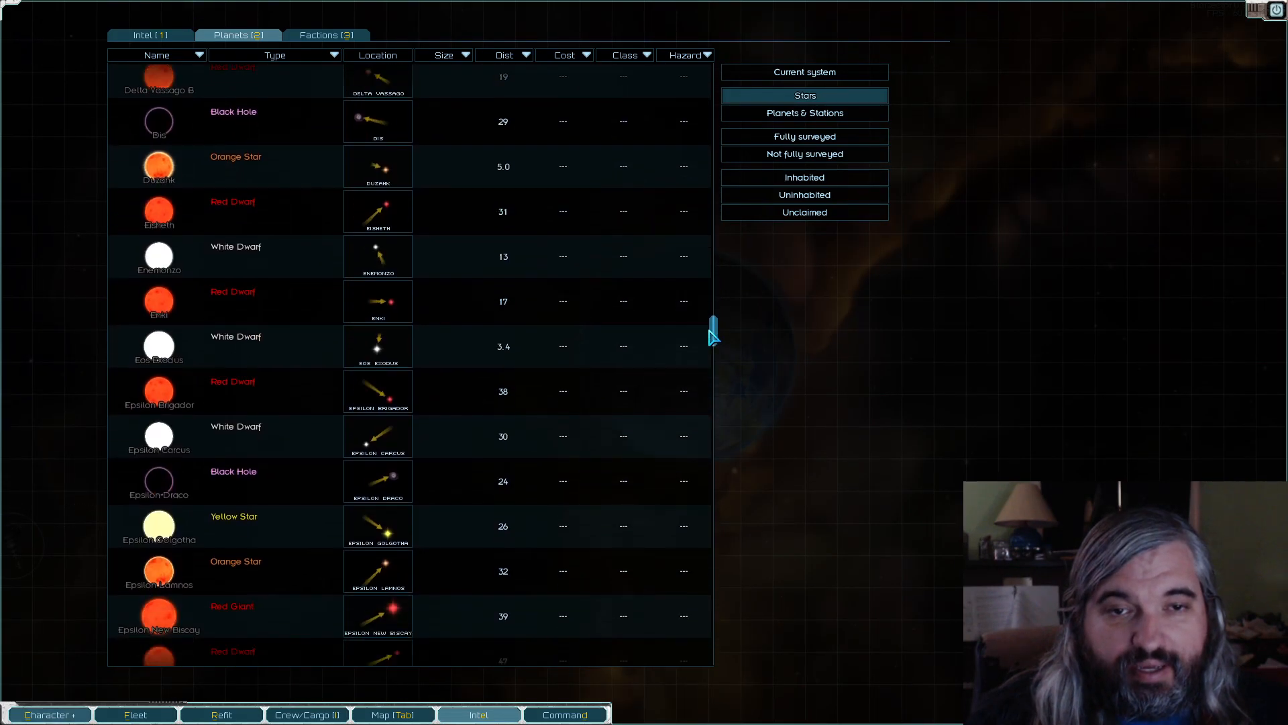
scroll(down, 3)
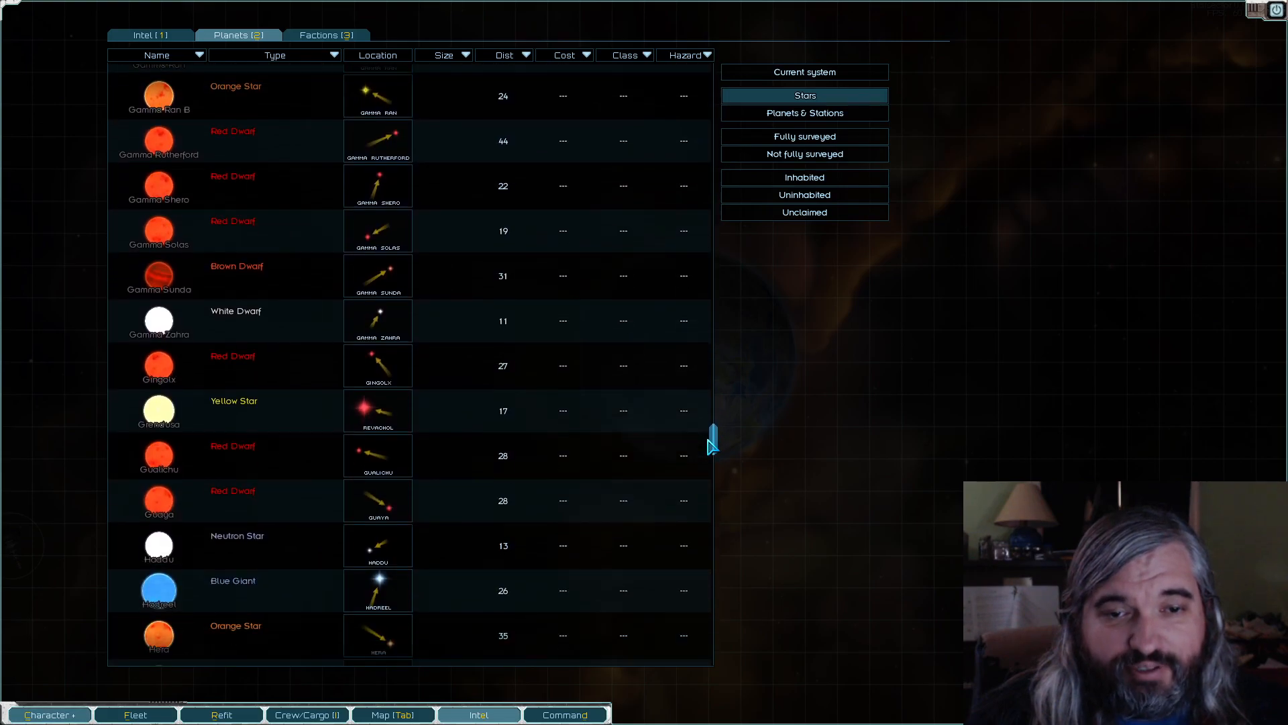
scroll(down, 3)
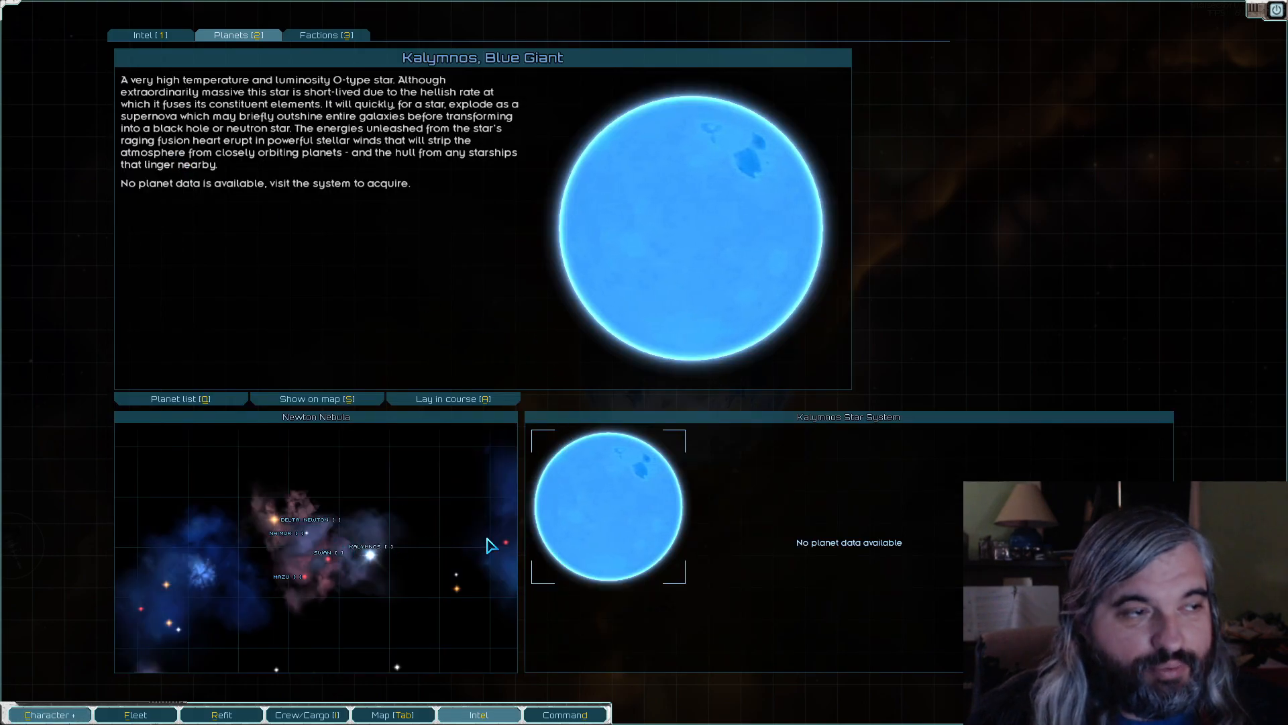
mouse_move(372, 546)
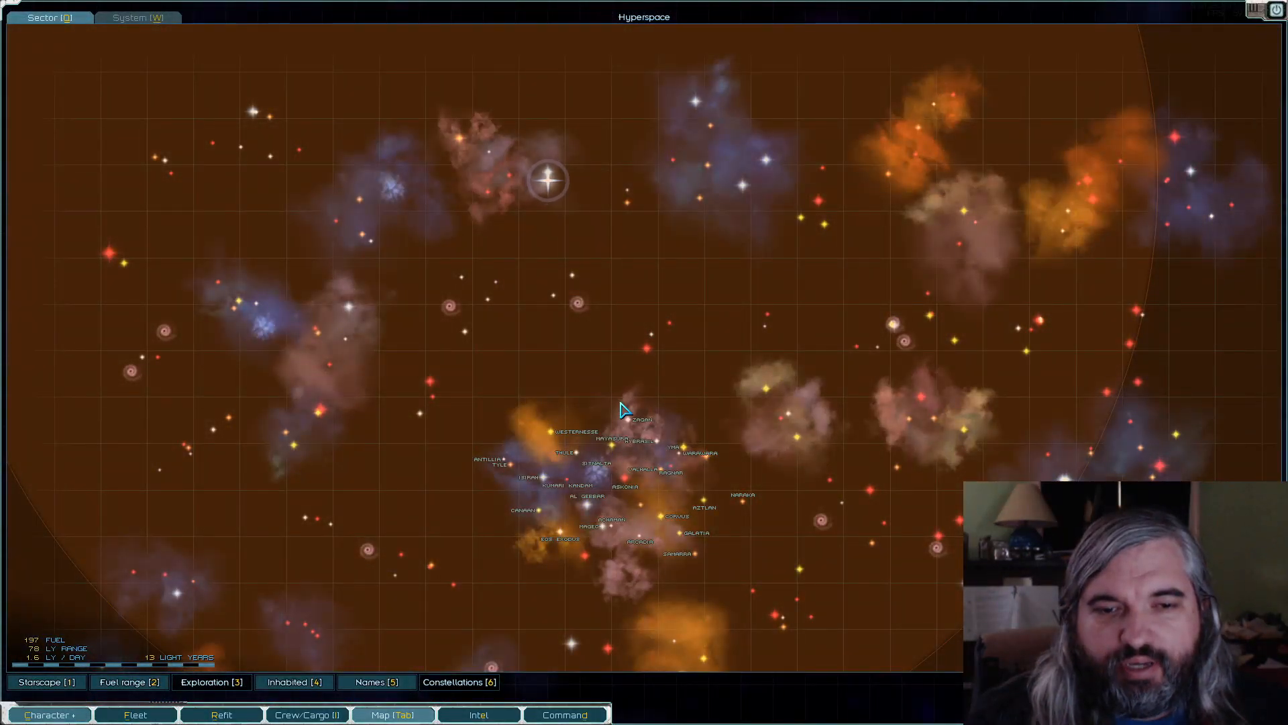
mouse_move(608, 506)
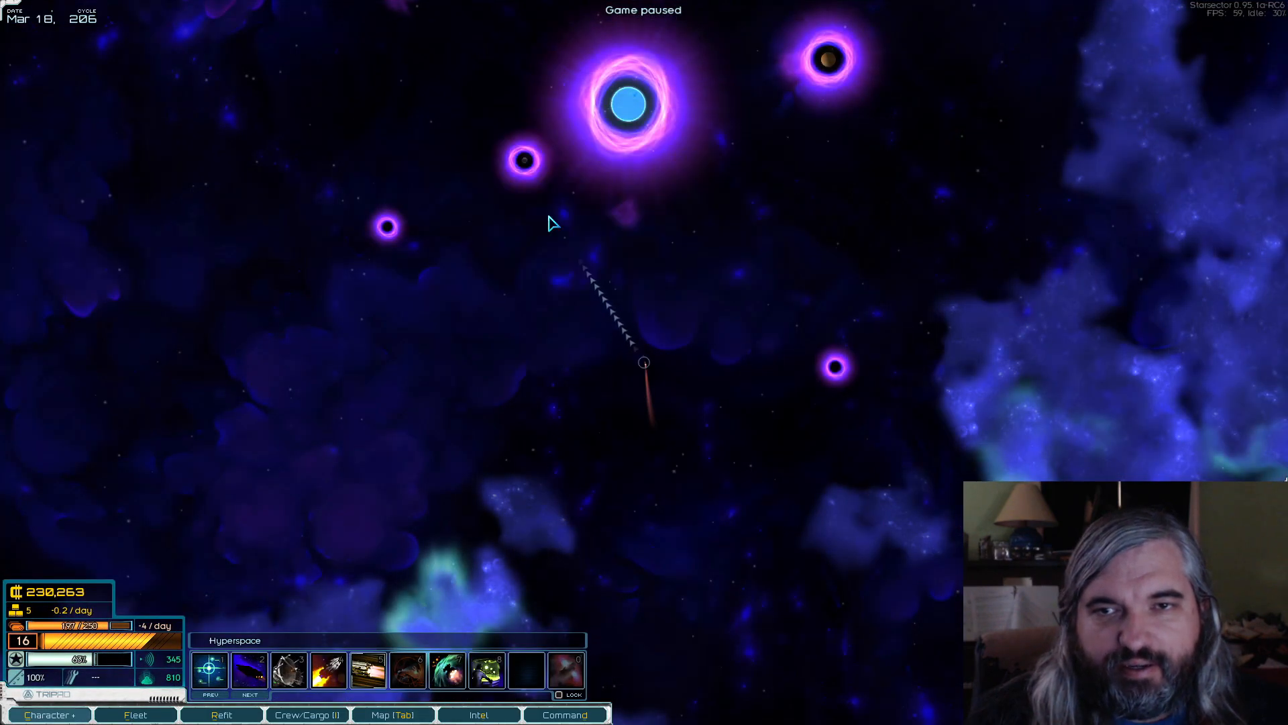
mouse_move(658, 174)
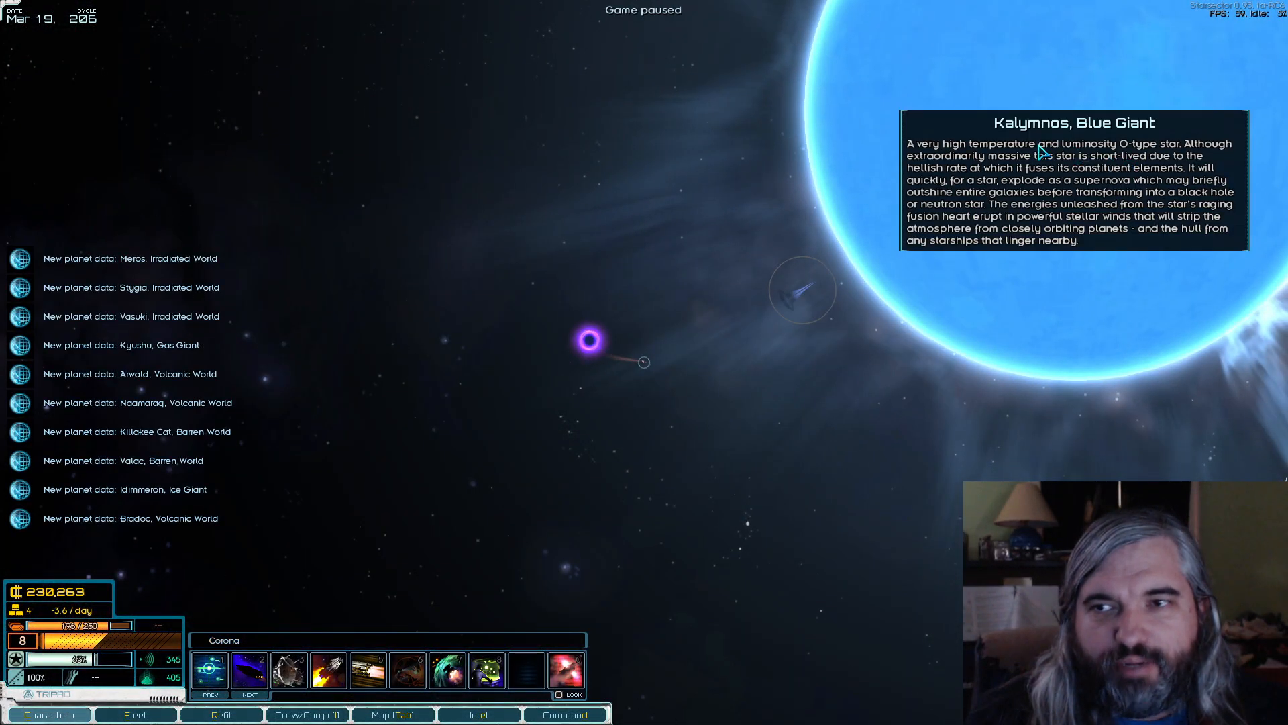
mouse_move(802, 287)
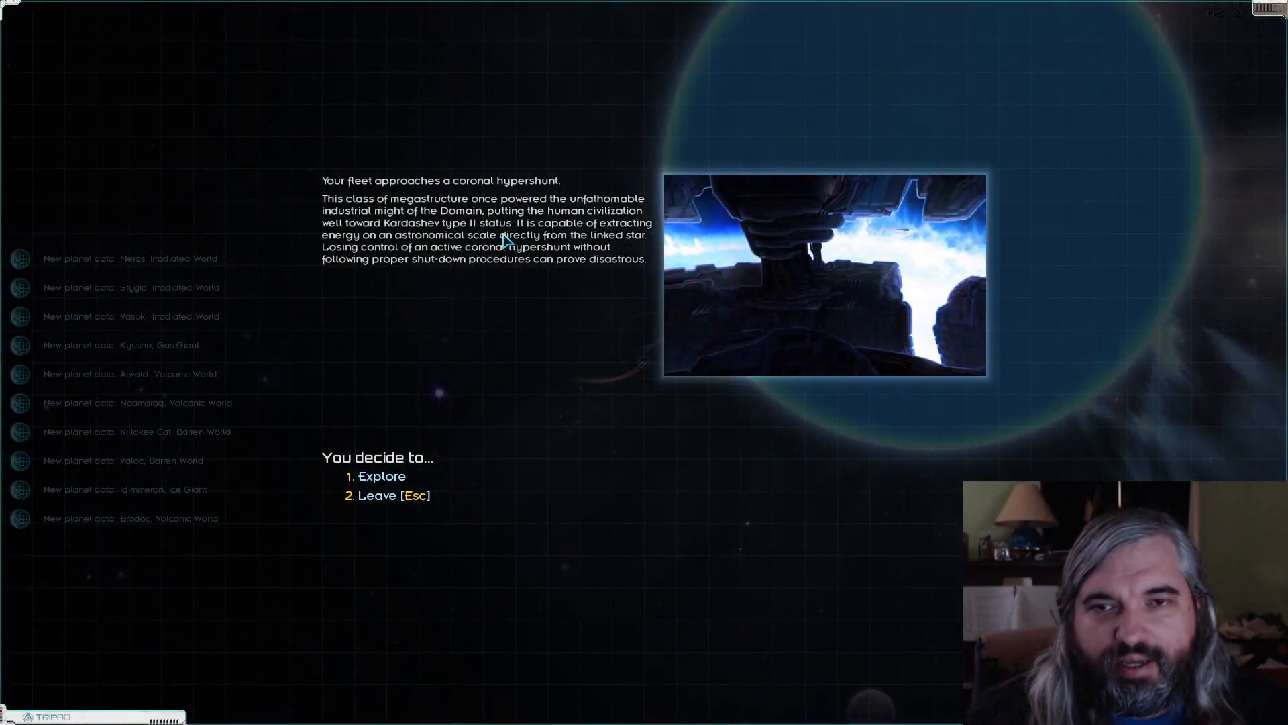
mouse_move(963, 420)
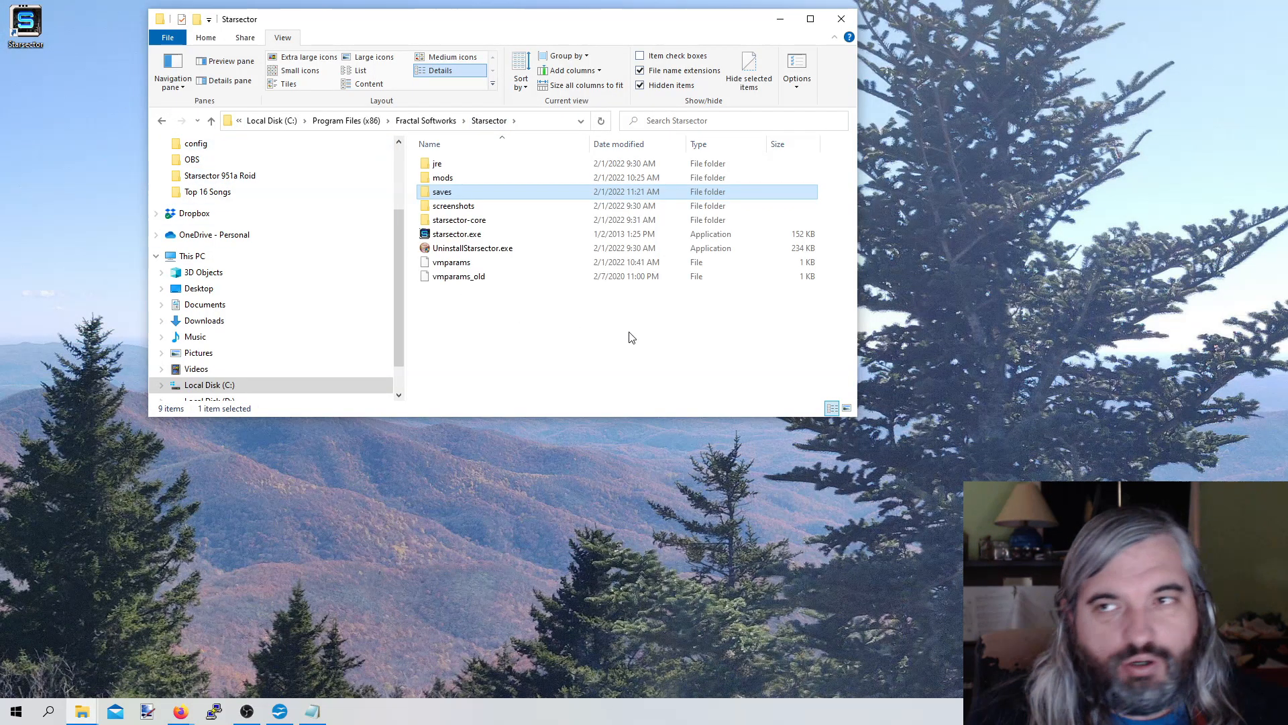
click(628, 337)
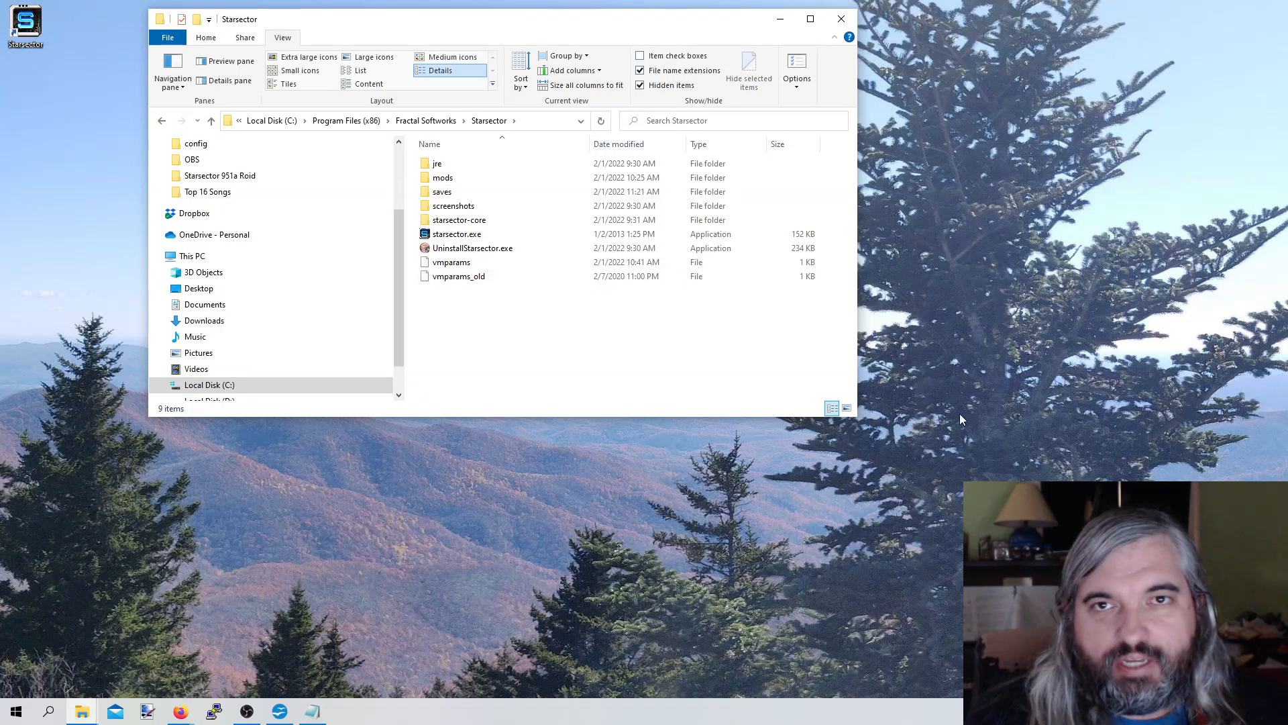
mouse_move(472, 247)
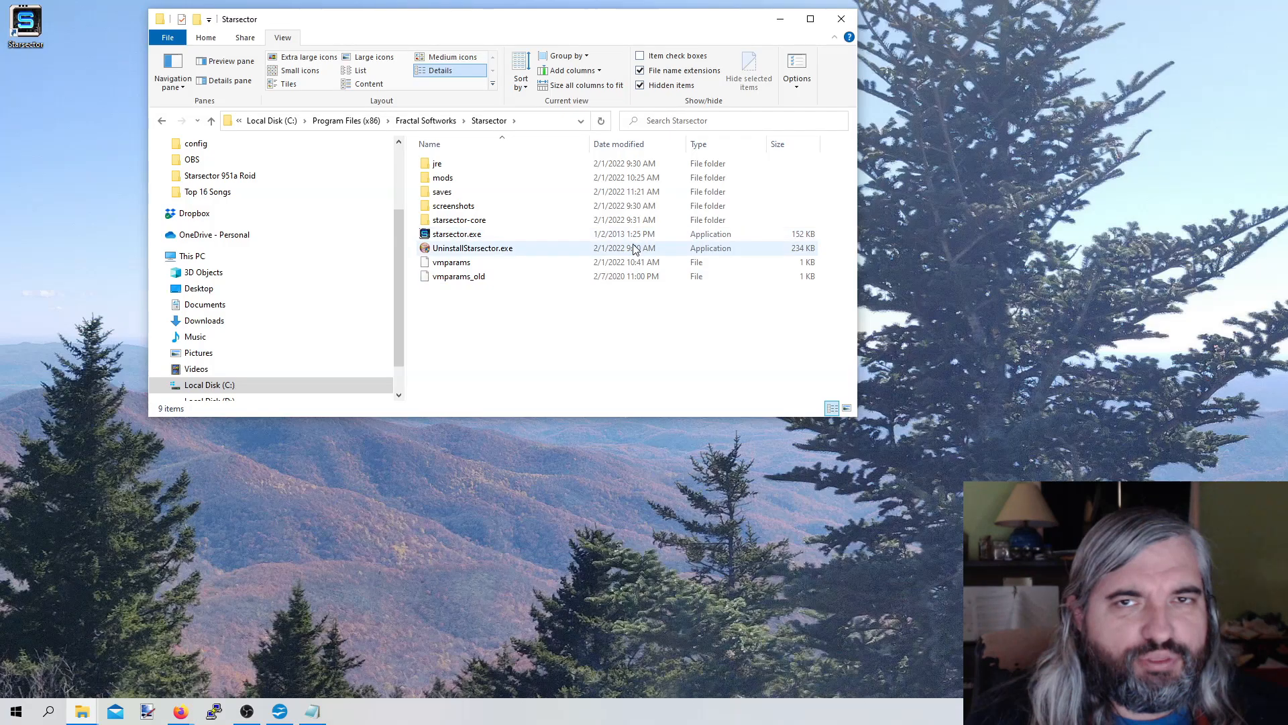
click(451, 262)
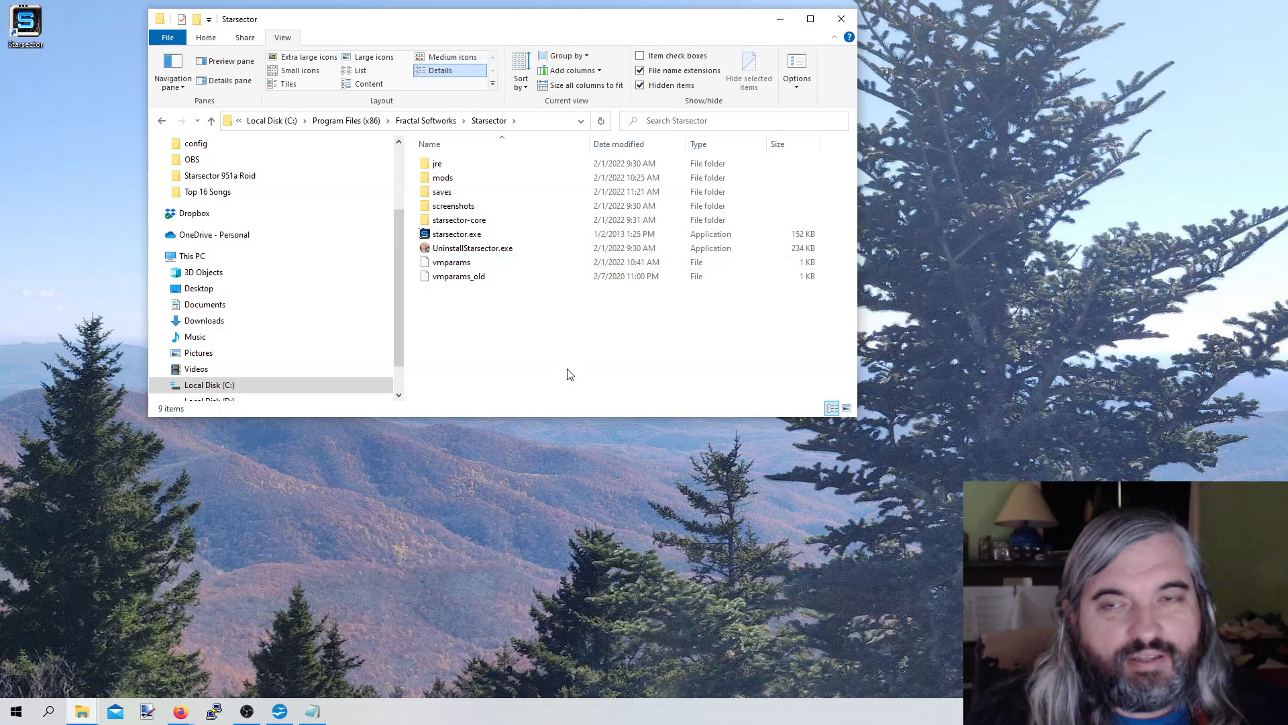
mouse_move(483, 414)
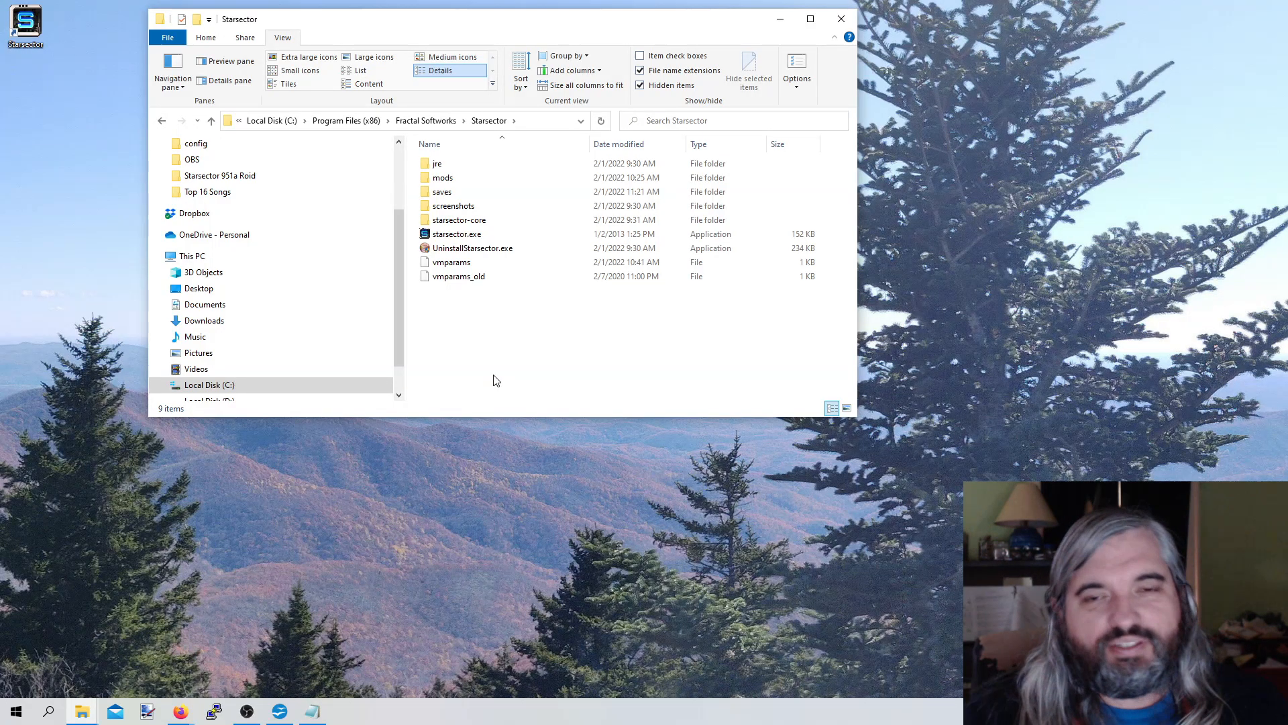
mouse_move(719, 471)
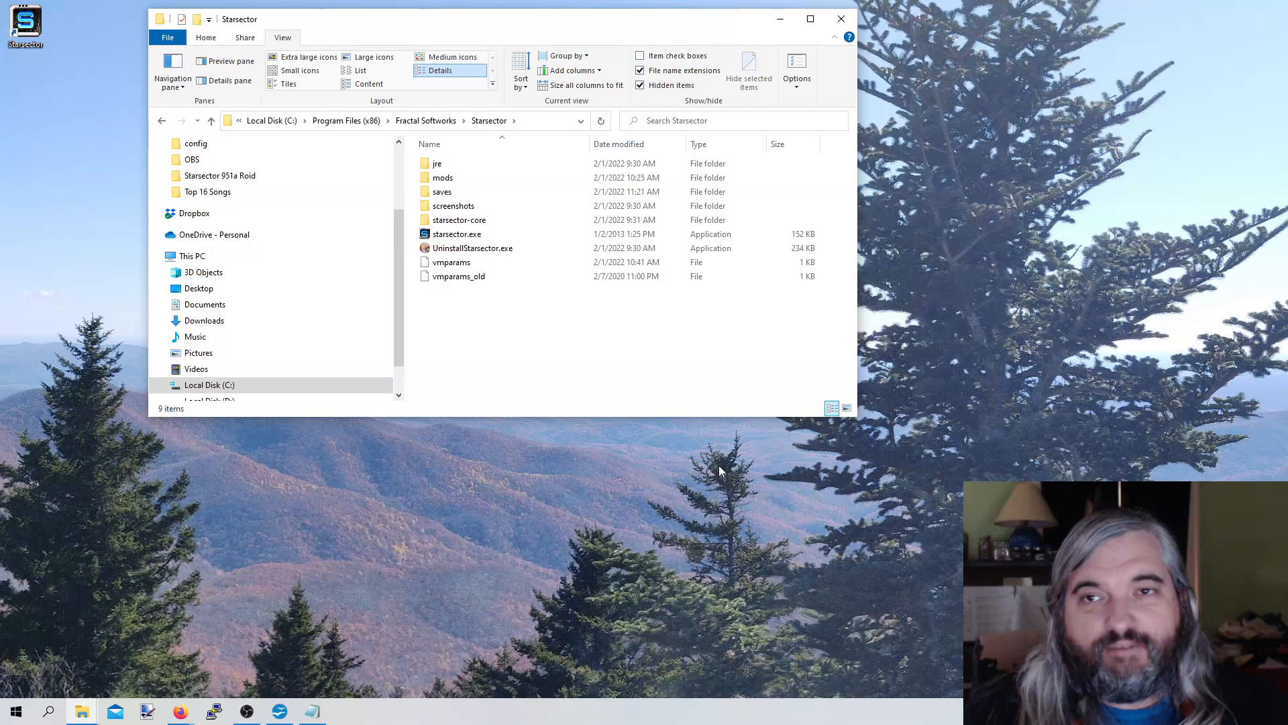
mouse_move(715, 436)
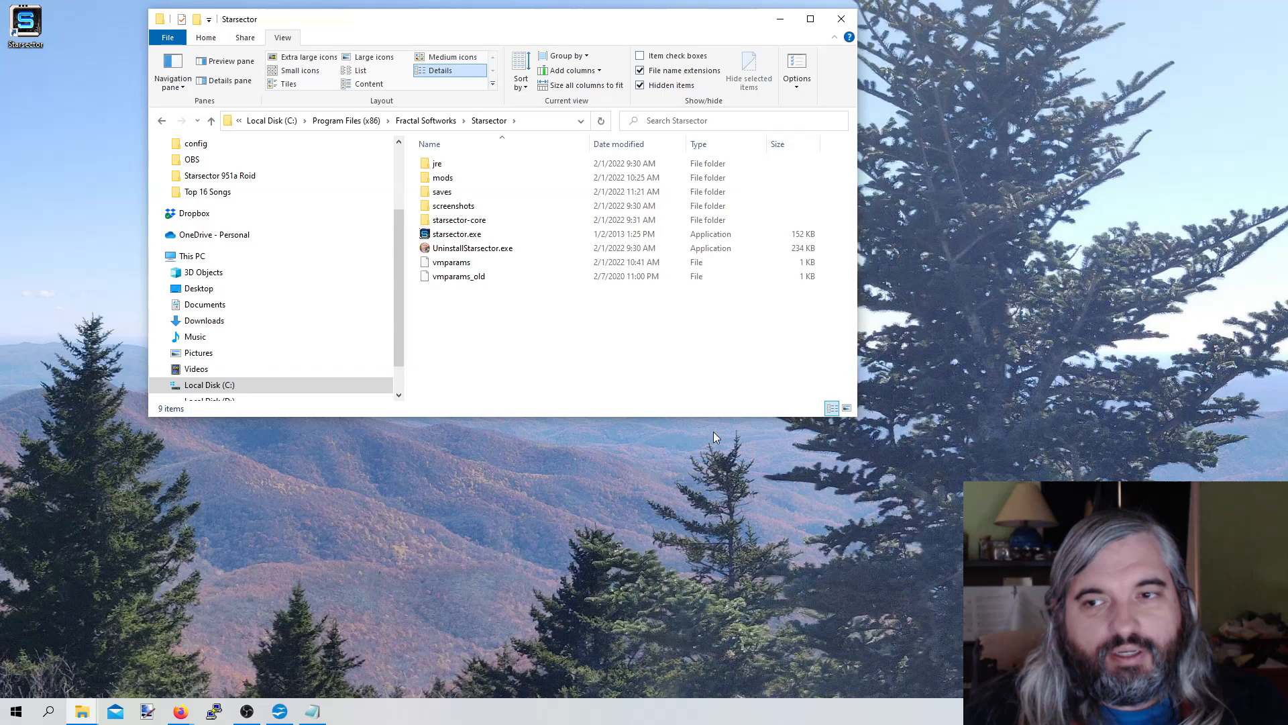